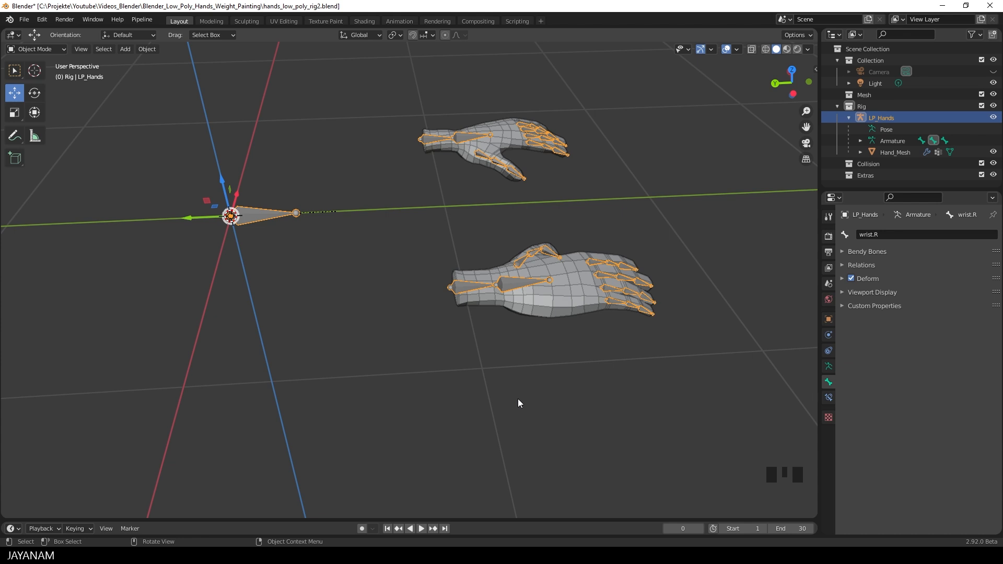
# Switch the hand rig to pose mode with X-axis mirroring and wrist.R active
pyautogui.press('ctrl+tab')
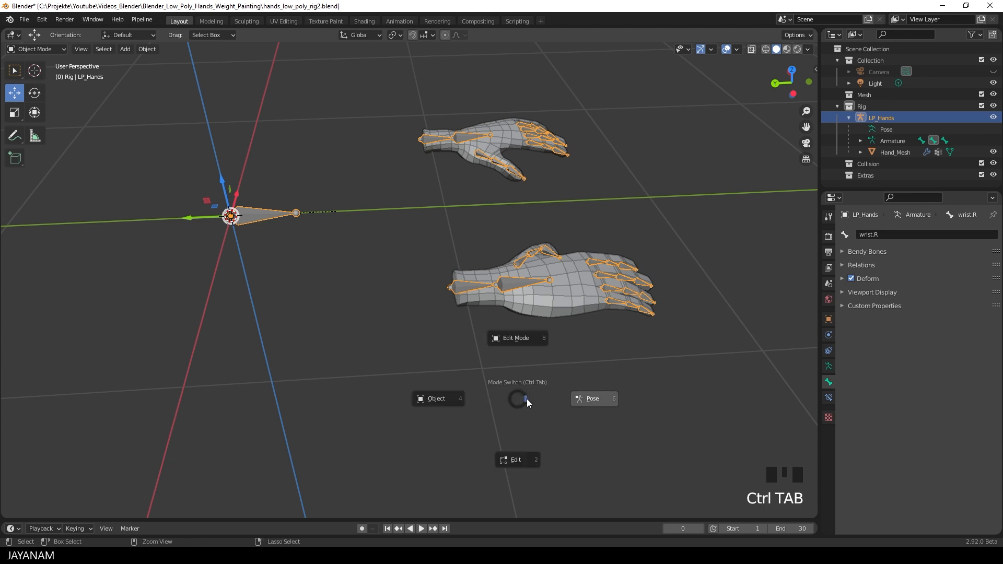
pyautogui.click(592, 398)
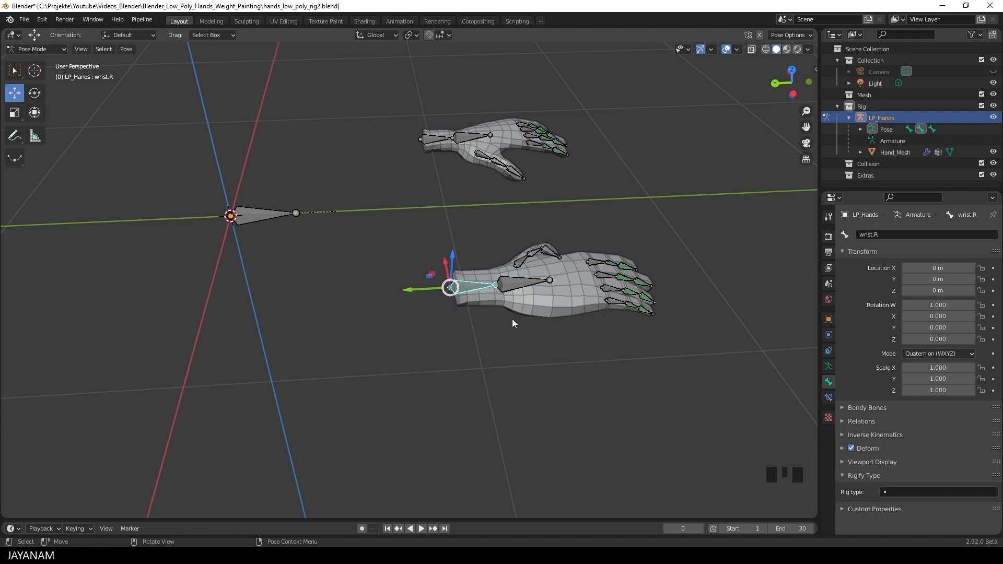
pyautogui.press('g')
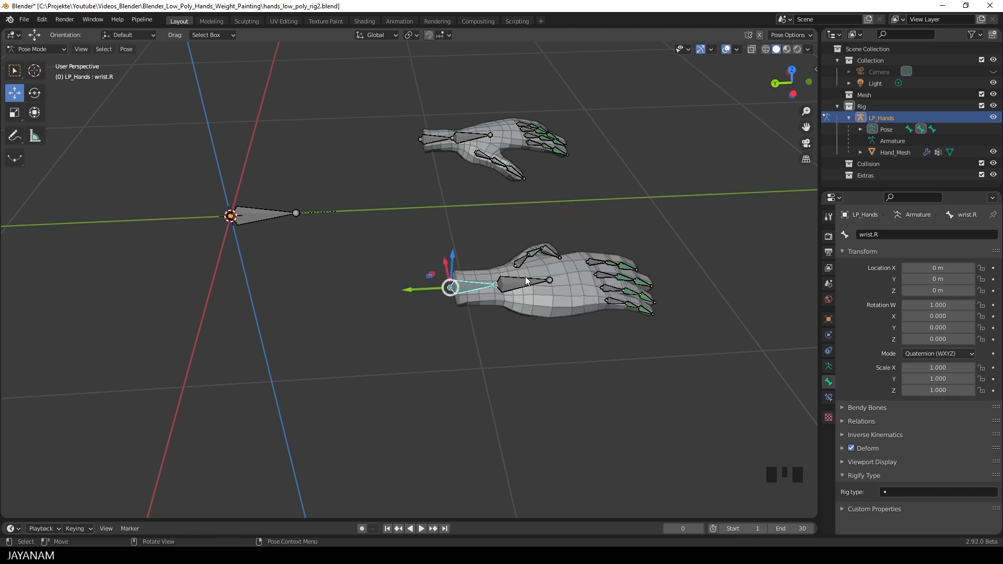
pyautogui.press('r')
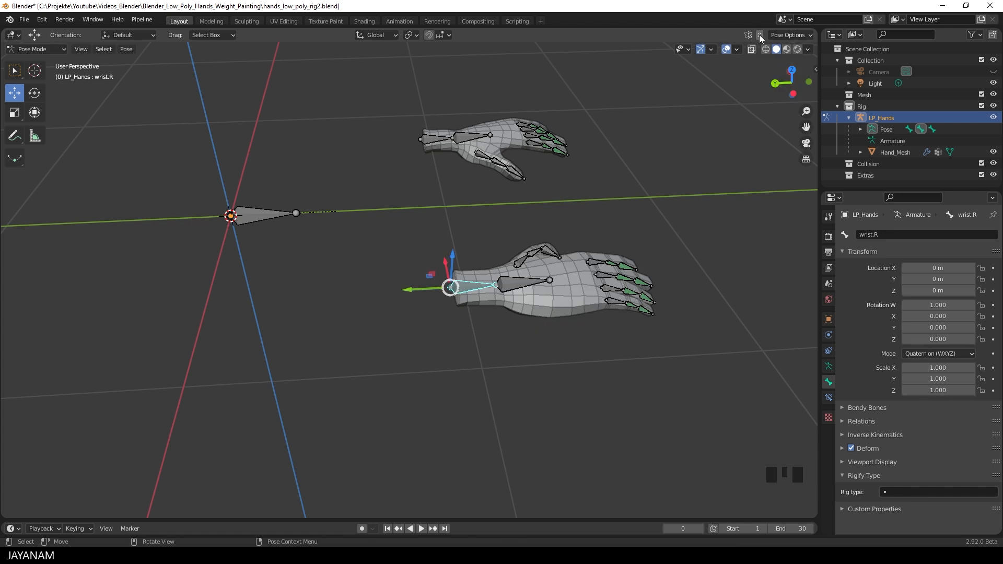
pyautogui.moveTo(761, 34)
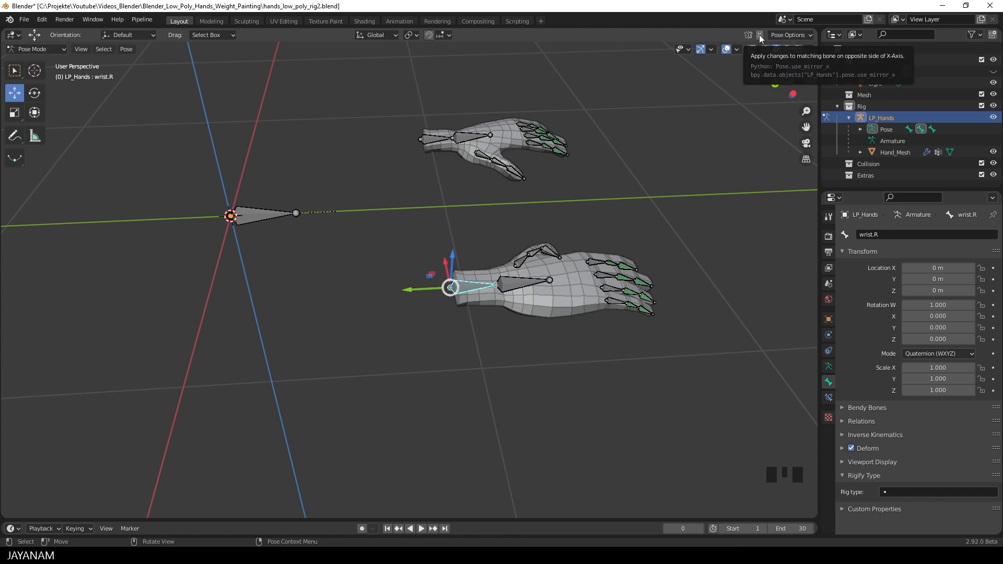
# Rotate and move wrist.R so both mirrored hands rise and push forward
pyautogui.press('r')
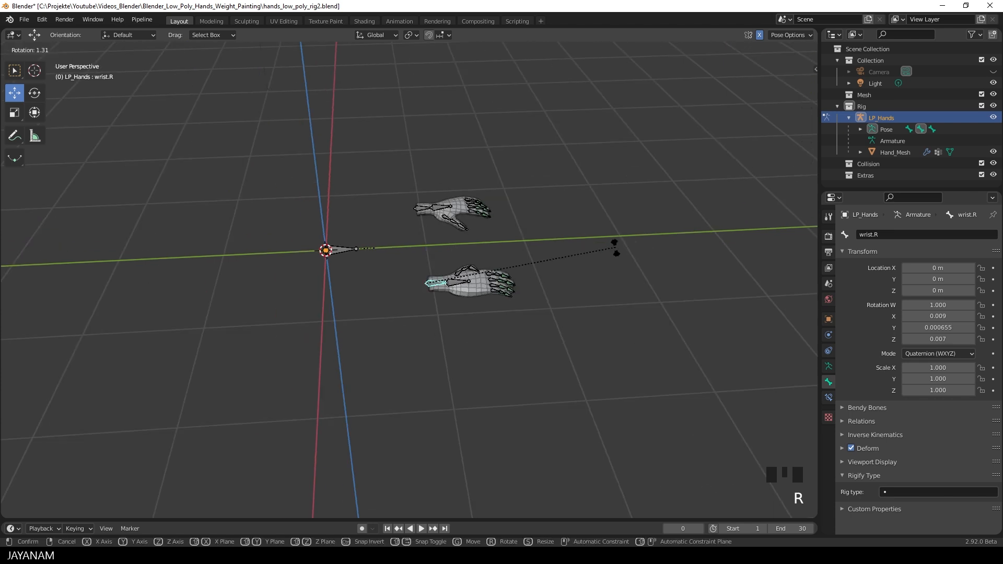
pyautogui.click(542, 345)
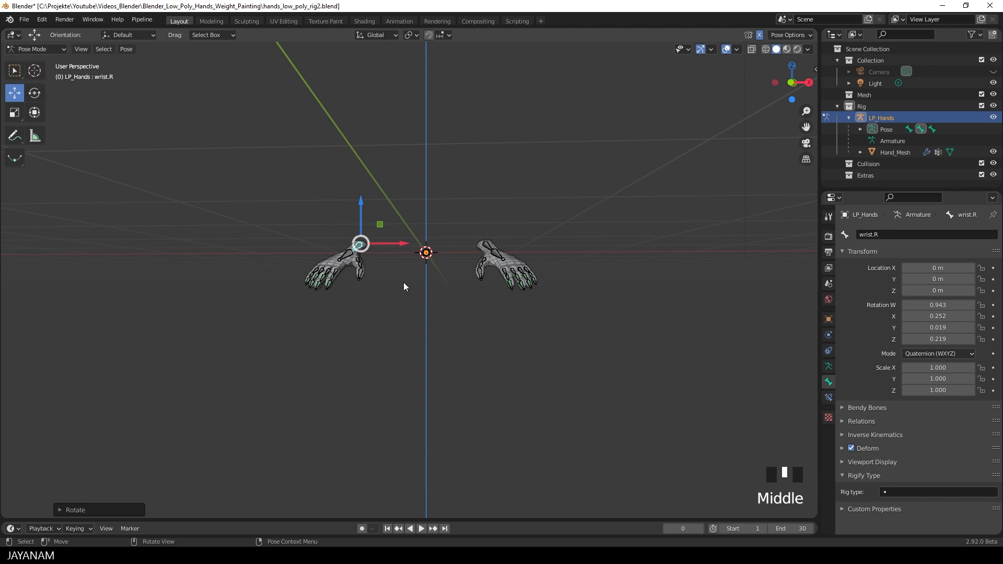
pyautogui.press('r')
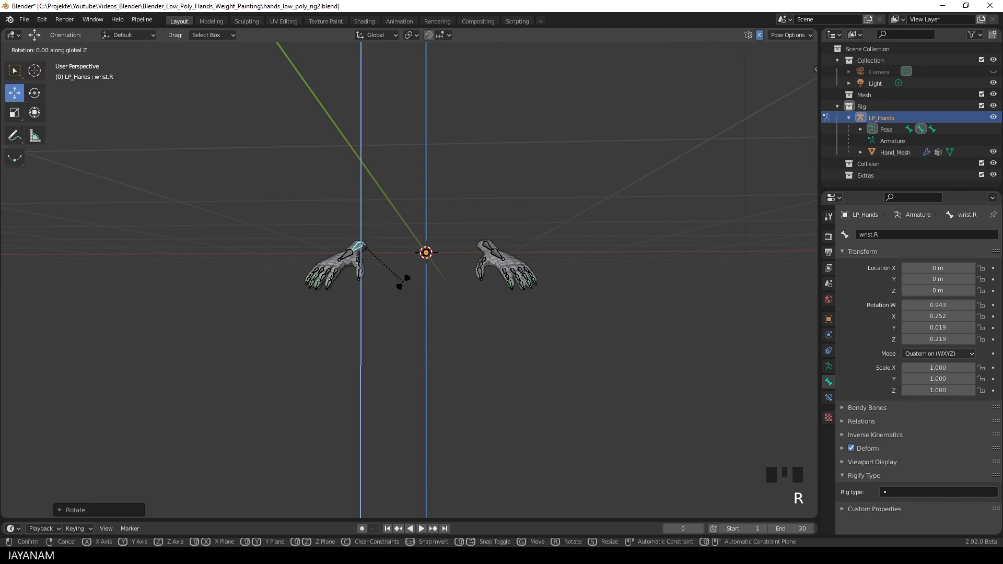
pyautogui.moveTo(401, 225)
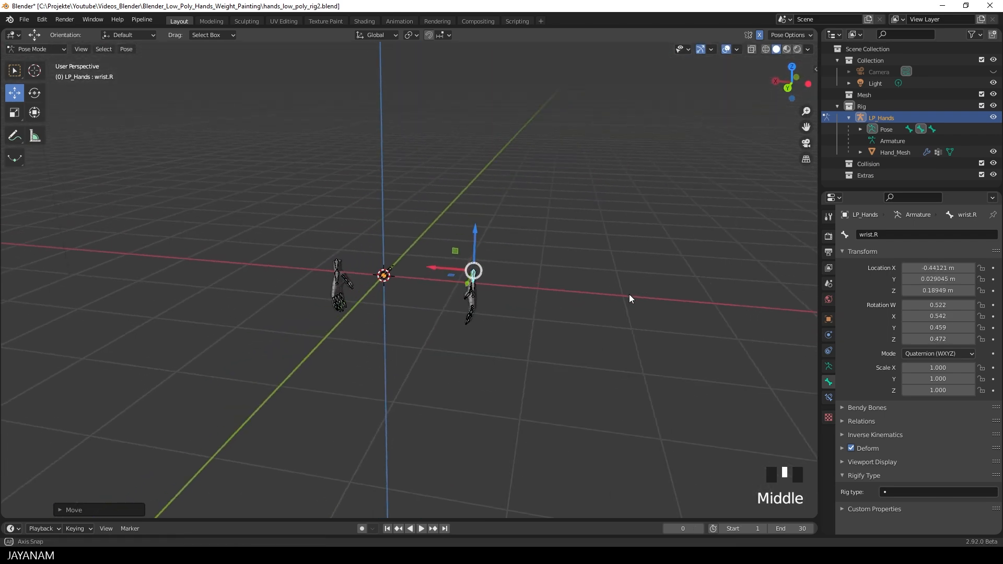
pyautogui.press('r')
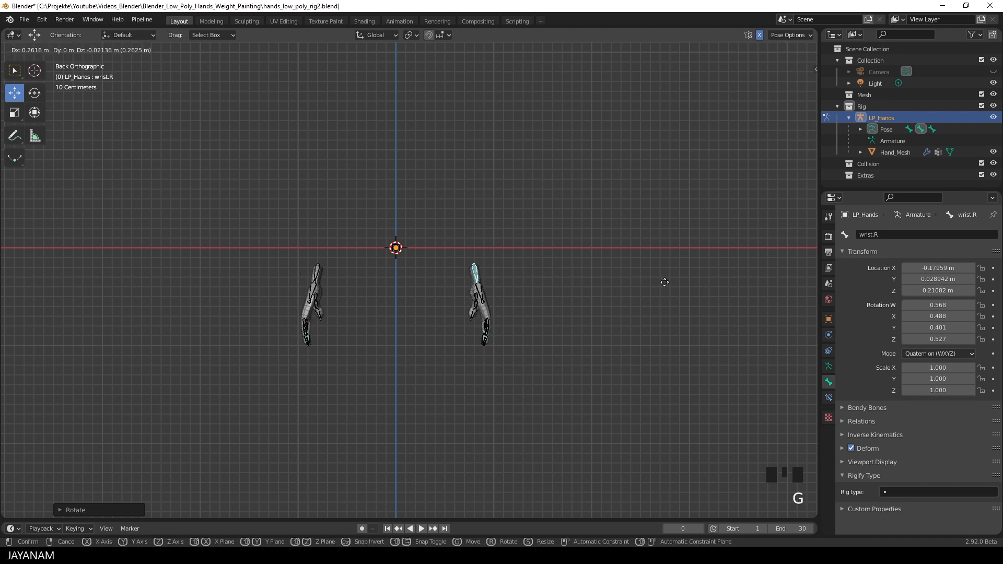
pyautogui.moveTo(664, 279)
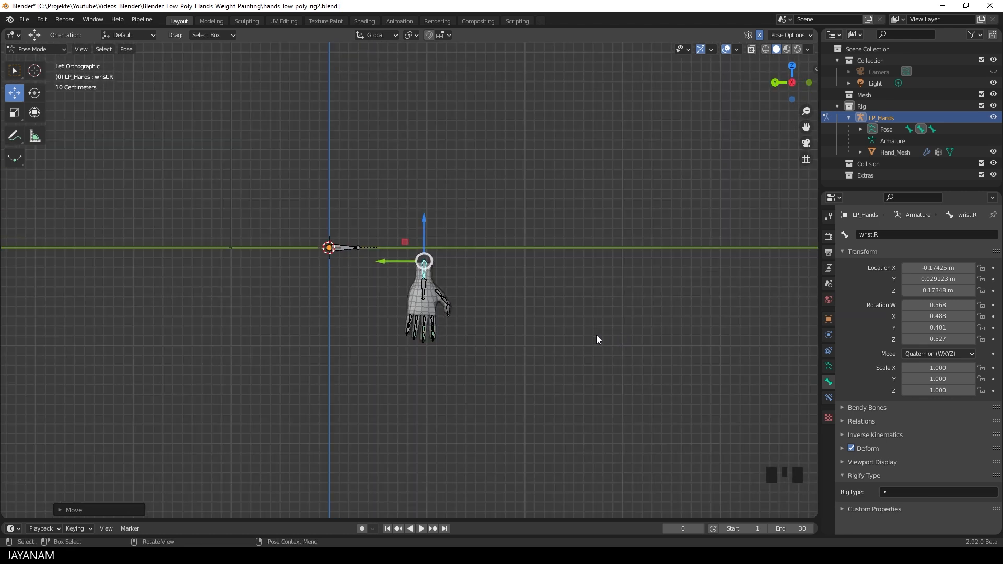
pyautogui.press('g')
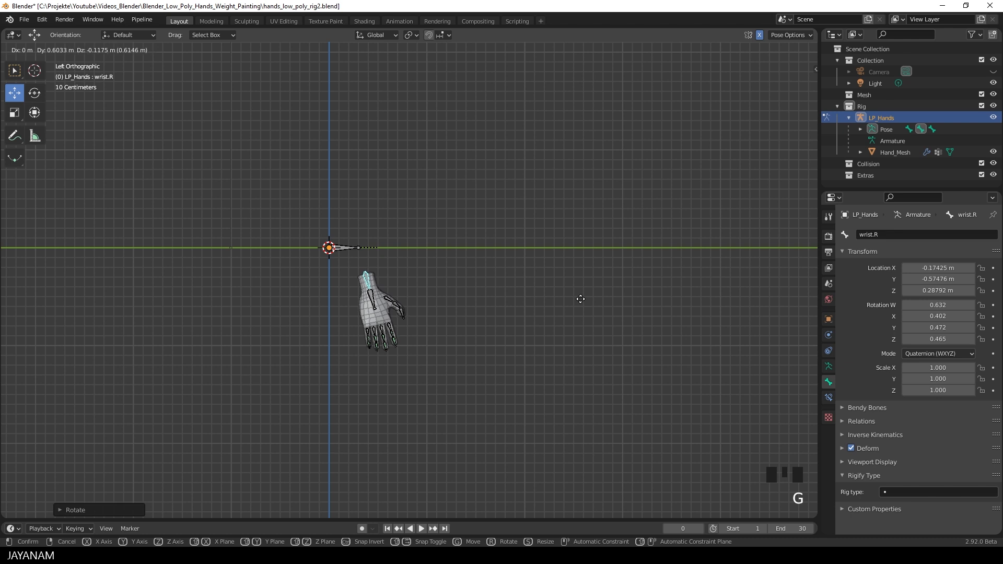
pyautogui.moveTo(580, 302)
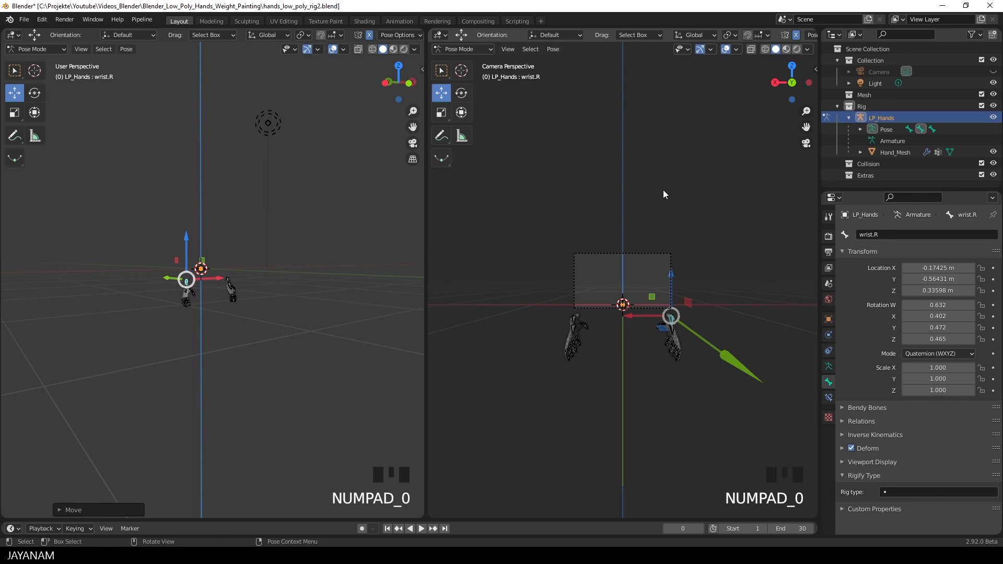
# Switch to camera view, zoom in, and adjust wrist.R so the hands frame nicely
pyautogui.scroll(3)
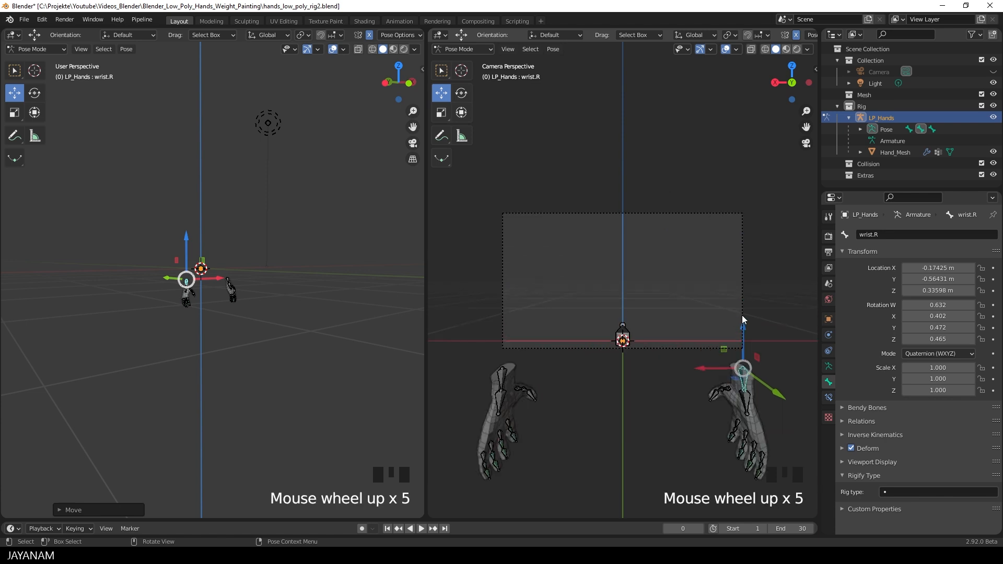
pyautogui.moveTo(512, 309)
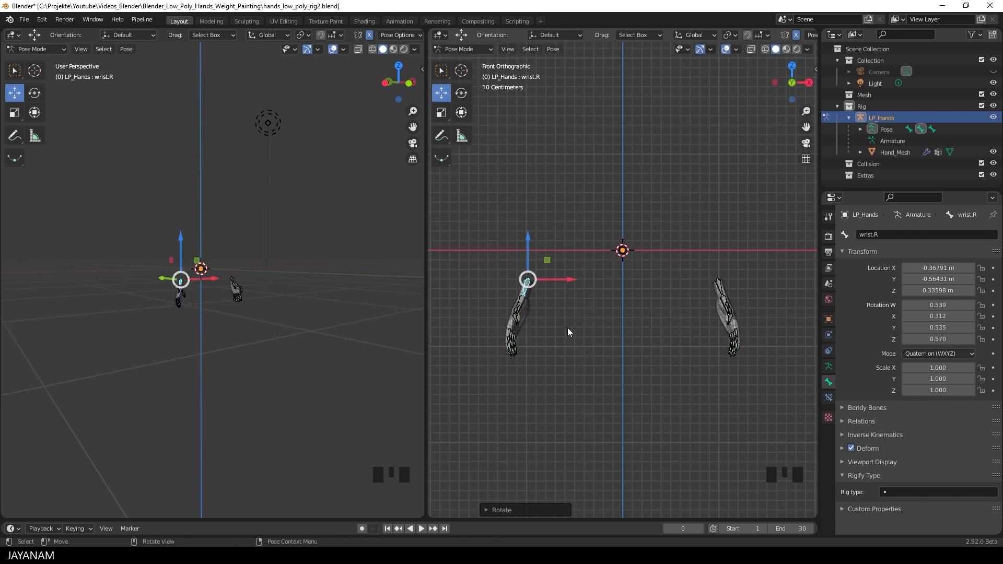
pyautogui.press('NUMPAD_0')
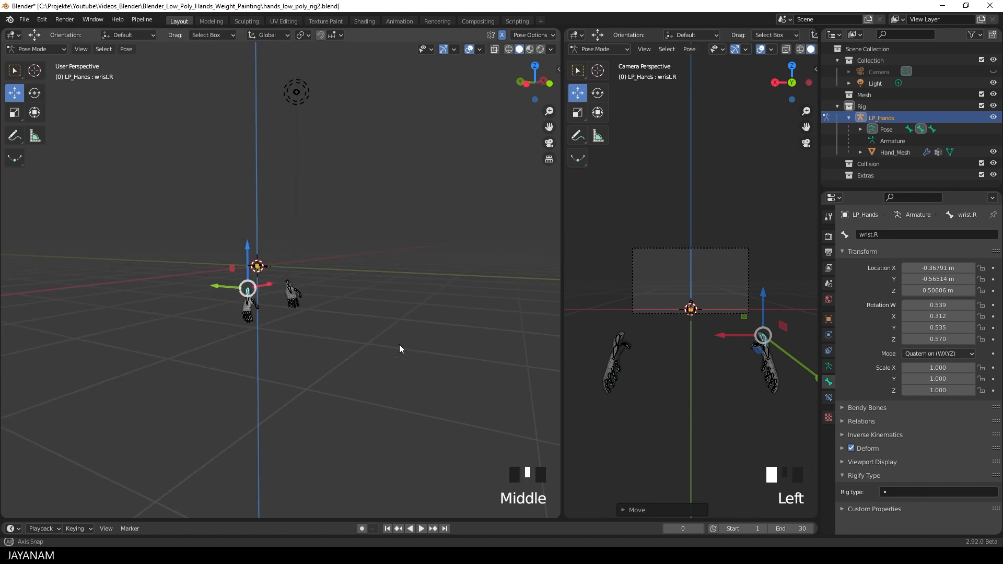
pyautogui.scroll(3)
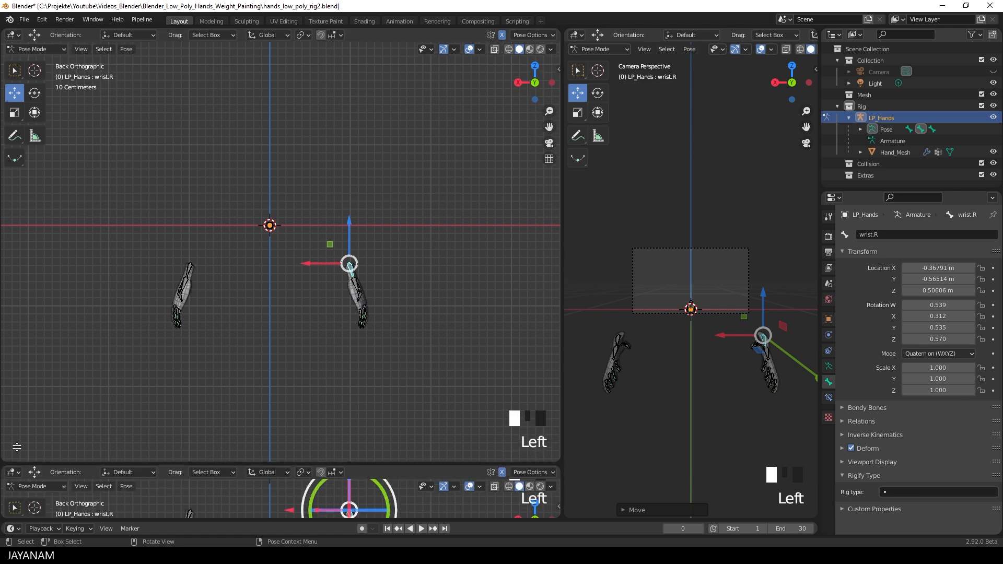
# Make the lower area a Dope Sheet Action Editor and add a new action named Idle
pyautogui.click(11, 411)
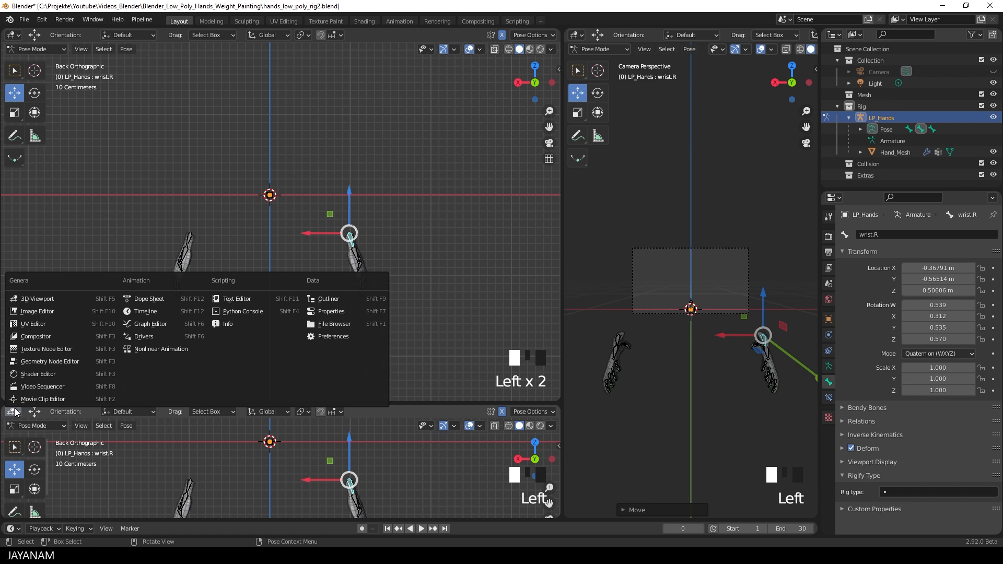
pyautogui.moveTo(48, 361)
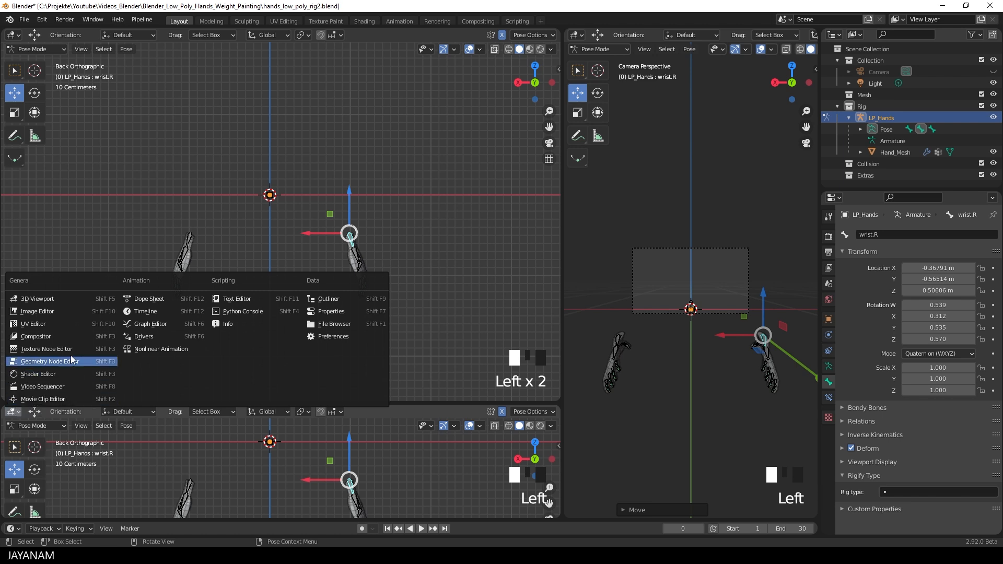
pyautogui.click(146, 299)
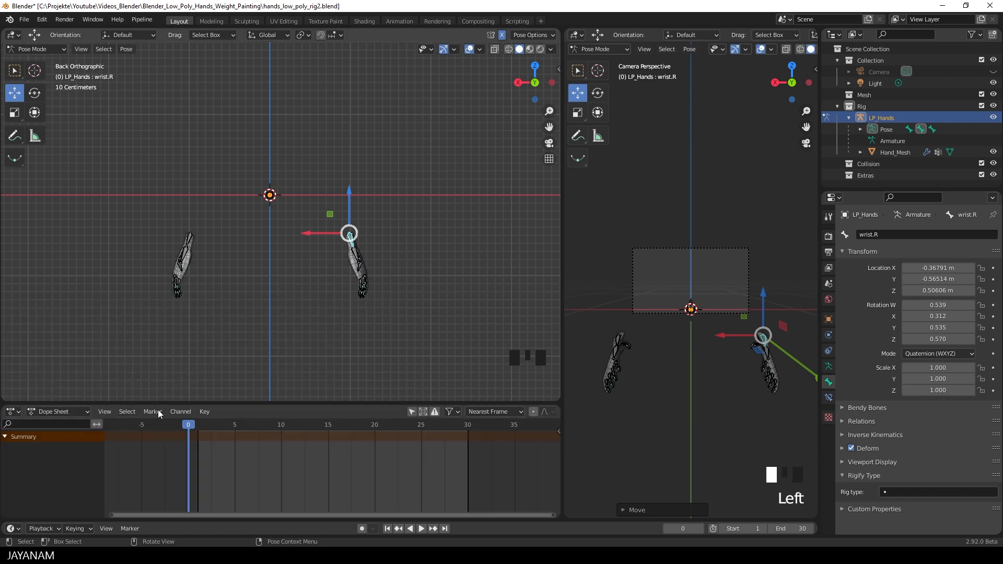
pyautogui.click(57, 411)
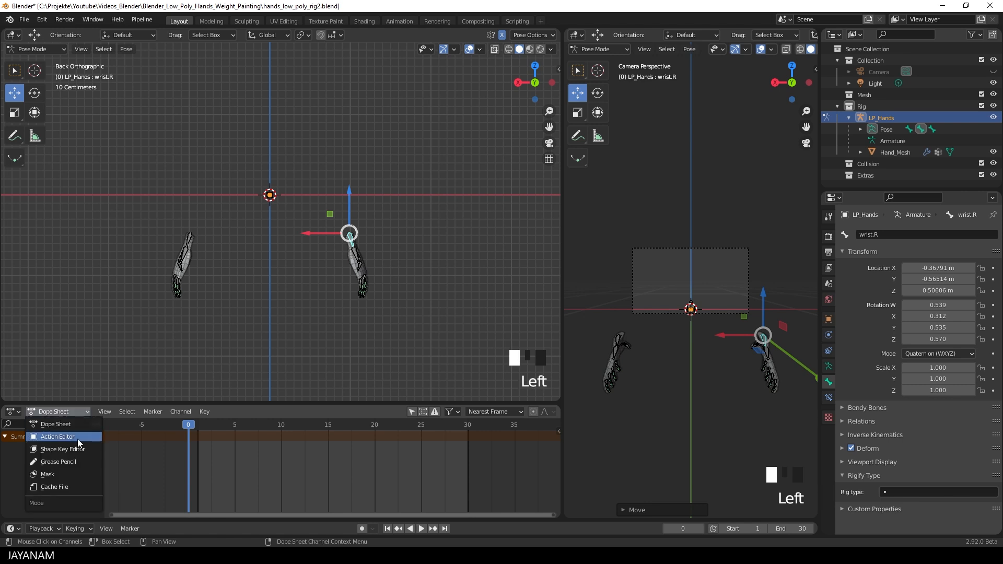
pyautogui.click(57, 436)
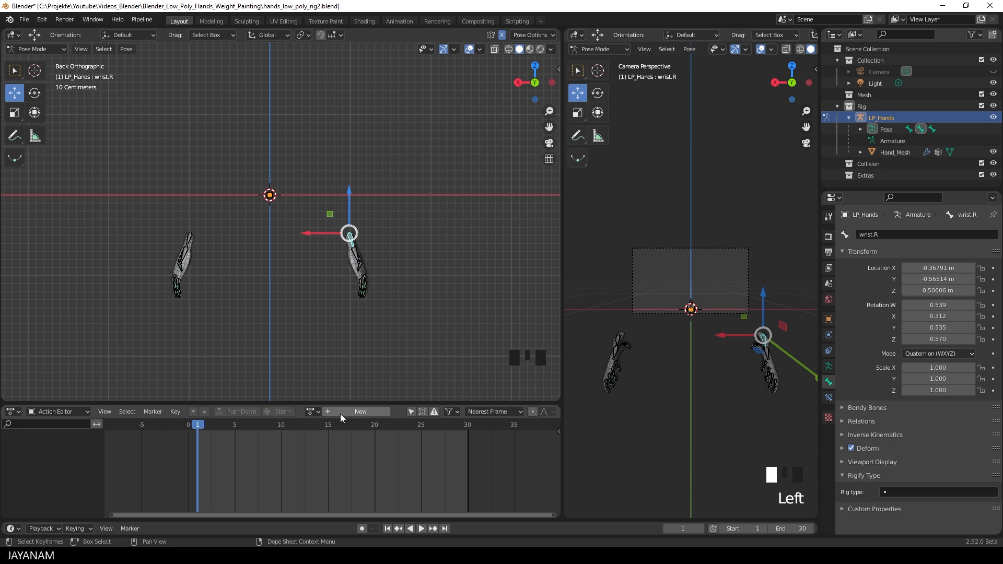
pyautogui.click(360, 411)
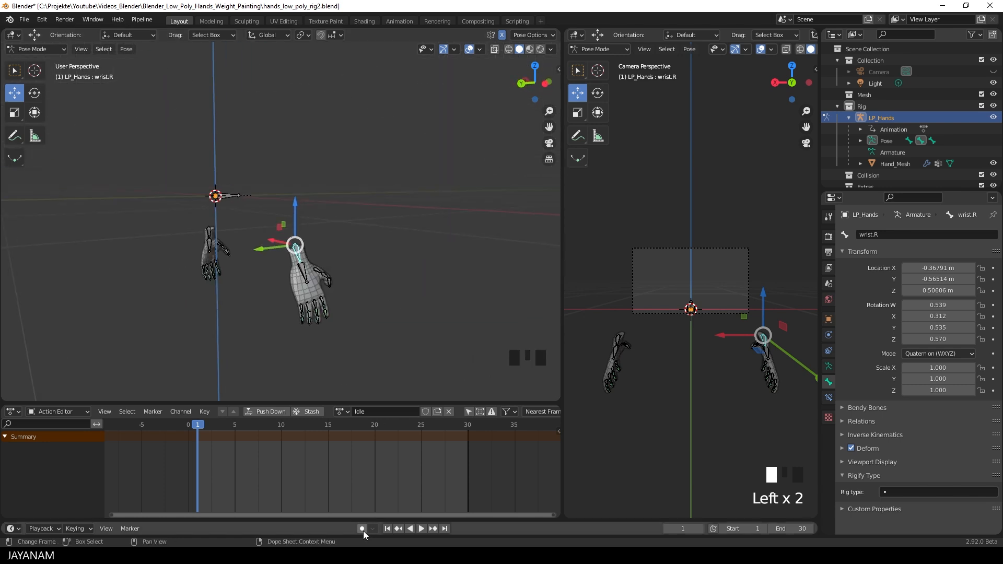
pyautogui.moveTo(362, 528)
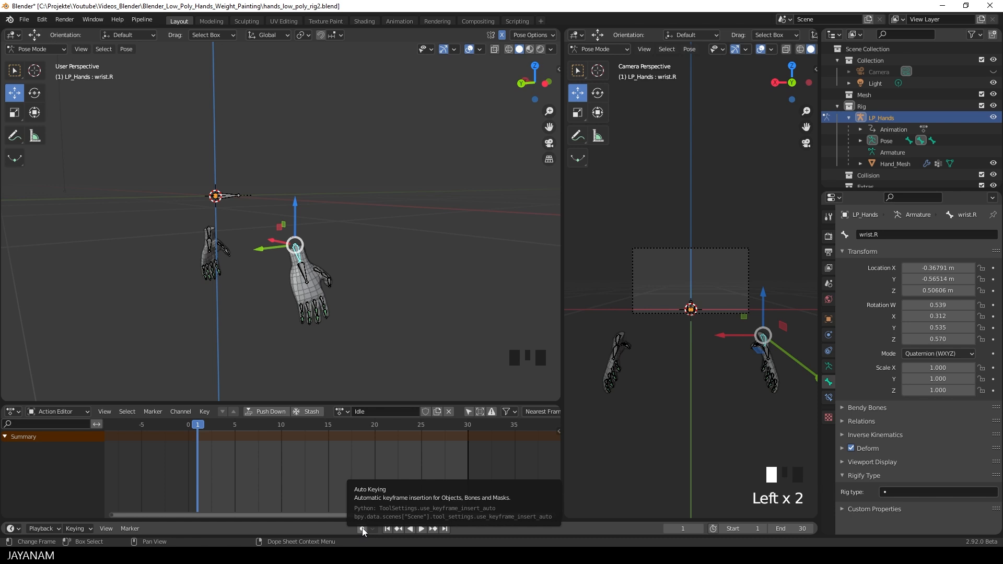
# Enable Auto Keying and key both wrist bones' pose at frame 1
pyautogui.click(362, 528)
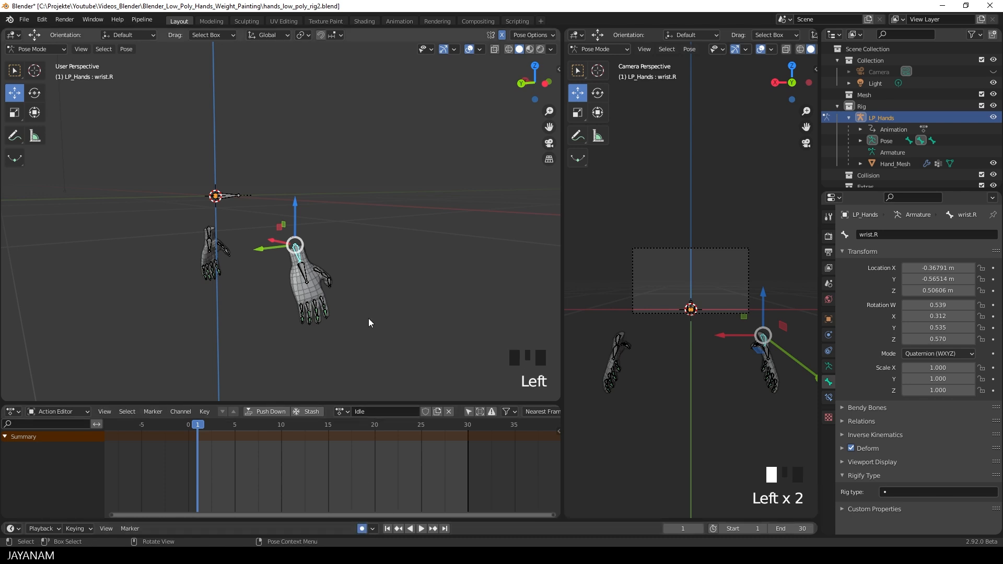
pyautogui.press('g')
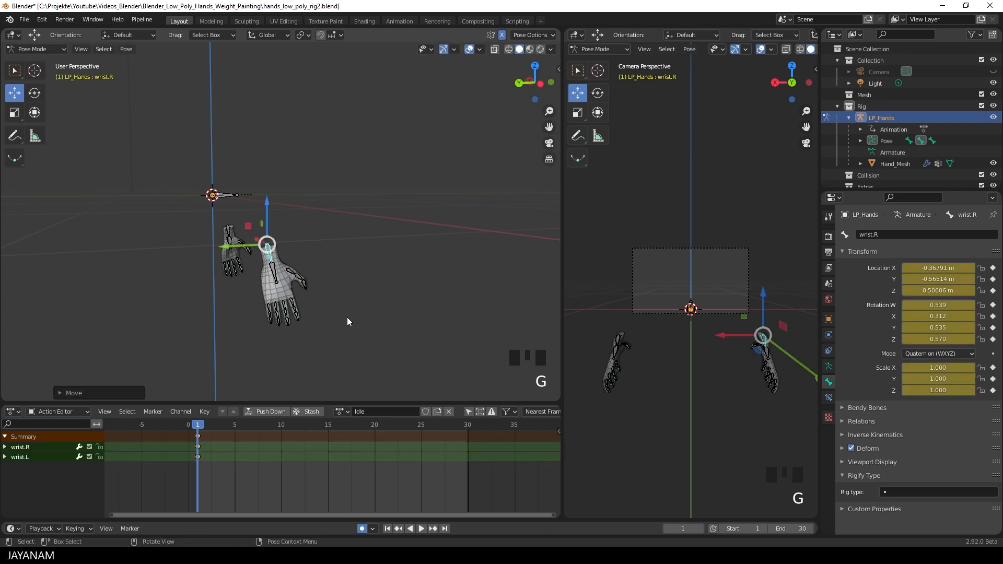
pyautogui.press('r')
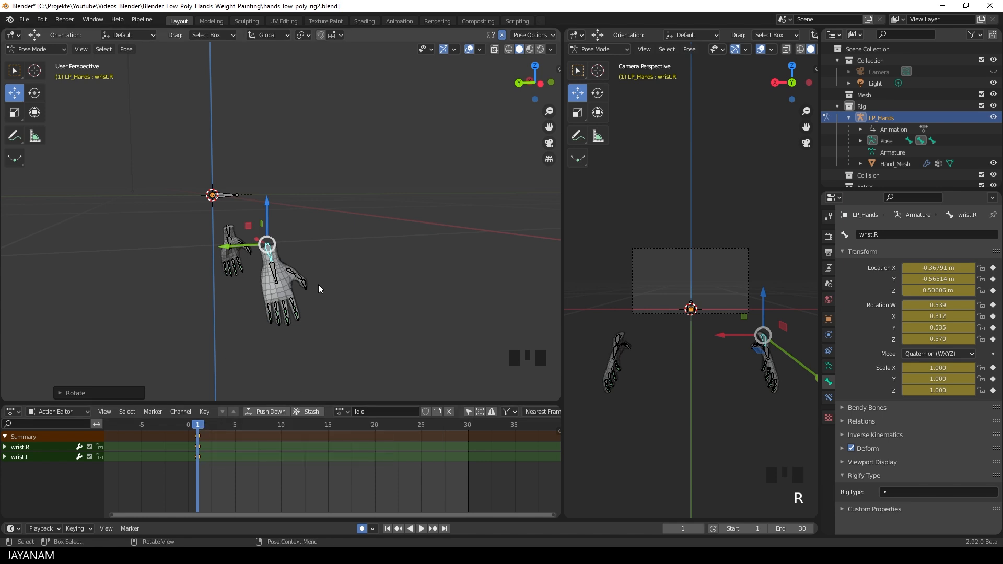
pyautogui.moveTo(305, 284)
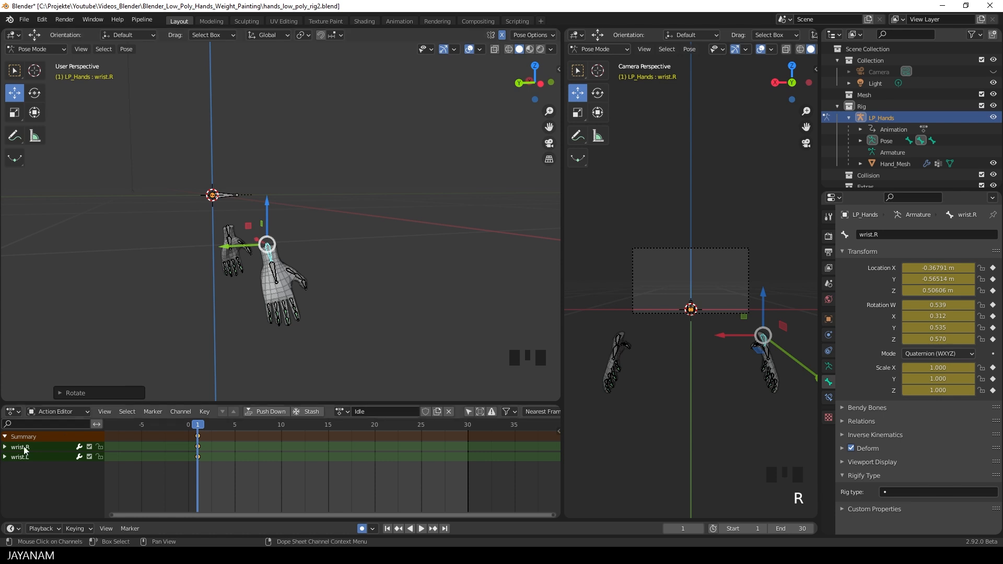
pyautogui.moveTo(32, 462)
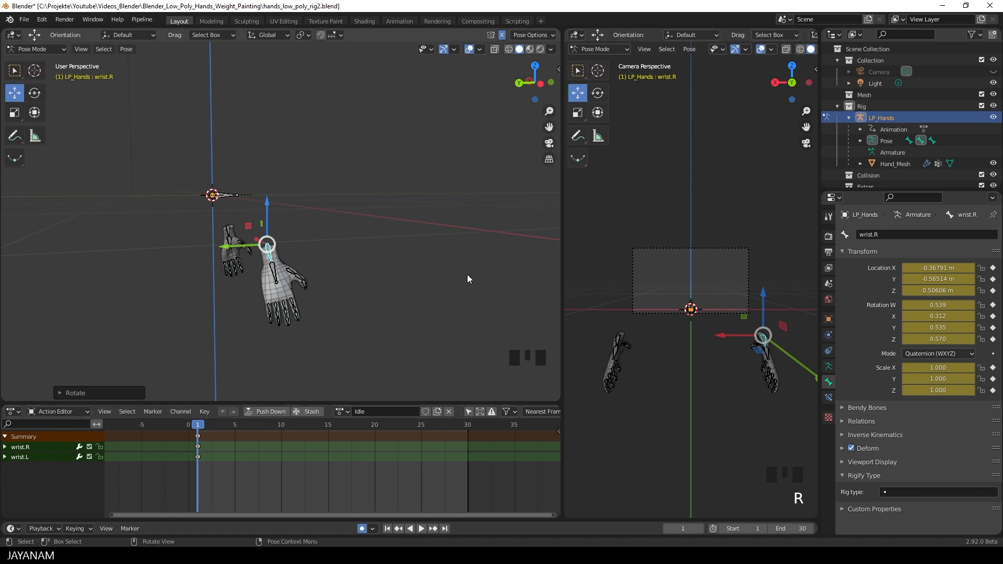
# Set the end frame to 60 and add a Timeline below the zoomed-out Action Editor
pyautogui.scroll(-3)
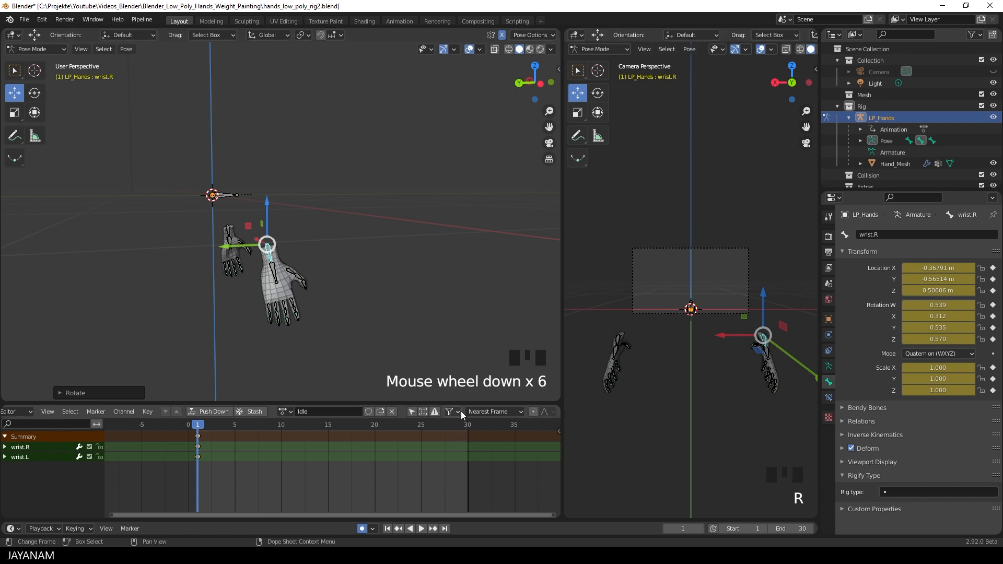
pyautogui.scroll(-3)
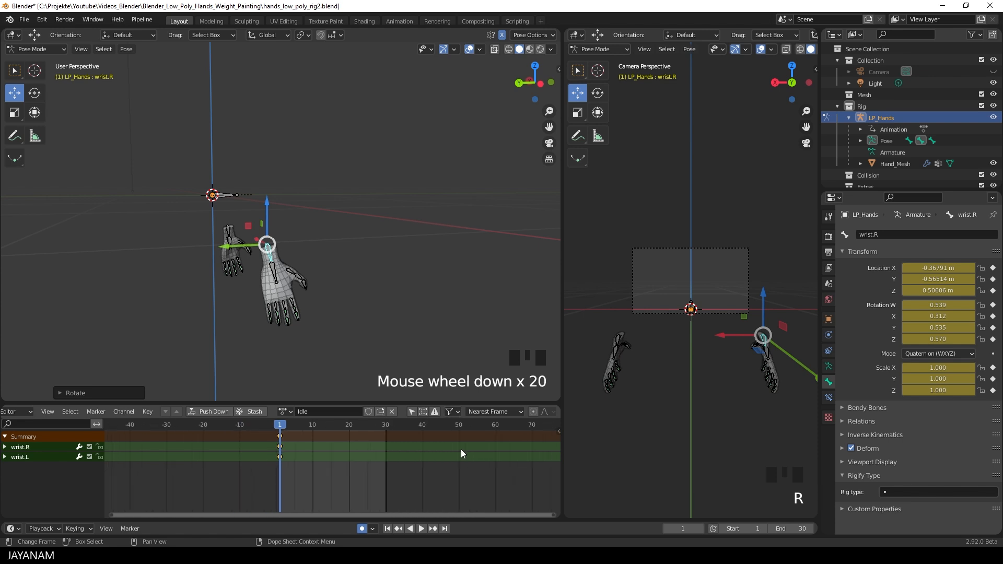
pyautogui.scroll(-3)
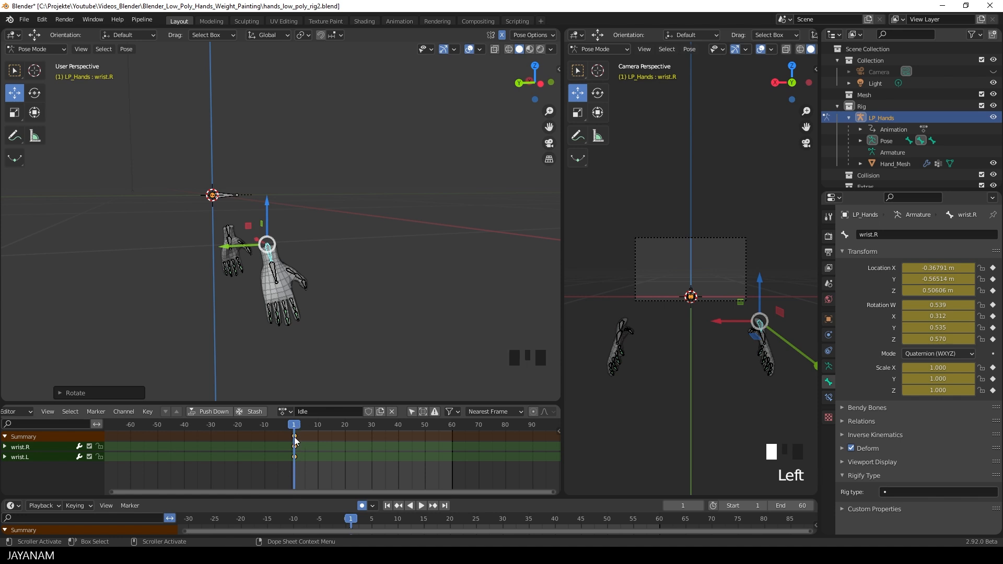
# Copy the frame-1 wrist keys to frame 60 and key a rotated wrist pose at frame 30
pyautogui.press('ctrl+c')
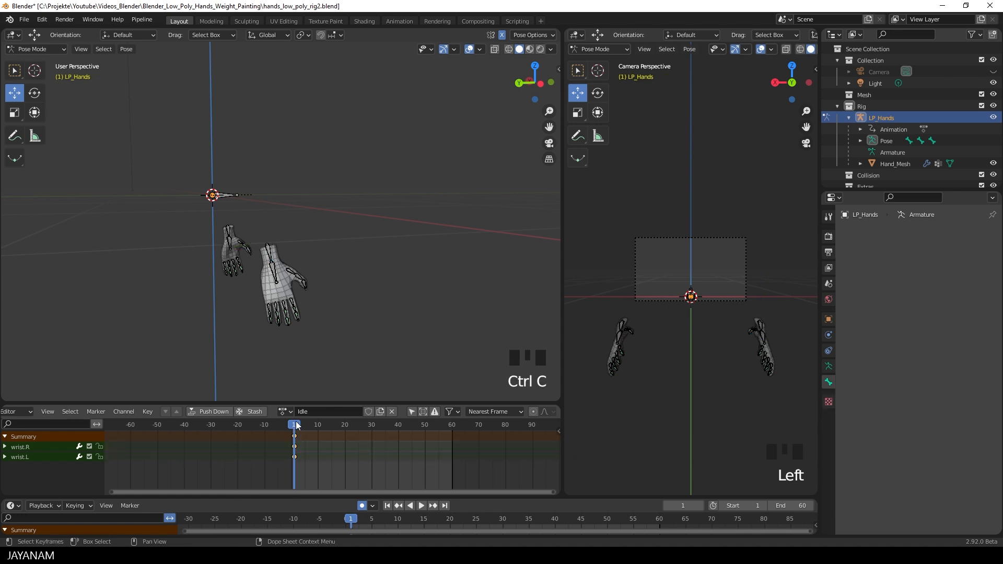
pyautogui.click(410, 505)
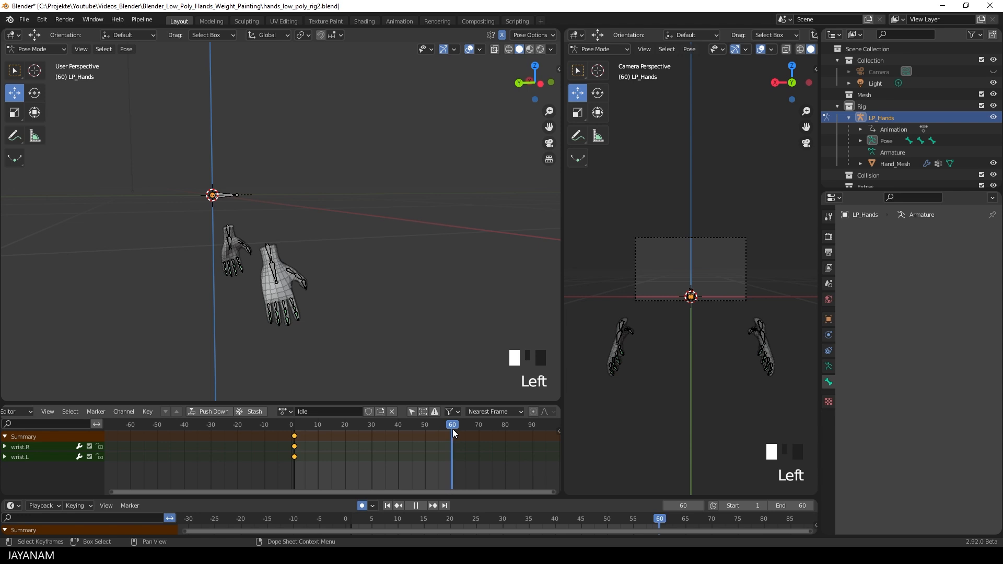
pyautogui.press('ctrl+v')
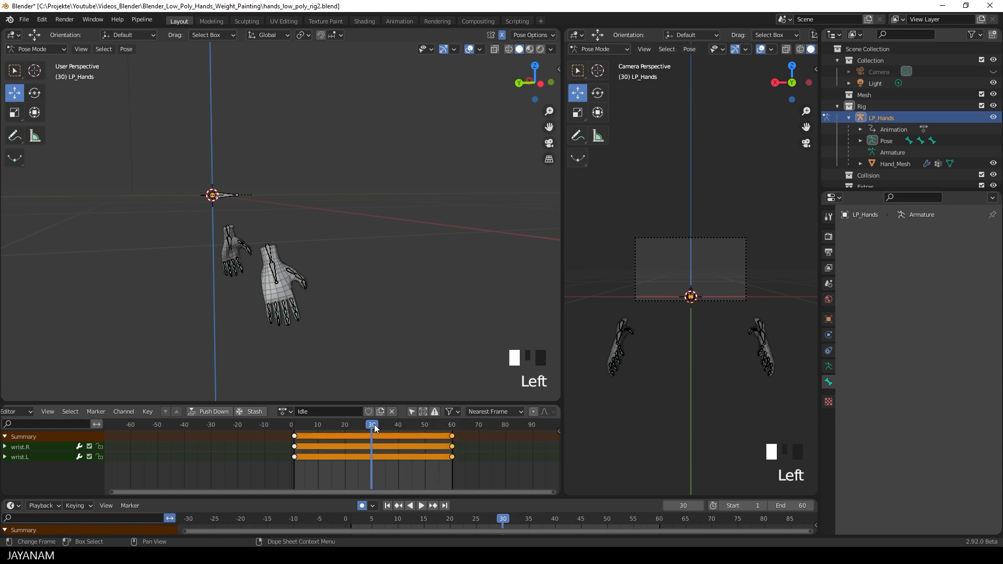
pyautogui.scroll(3)
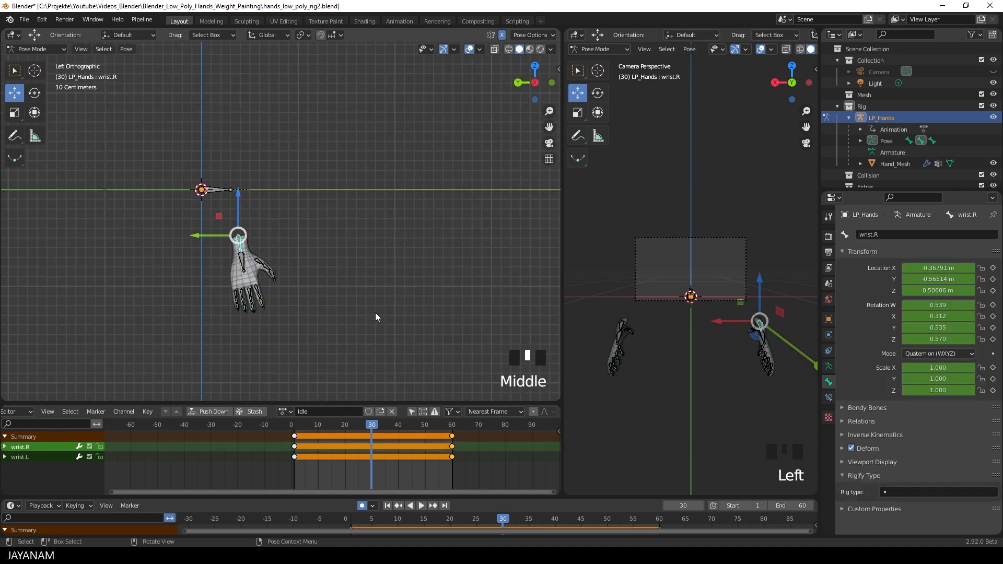
pyautogui.press('r')
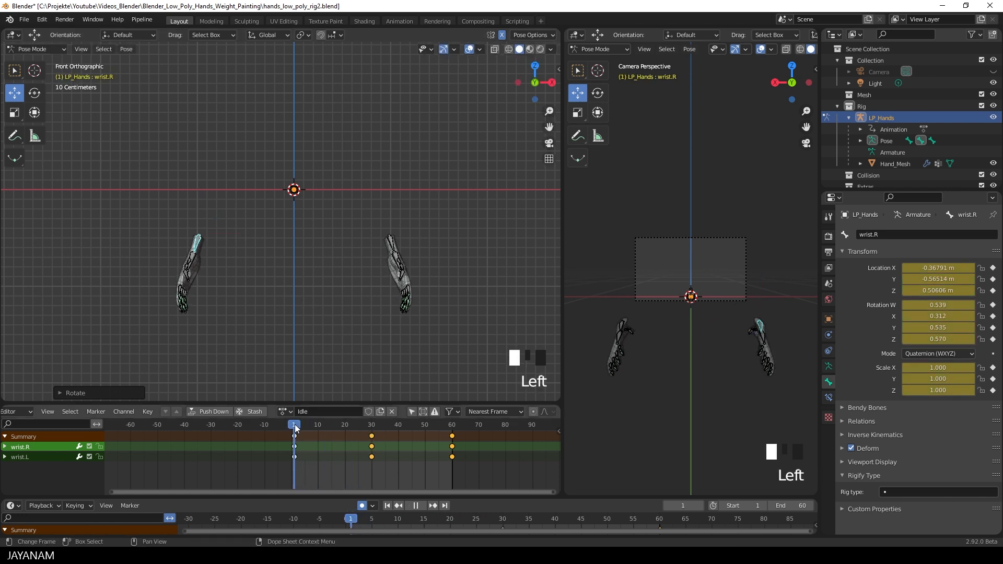
pyautogui.press('space')
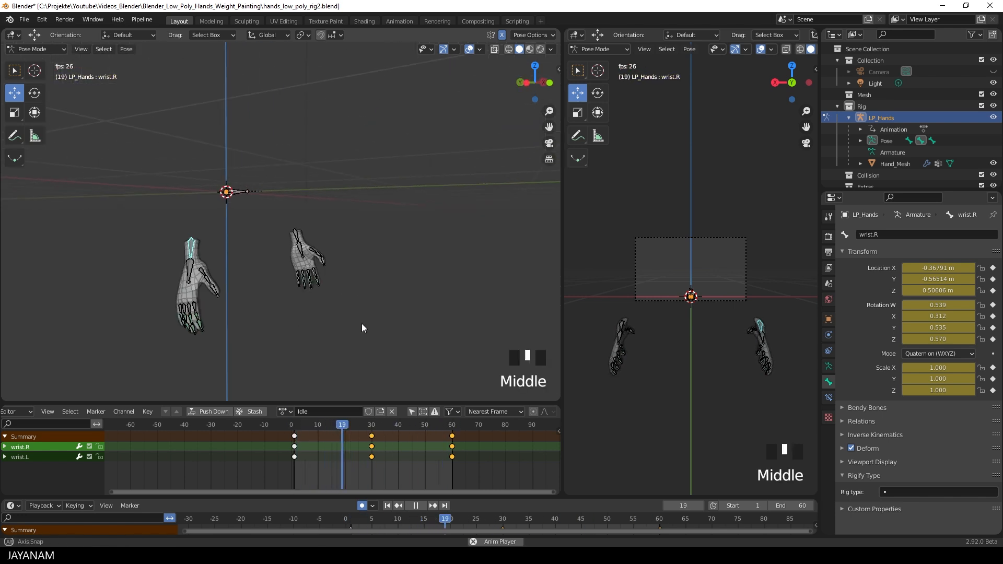
pyautogui.click(310, 424)
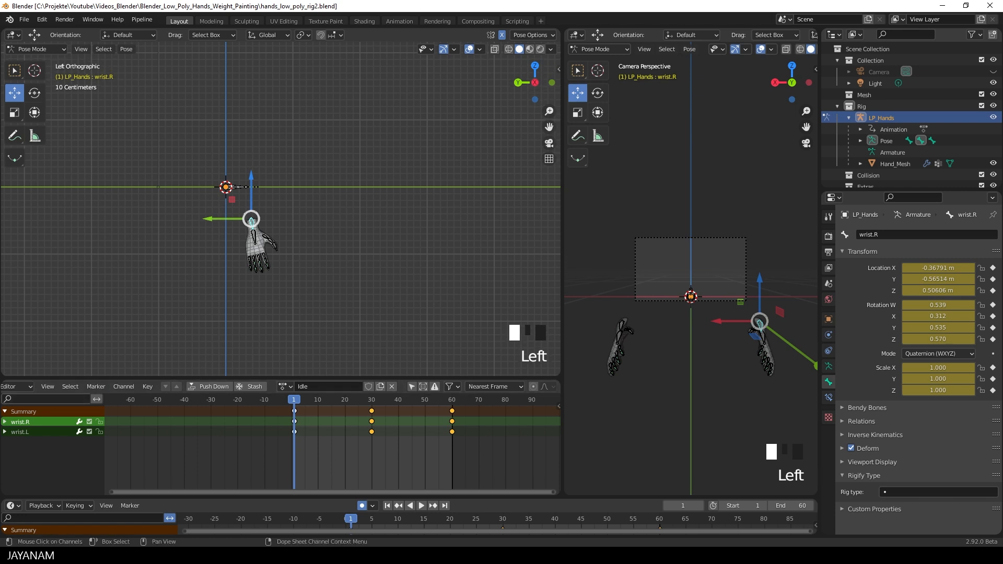
# Push the Idle action down into an NLA strip and rename its track Idle
pyautogui.click(14, 386)
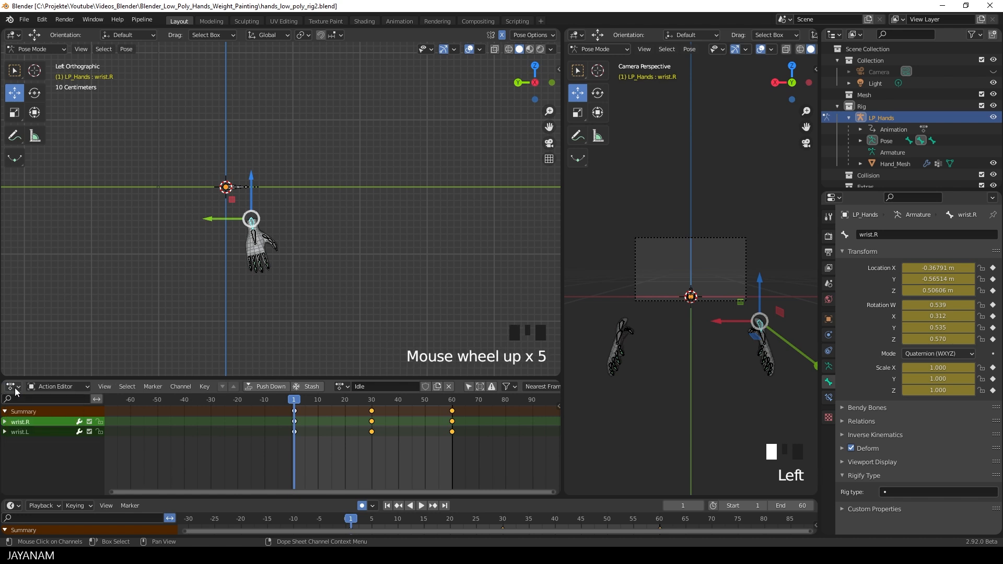
pyautogui.click(11, 386)
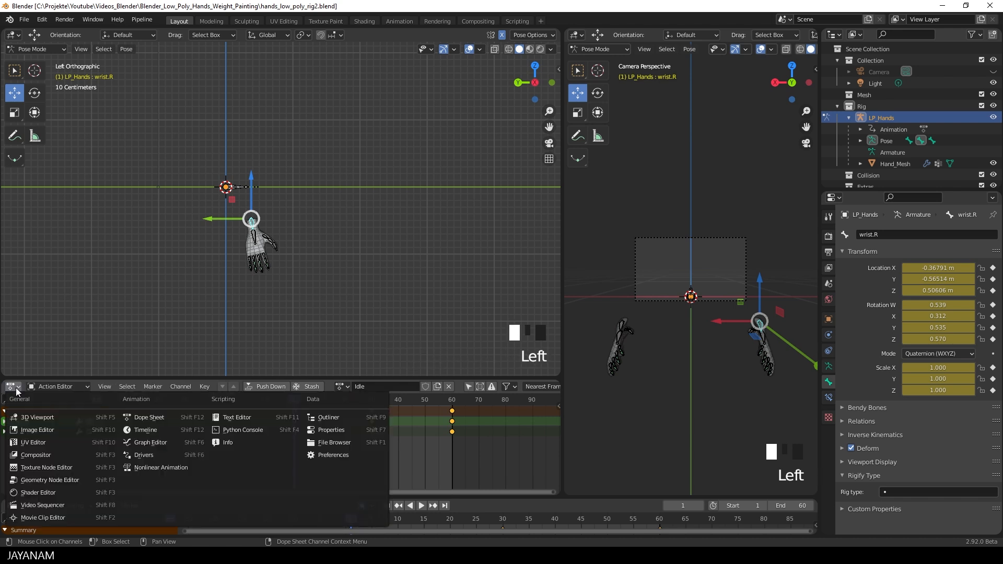
pyautogui.moveTo(161, 467)
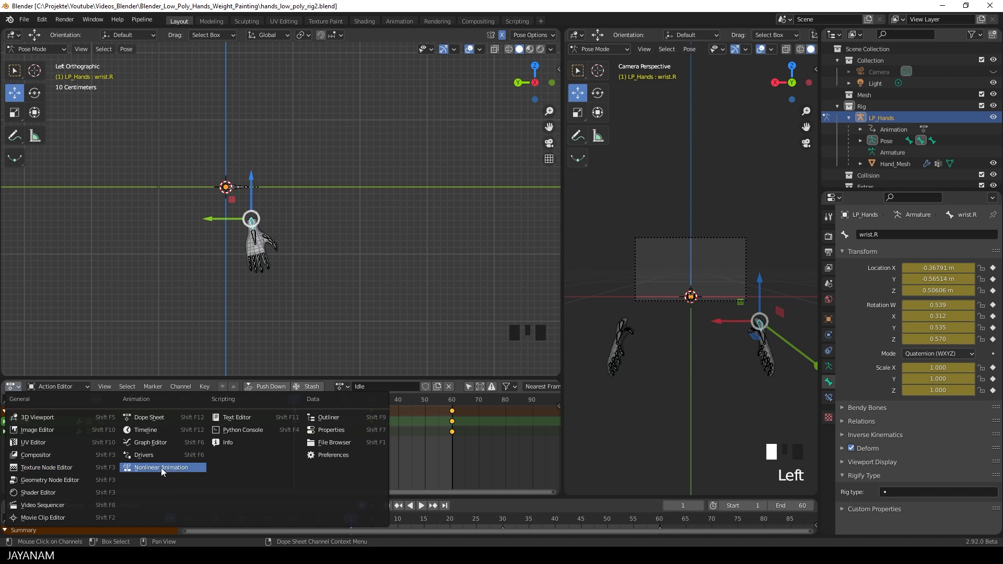
pyautogui.click(161, 467)
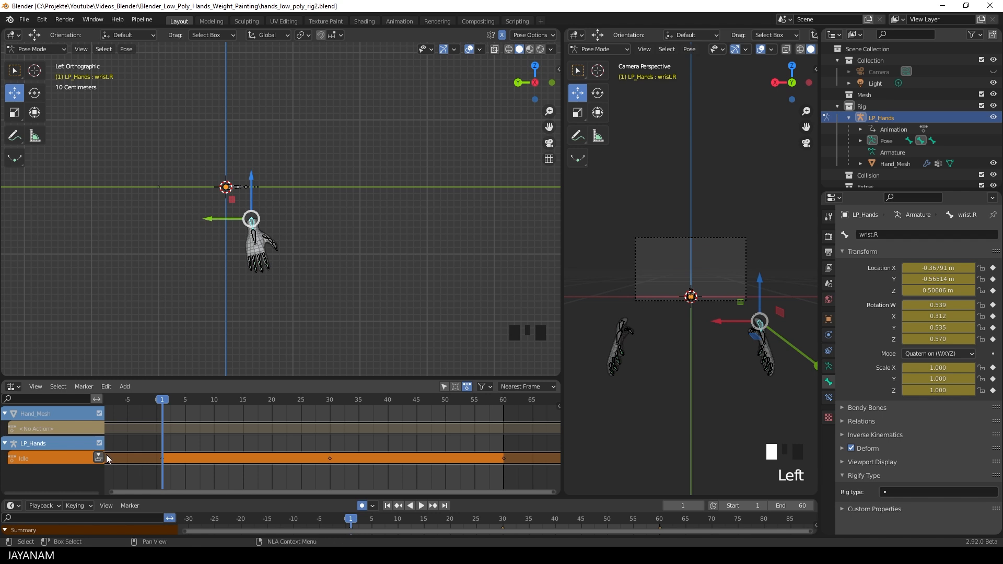
pyautogui.moveTo(98, 458)
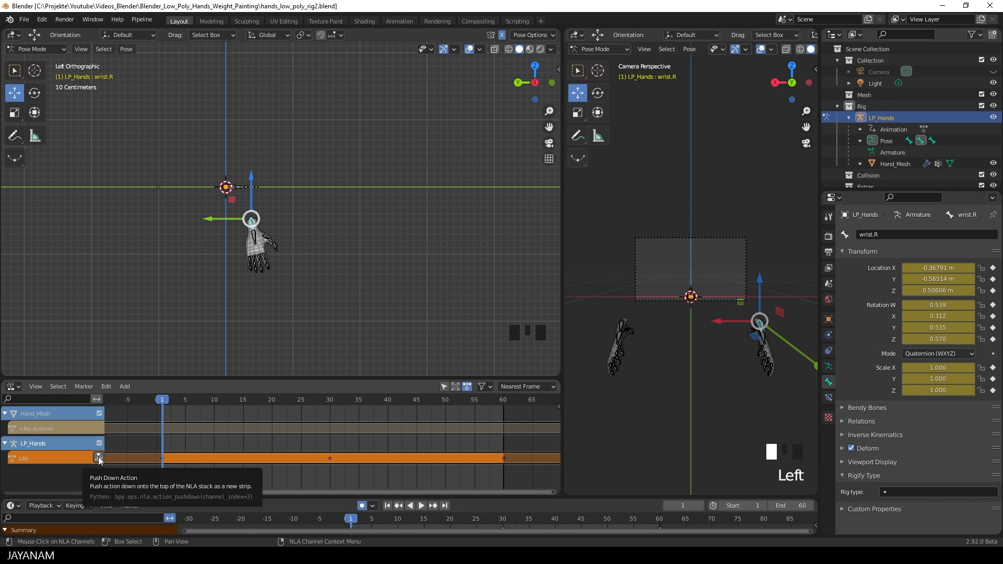
pyautogui.click(98, 458)
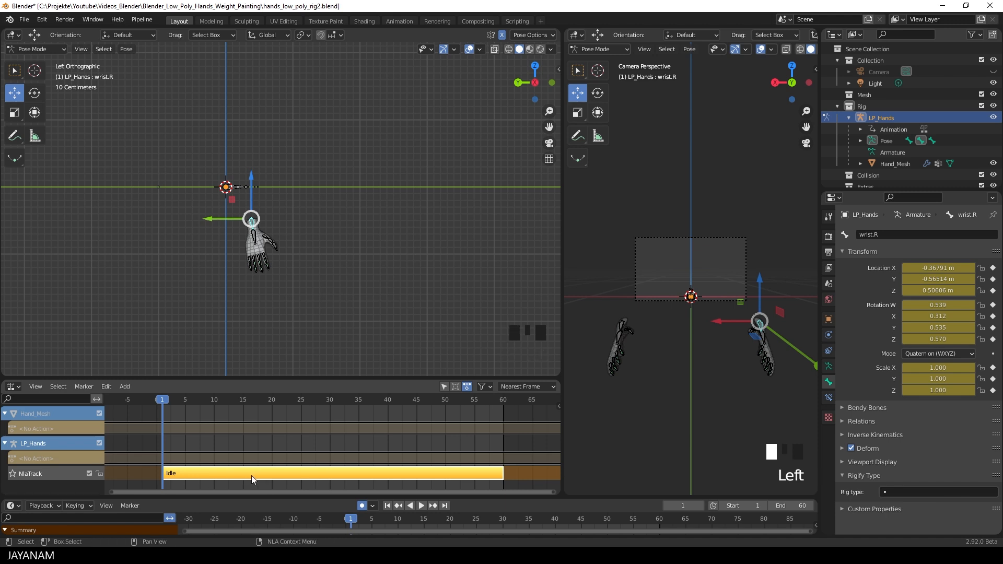
pyautogui.moveTo(51, 479)
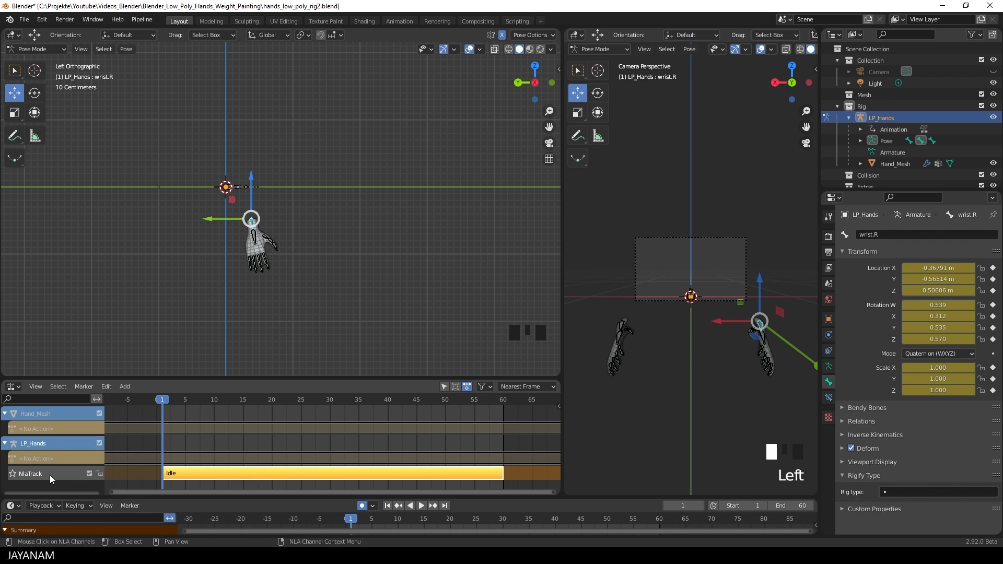
pyautogui.doubleClick(31, 472)
pyautogui.write('Idle')
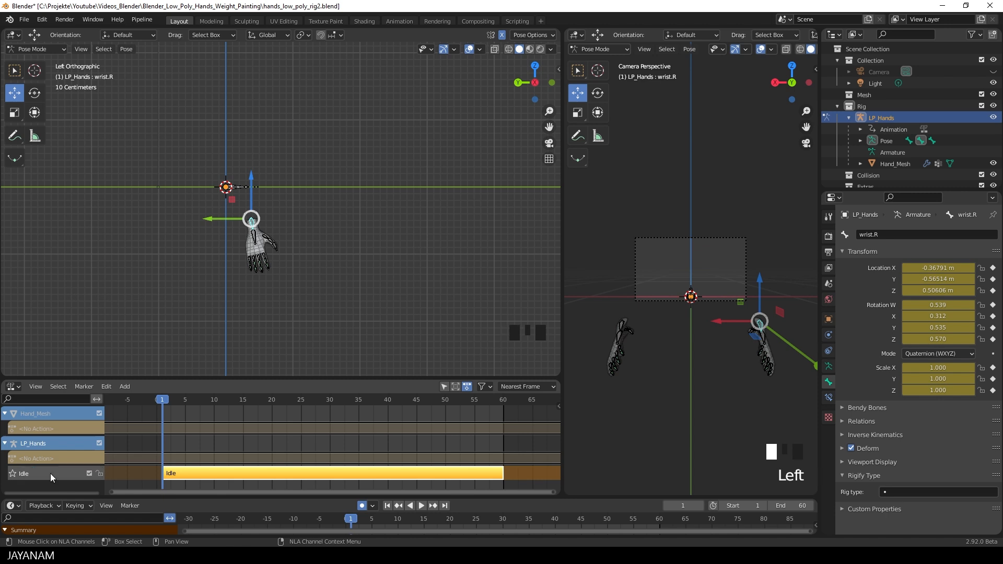
pyautogui.moveTo(92, 481)
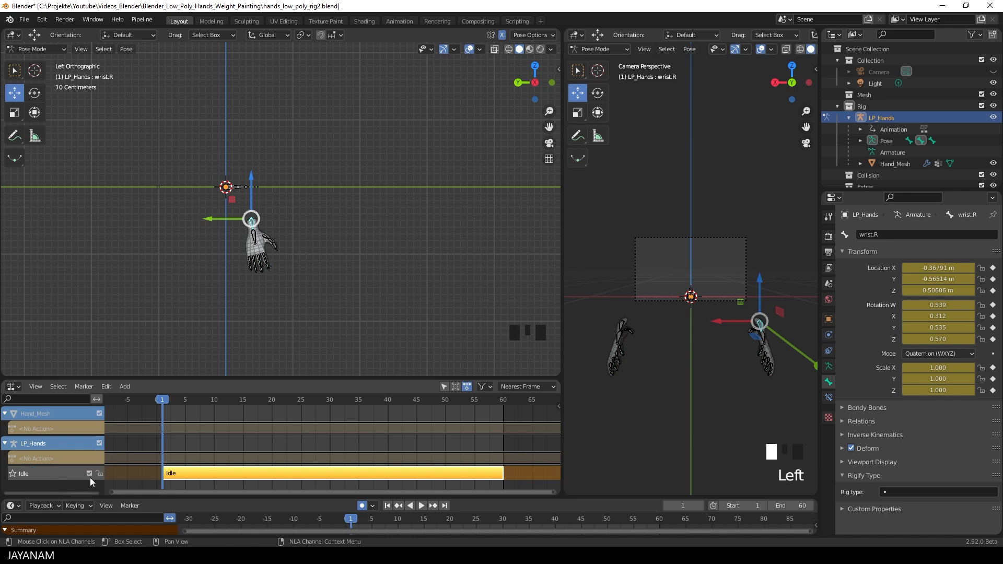
pyautogui.moveTo(89, 473)
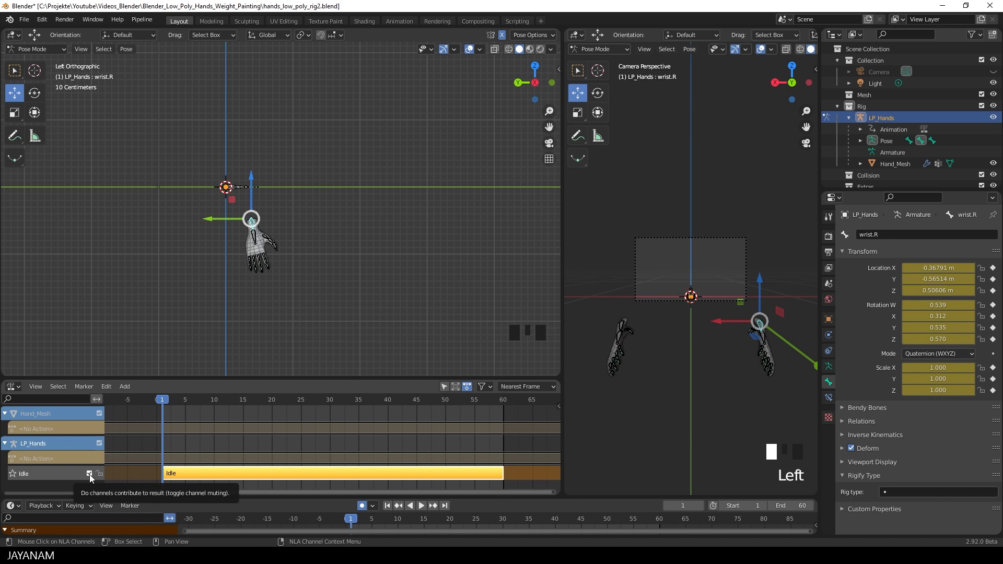
pyautogui.click(89, 474)
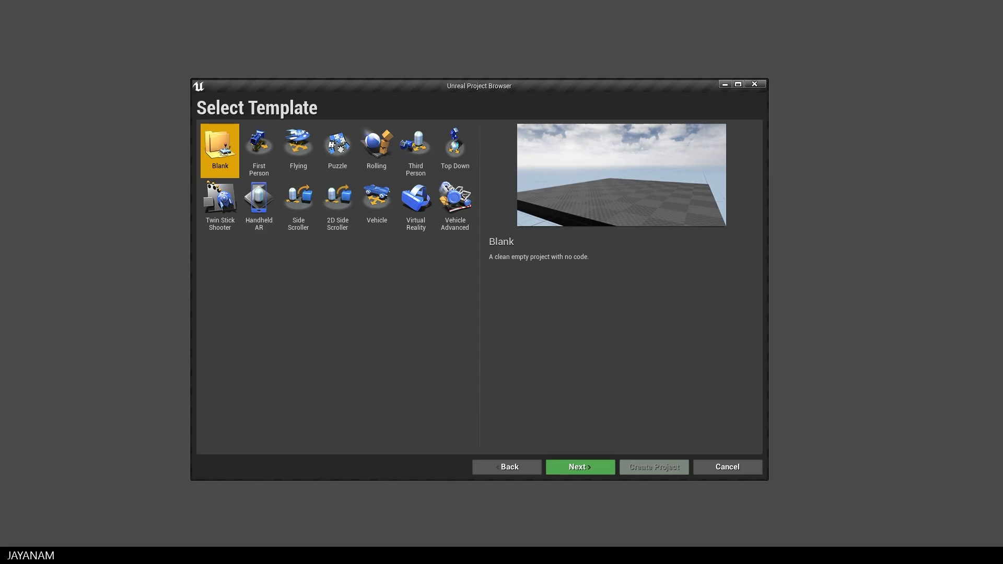
pyautogui.moveTo(389, 98)
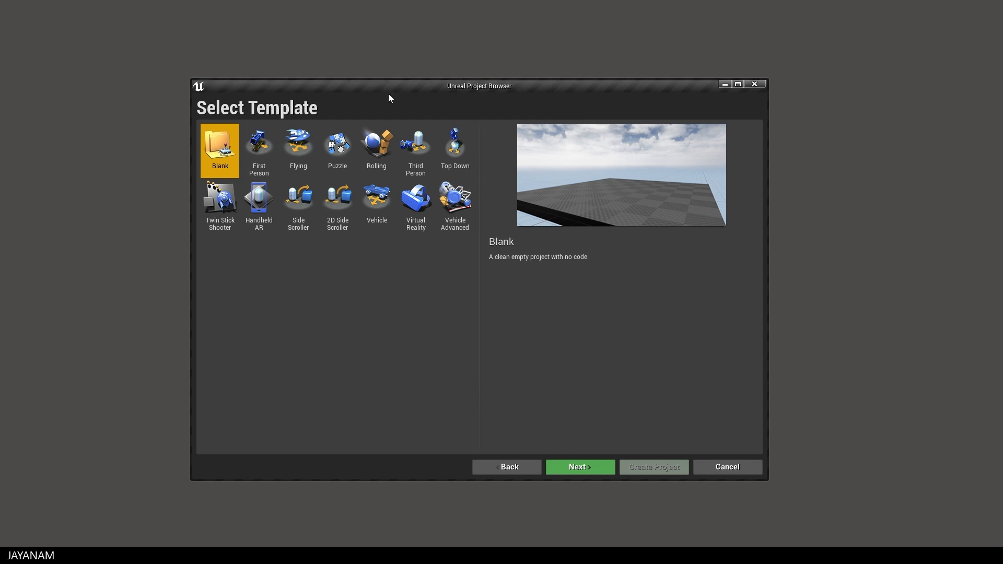
# Create a First Person template project named FPS
pyautogui.click(258, 144)
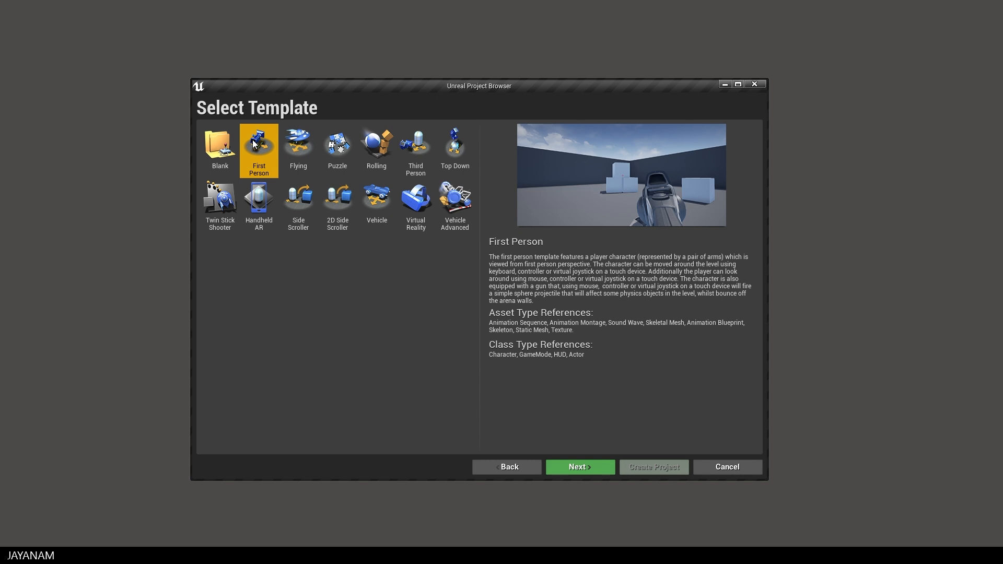
pyautogui.click(579, 467)
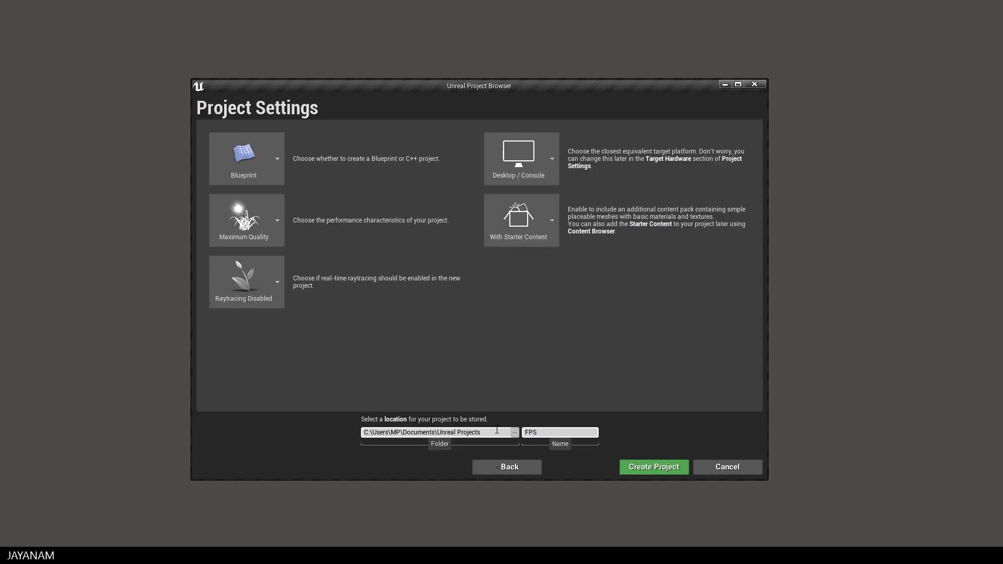
pyautogui.click(652, 467)
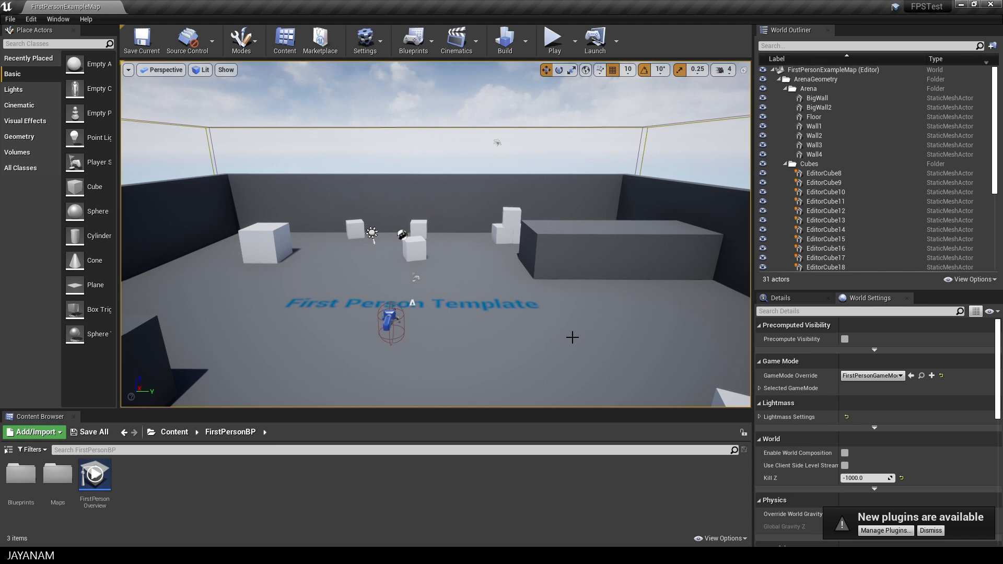
# Open FirstPersonCharacter from FirstPersonBP > Blueprints in the Content Browser
pyautogui.click(389, 323)
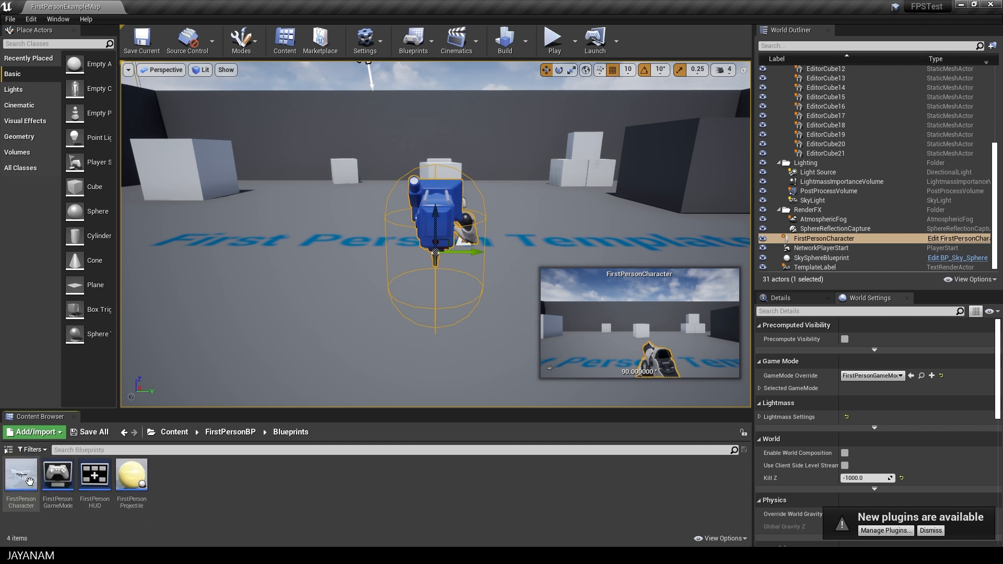
pyautogui.doubleClick(21, 476)
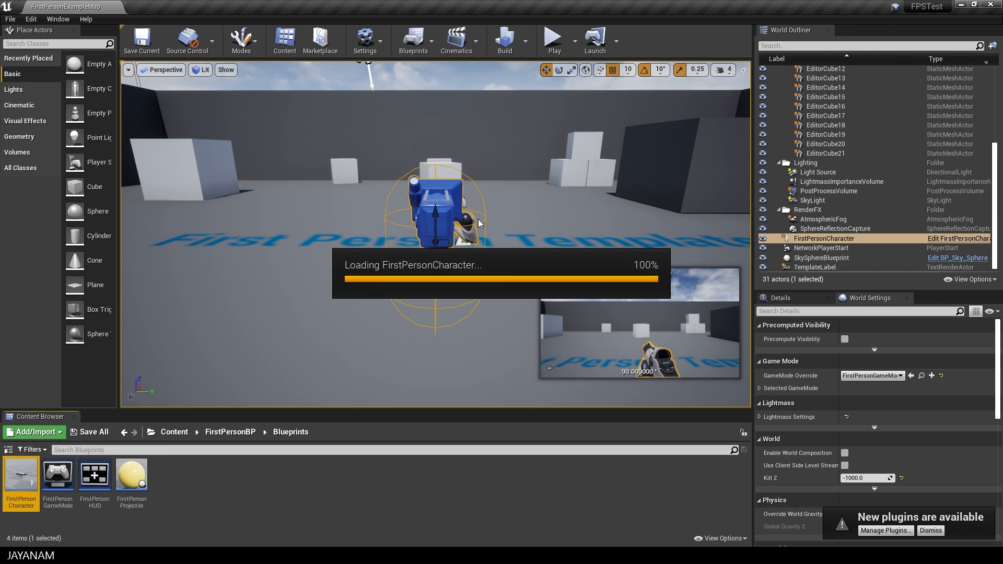
pyautogui.doubleClick(20, 480)
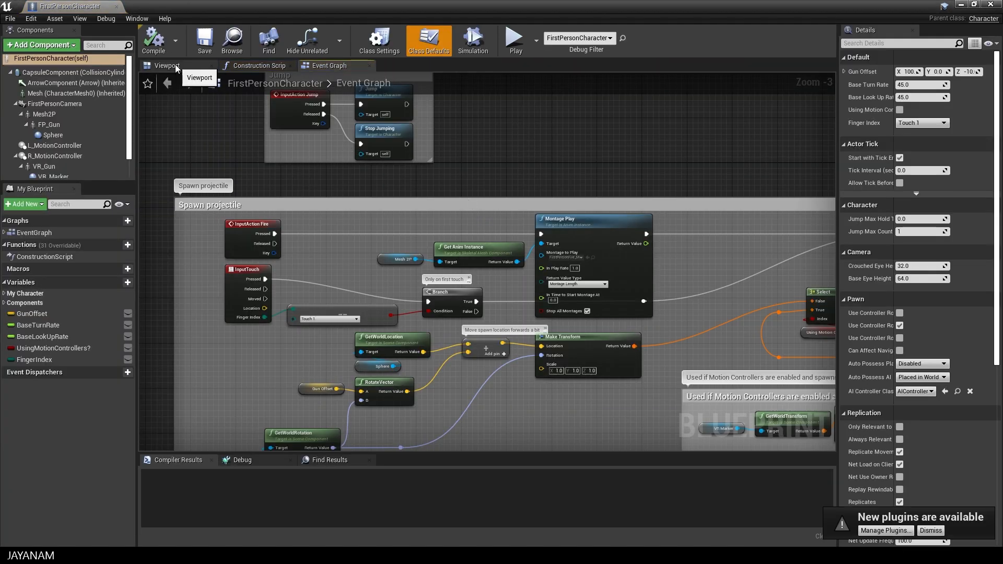
# Delete the Mesh2P arms, FP_Gun, VR_Gun and motion controller components, then compile
pyautogui.click(167, 65)
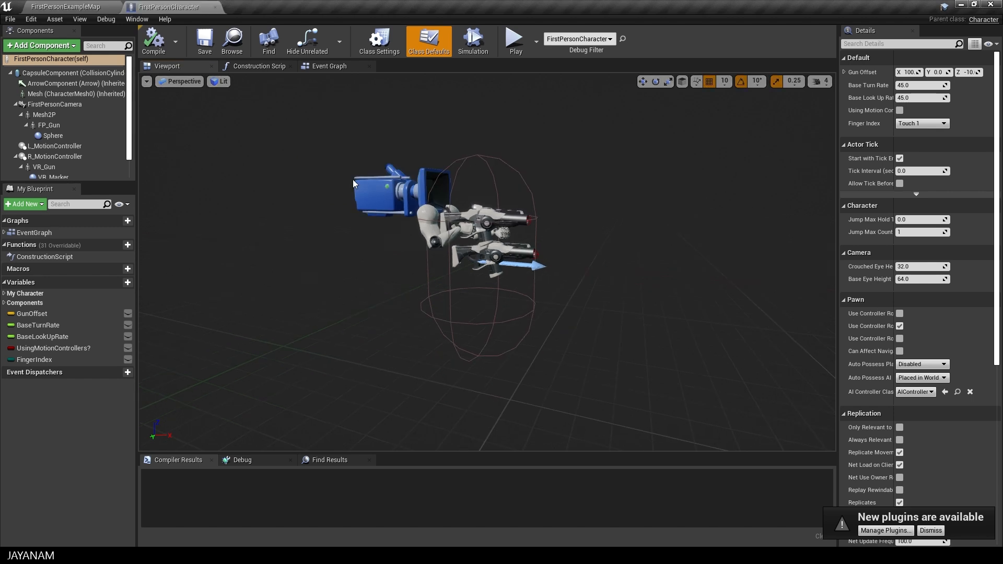
pyautogui.click(43, 115)
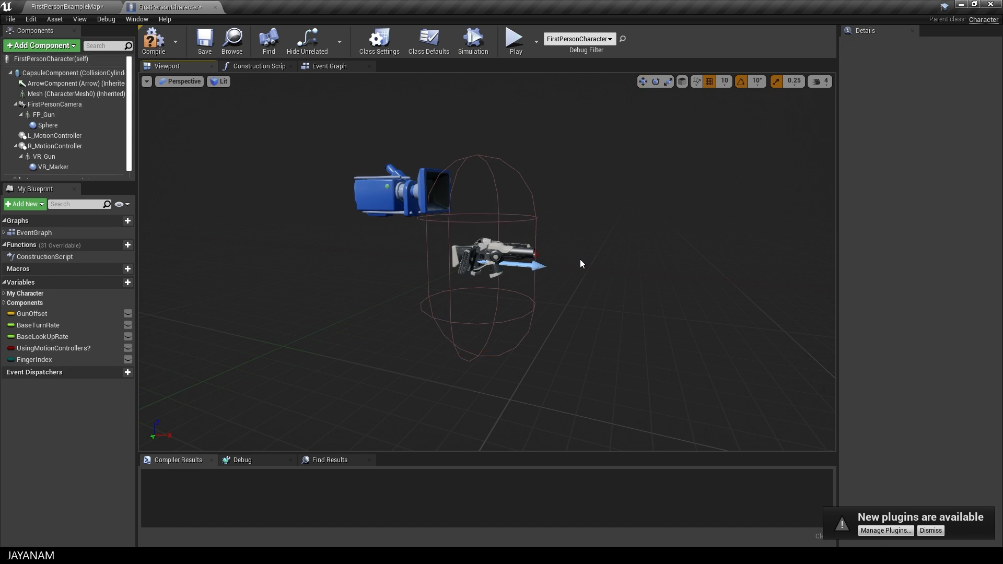
pyautogui.click(44, 114)
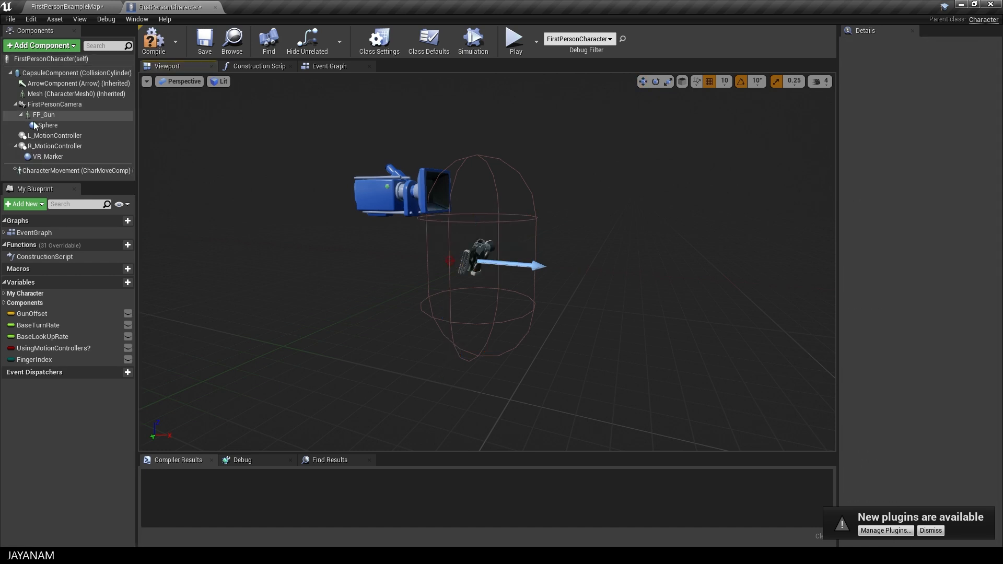
pyautogui.click(56, 104)
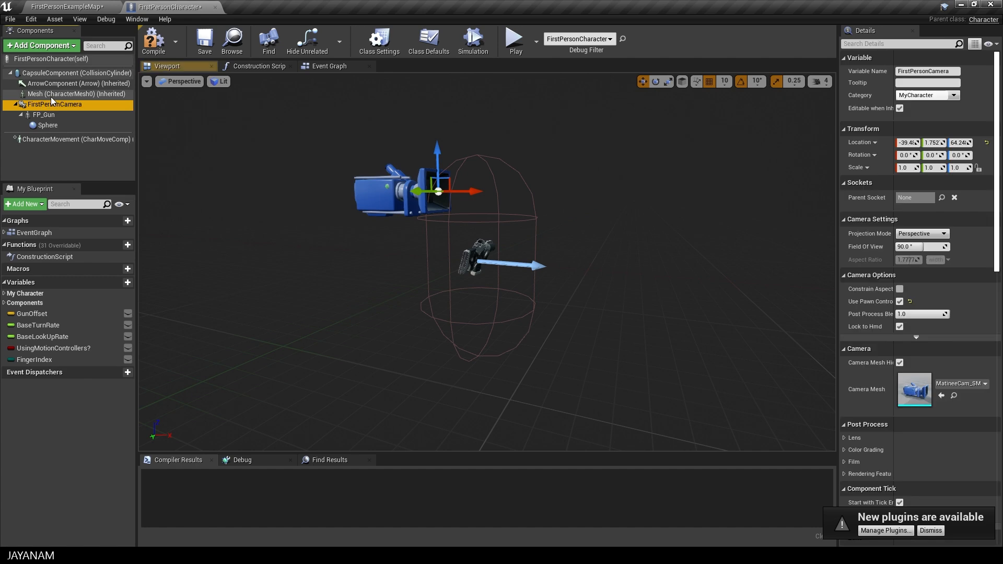
pyautogui.click(44, 115)
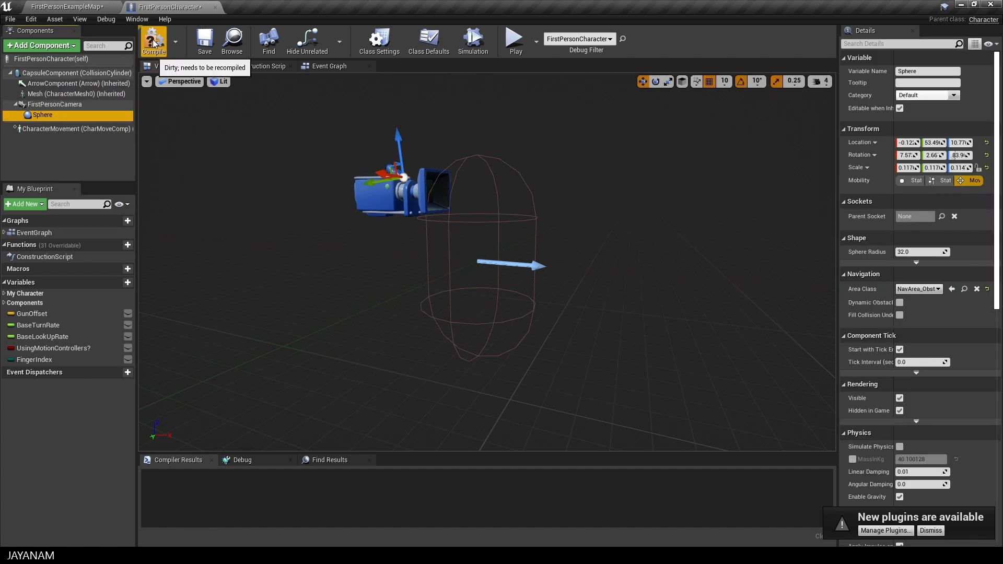
pyautogui.click(153, 40)
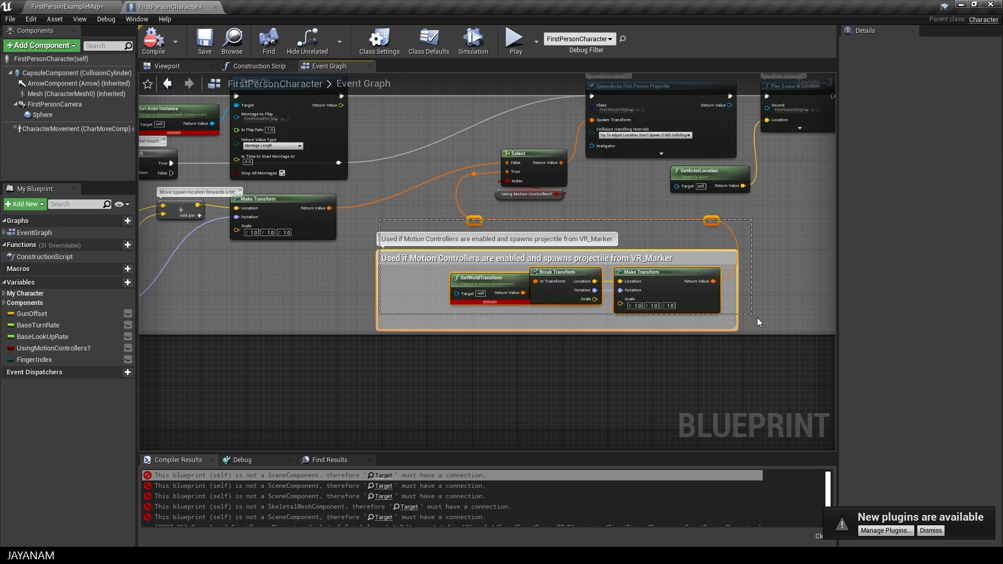
# Review the Event Graph for broken nodes, recompile the character, and play-test the level
pyautogui.scroll(-3)
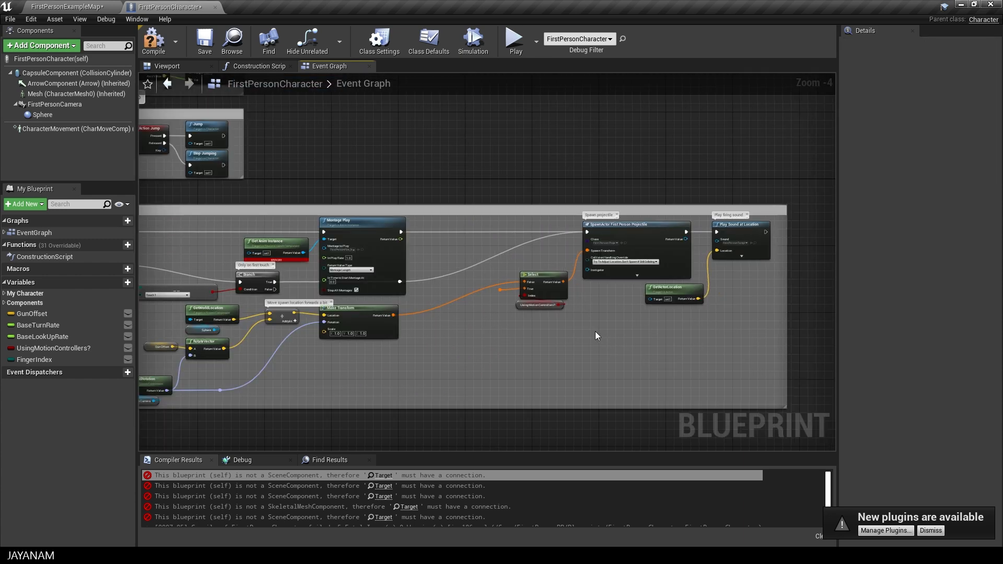
pyautogui.scroll(-3)
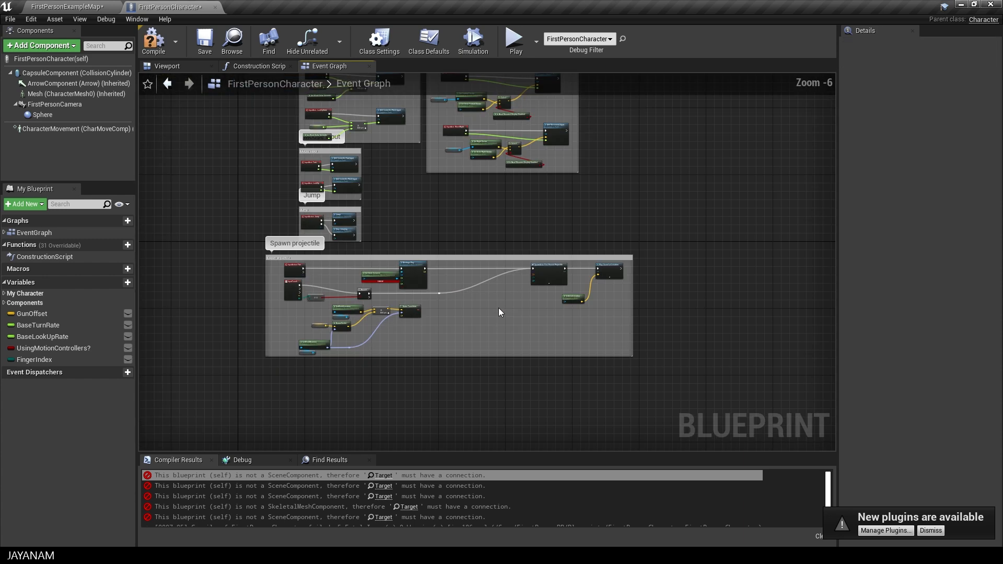
pyautogui.scroll(3)
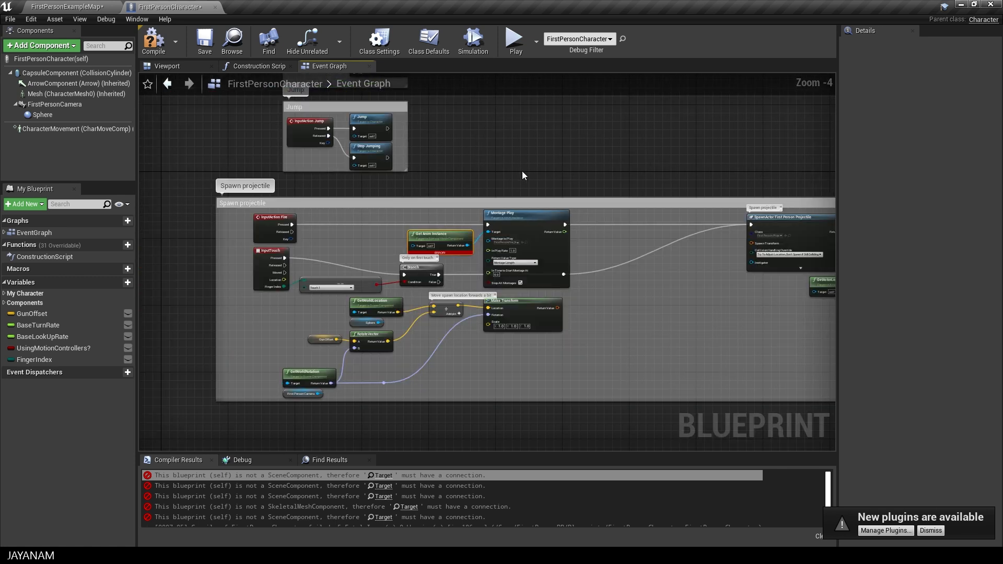
pyautogui.scroll(-3)
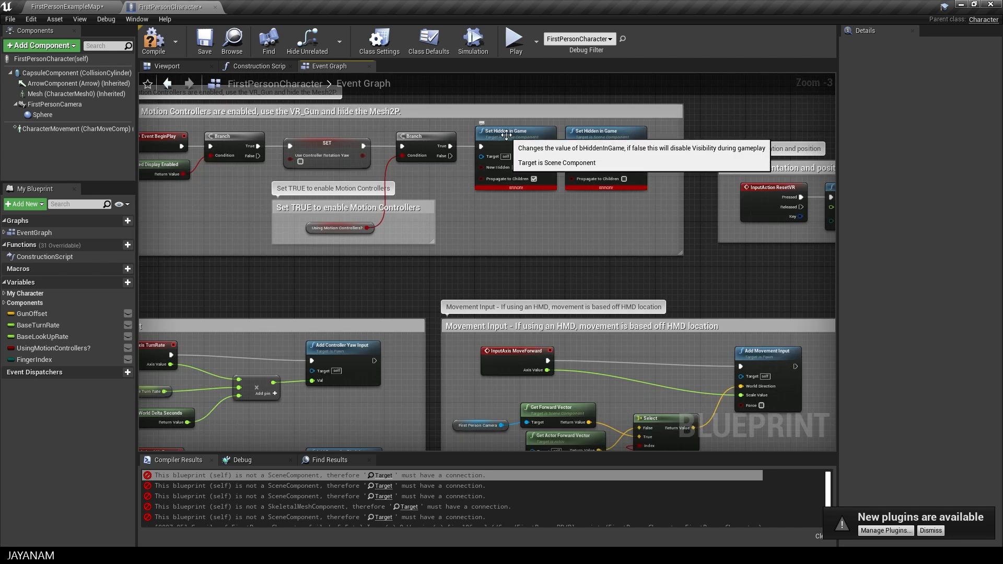
pyautogui.scroll(-3)
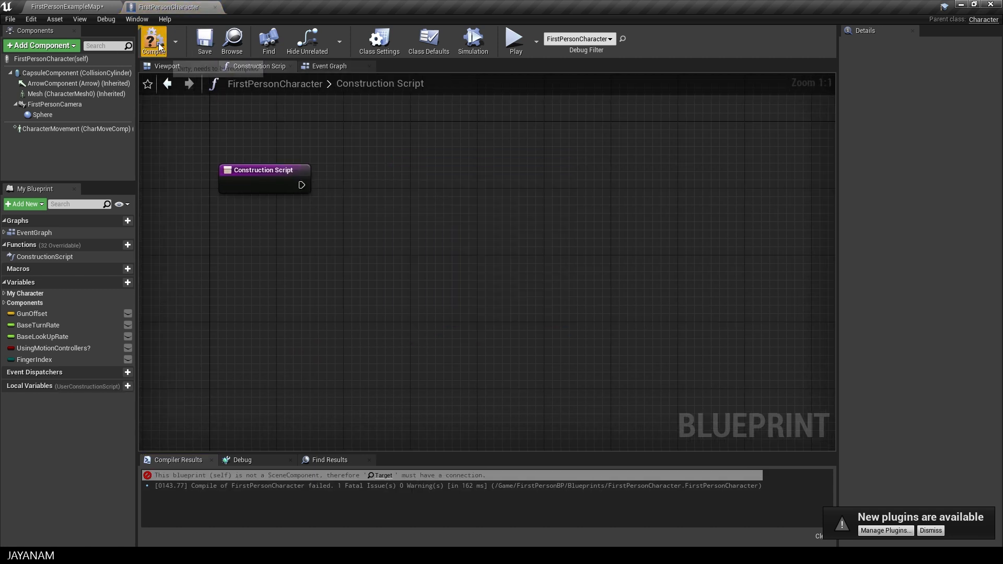
pyautogui.click(153, 40)
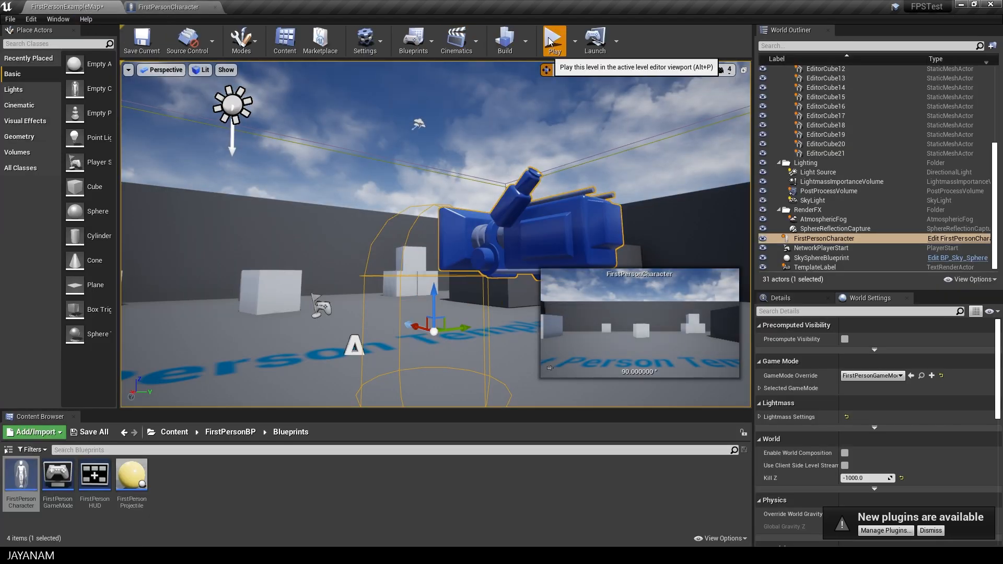
pyautogui.click(553, 40)
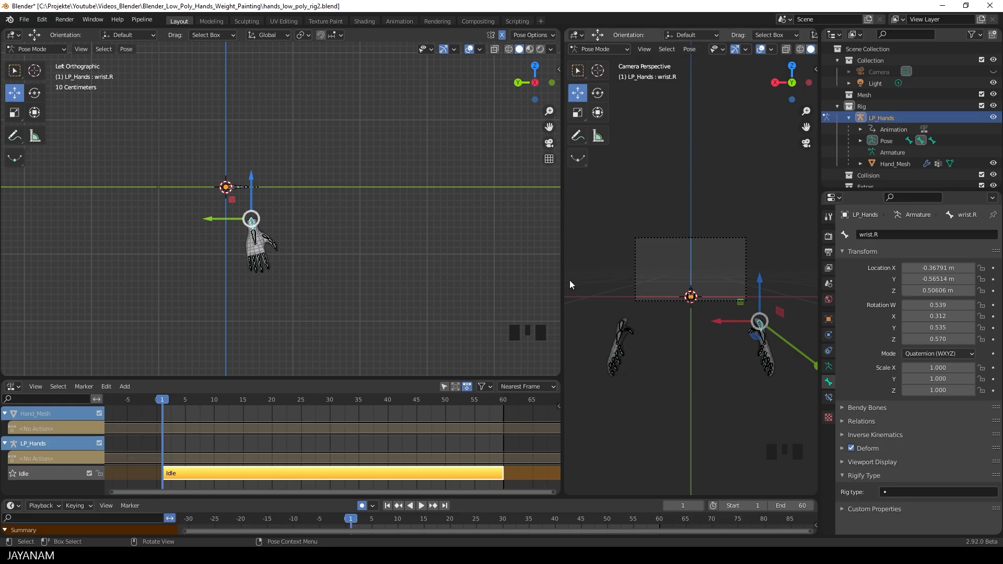
pyautogui.moveTo(421, 251)
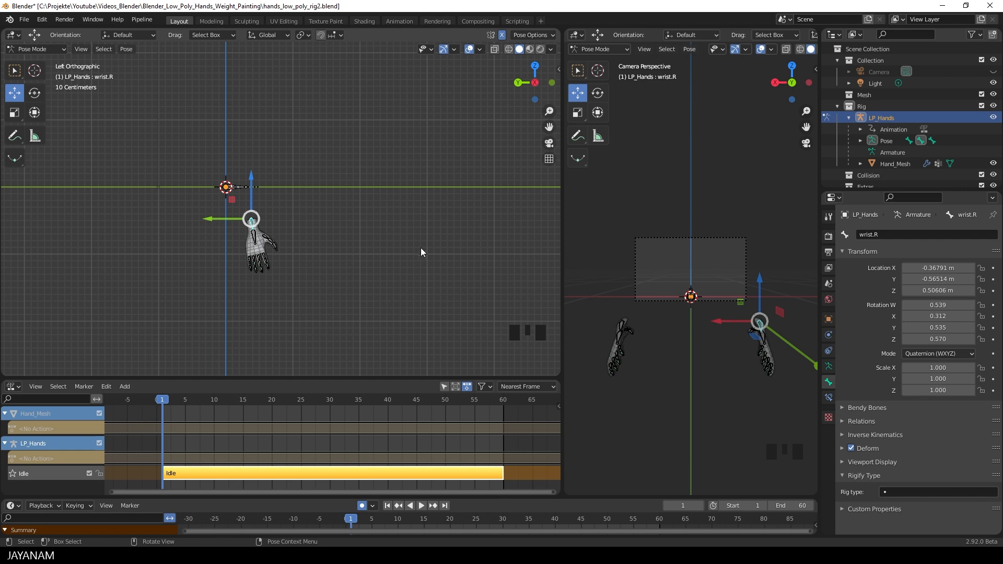
# Switch the hand rig back to Object mode through the Ctrl+Tab mode menu
pyautogui.press('ctrl+tab')
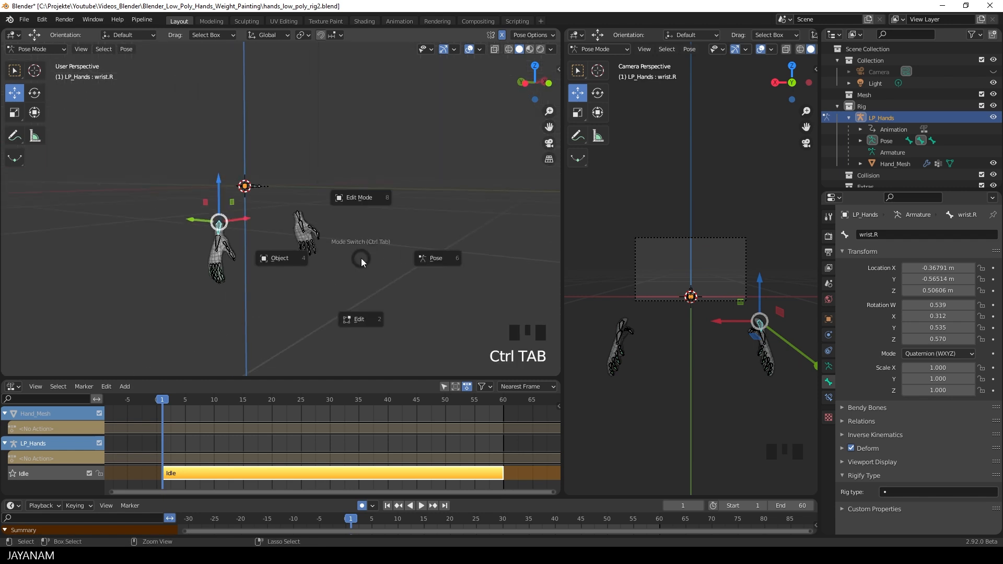
pyautogui.click(279, 257)
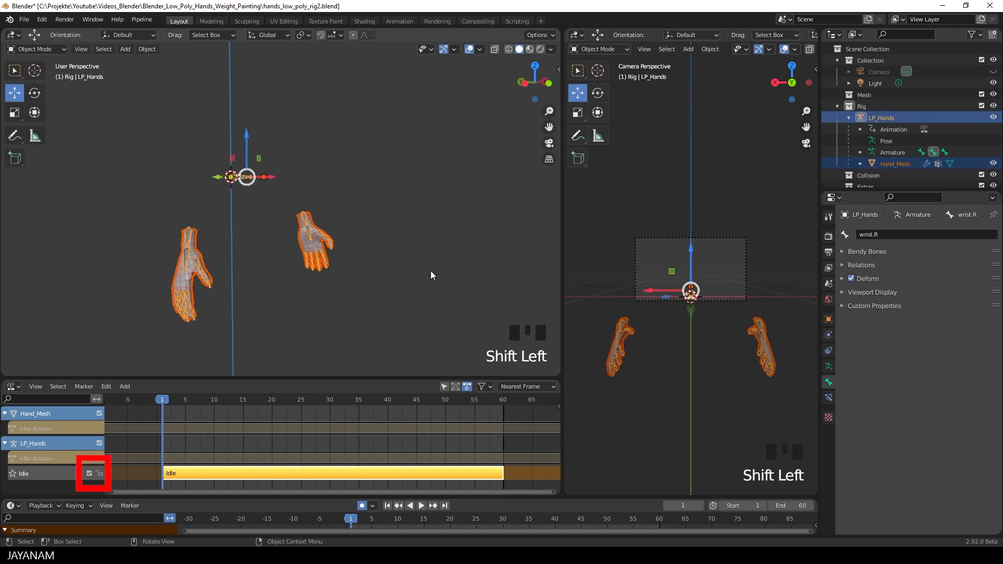
pyautogui.moveTo(393, 219)
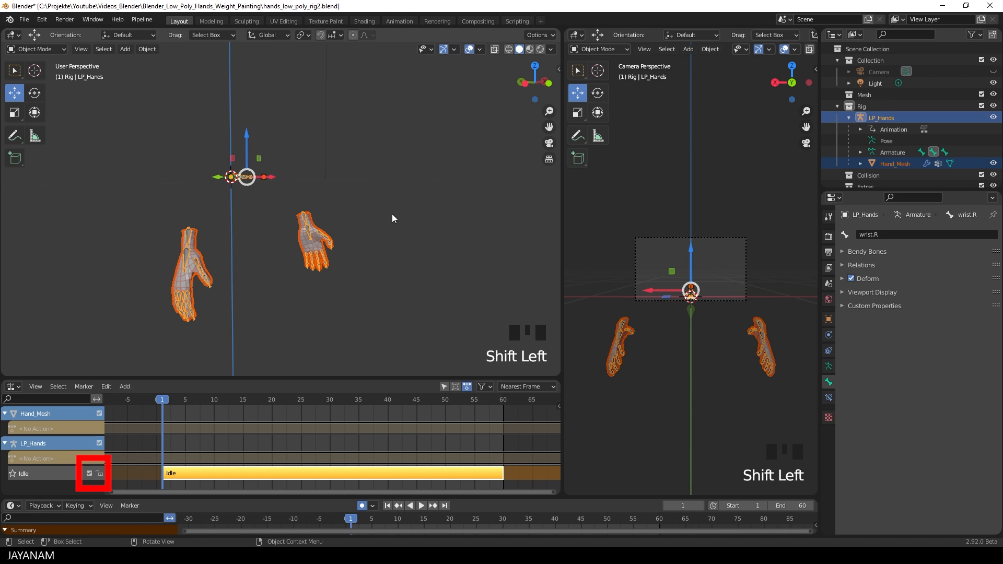
pyautogui.click(23, 20)
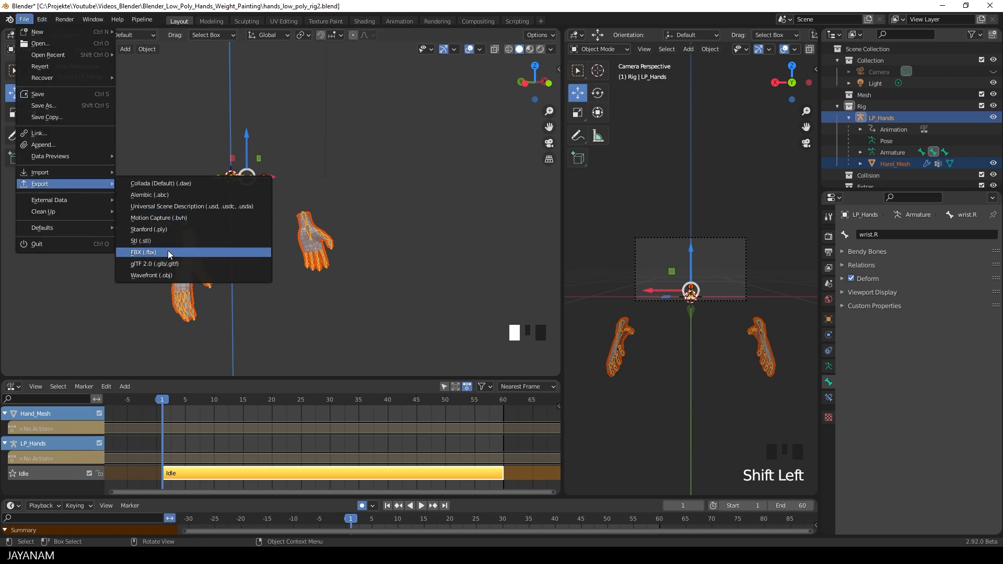
pyautogui.moveTo(143, 251)
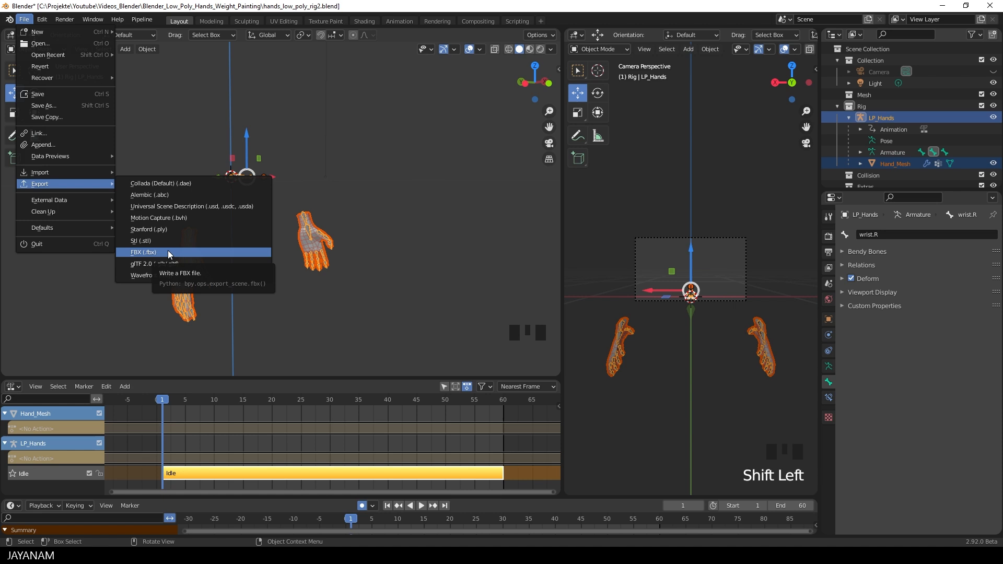
# Export FBX using the Unreal preset with X forward, Z up and All Actions off
pyautogui.click(143, 252)
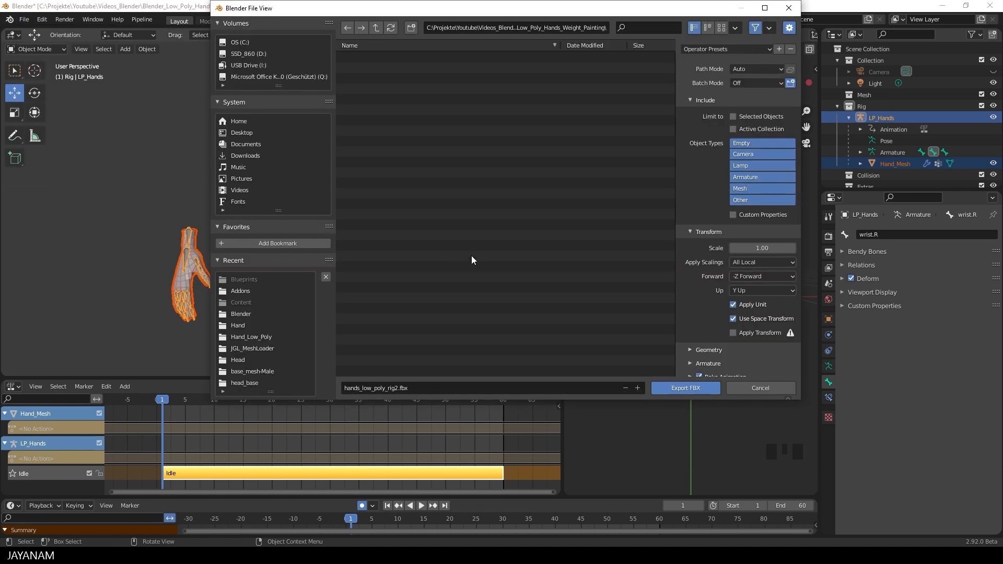
pyautogui.click(725, 49)
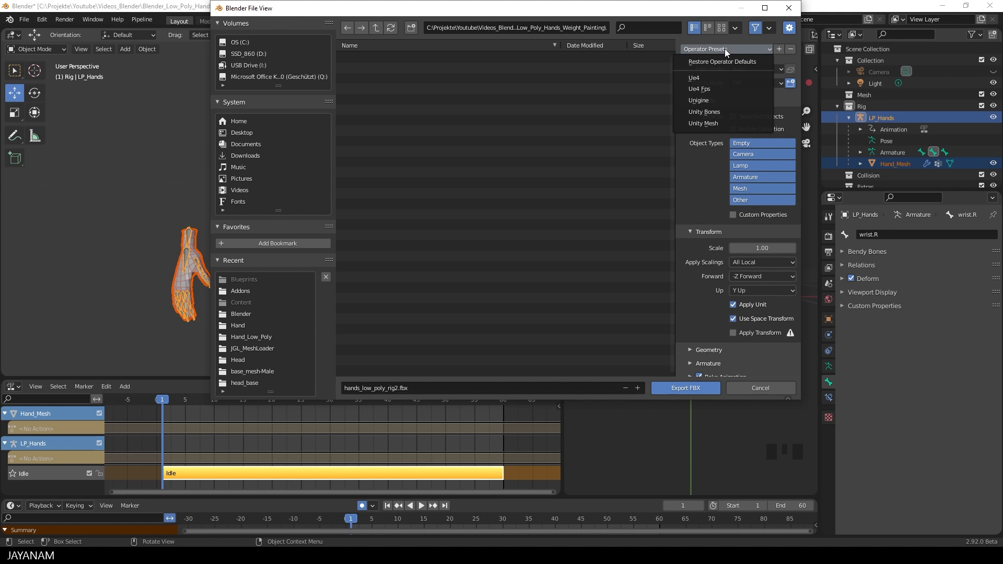
pyautogui.click(717, 219)
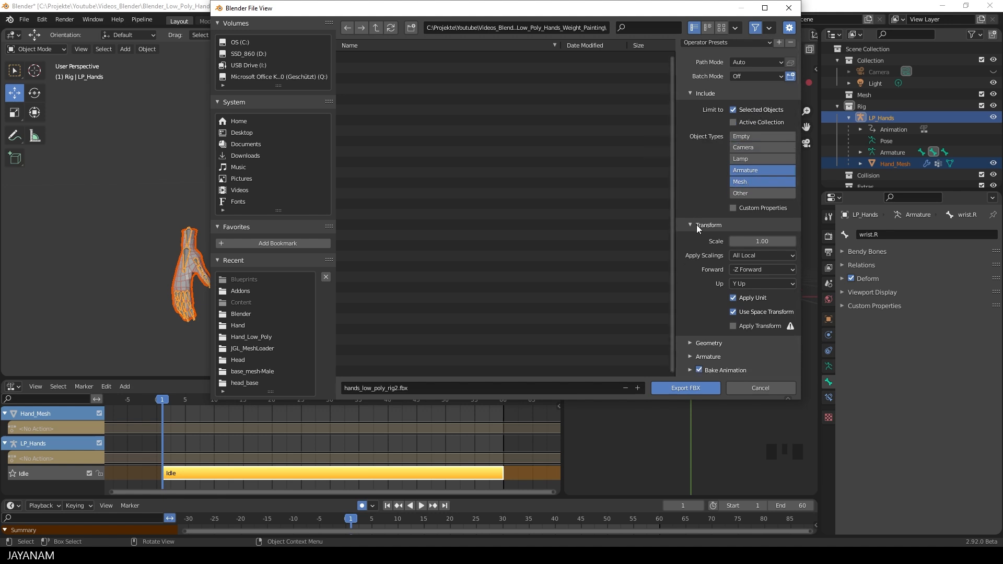
pyautogui.moveTo(766, 265)
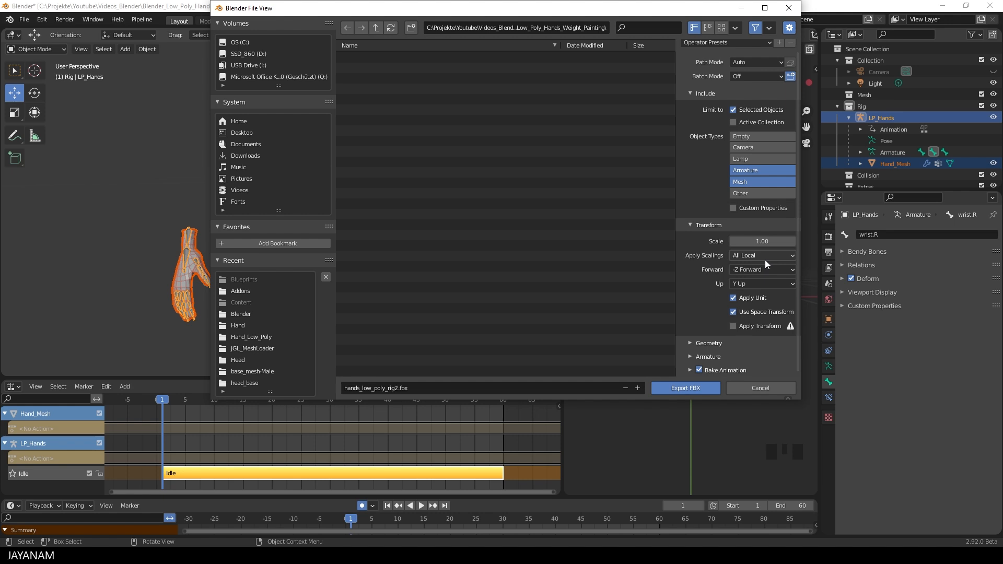
pyautogui.click(761, 270)
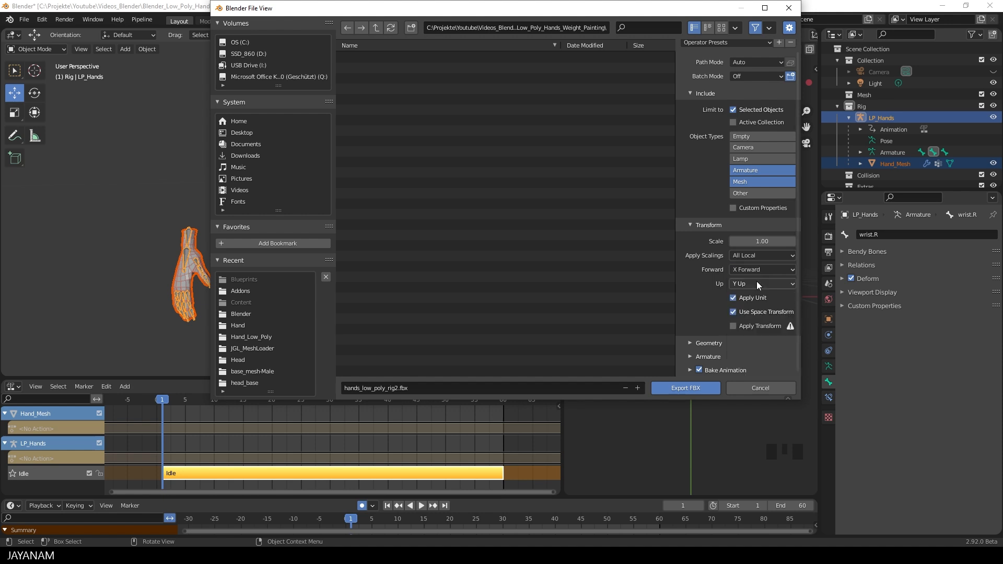
pyautogui.click(761, 283)
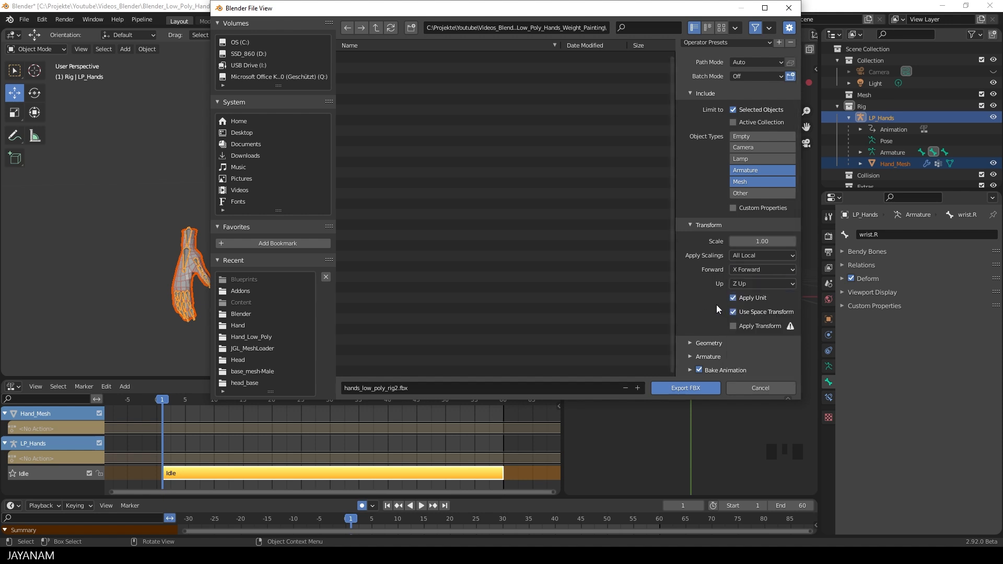
pyautogui.scroll(-3)
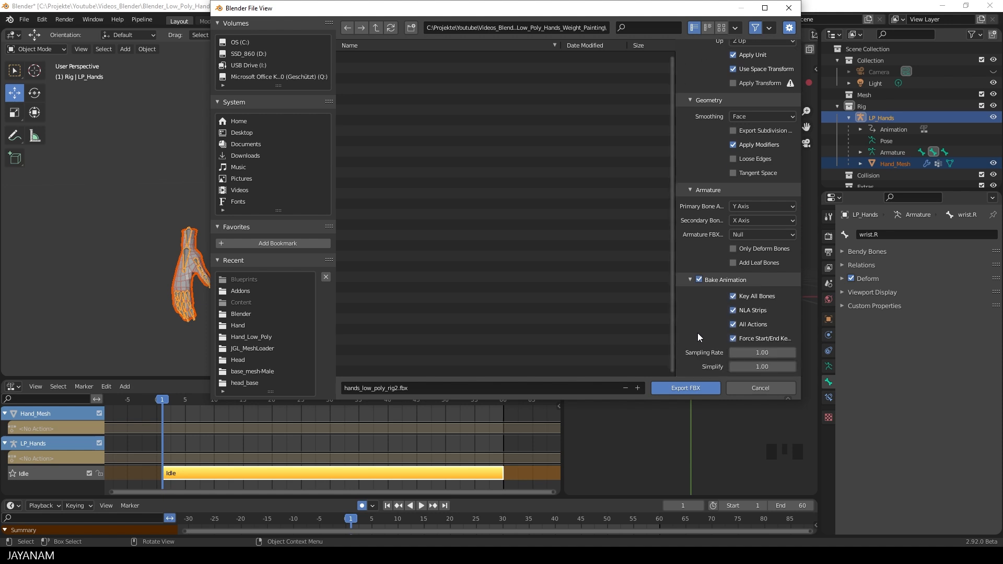
pyautogui.click(732, 325)
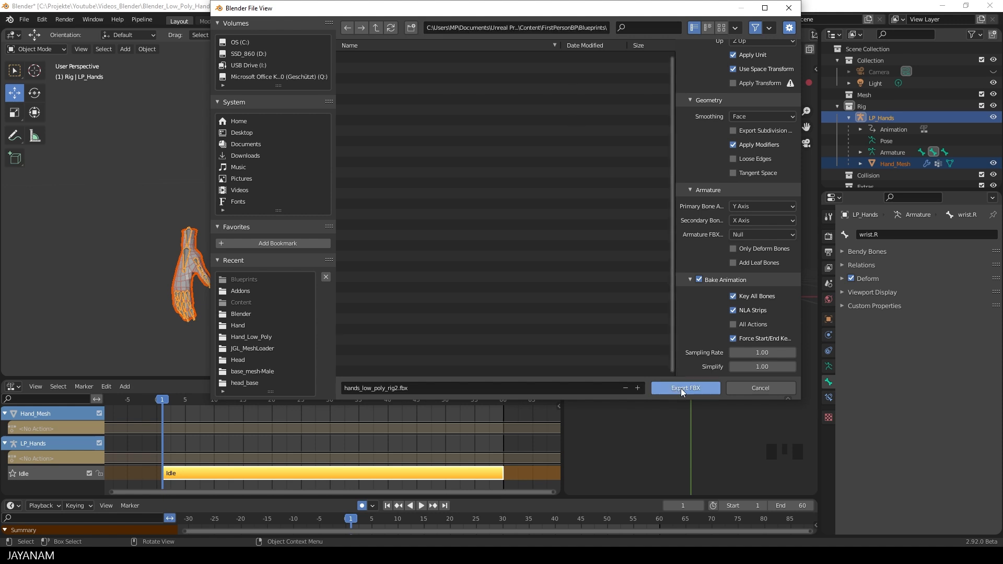
# Import hands_low_poly_rig2 FBX as a skeletal mesh with its animation
pyautogui.click(685, 387)
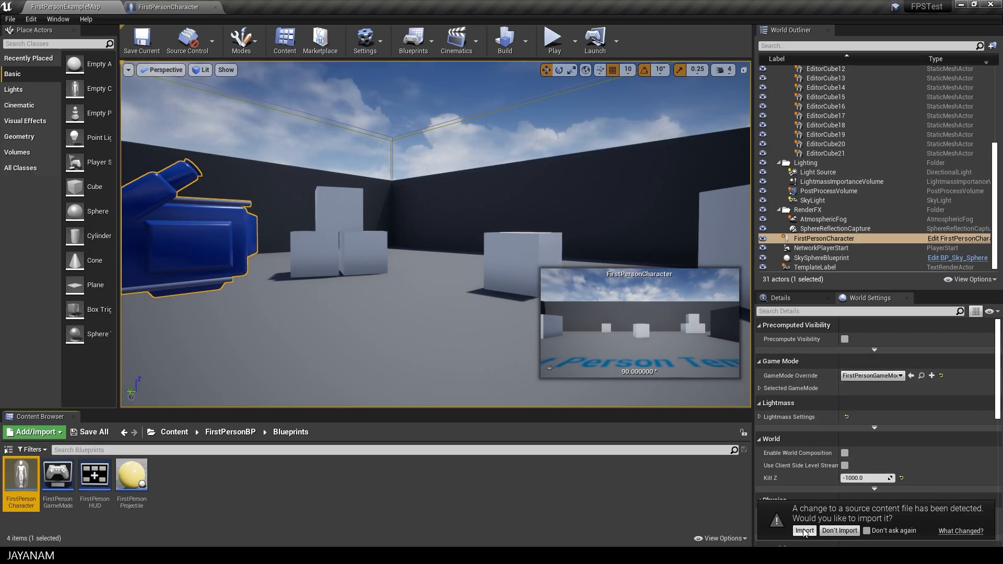
pyautogui.click(803, 530)
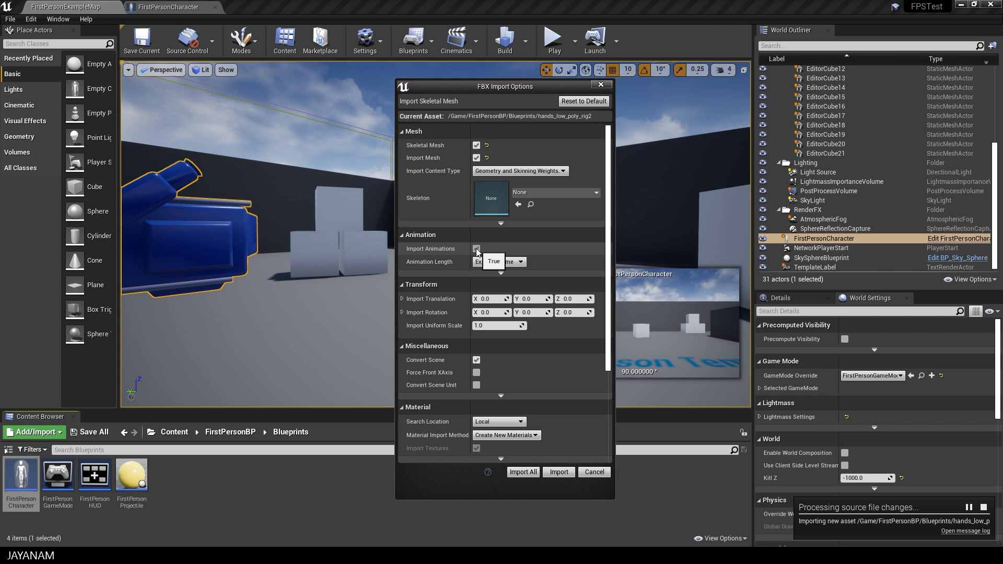
pyautogui.click(476, 248)
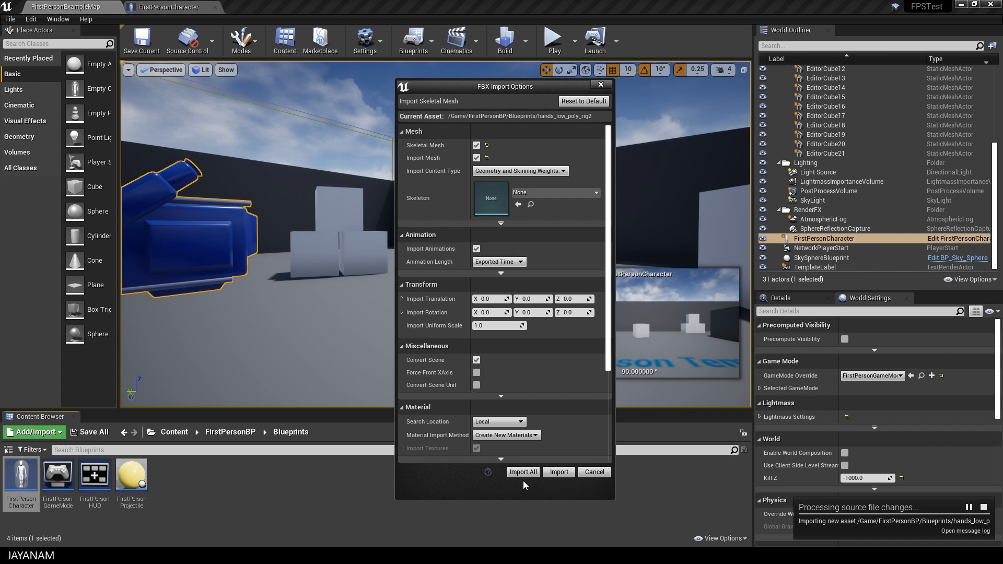
pyautogui.click(522, 472)
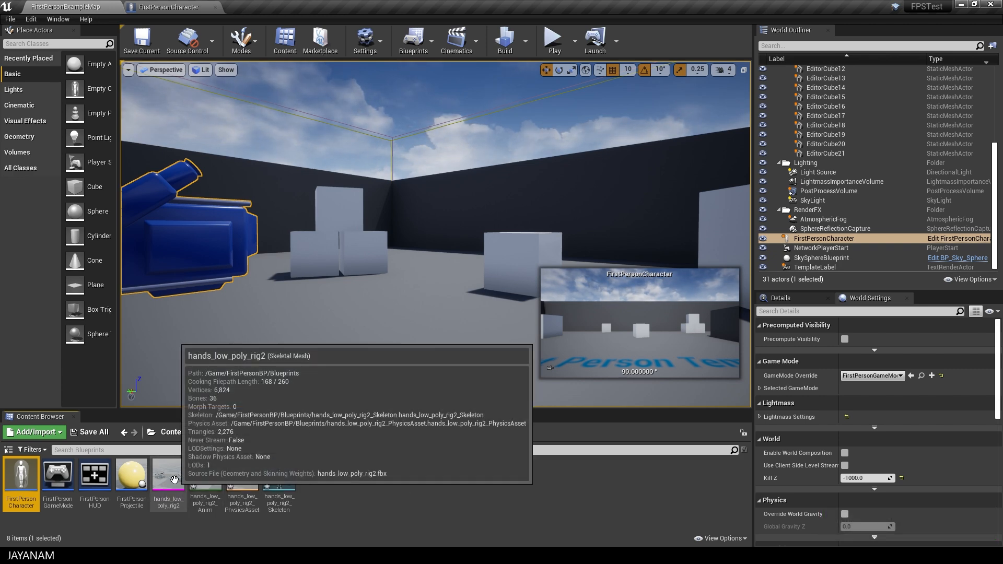
# Preview the imported hands, then open the character Mesh component's skeletal mesh list
pyautogui.doubleClick(168, 475)
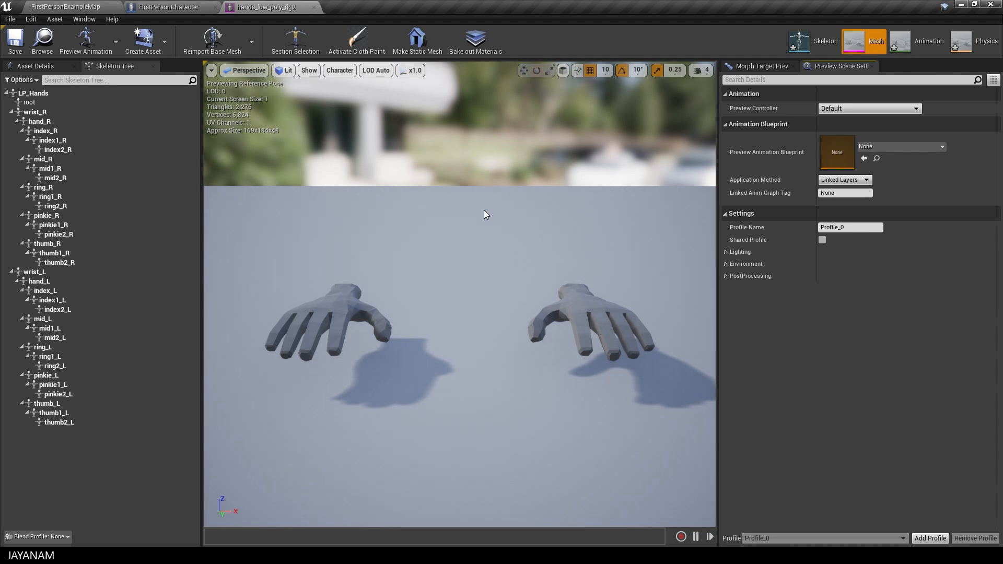
pyautogui.moveTo(313, 11)
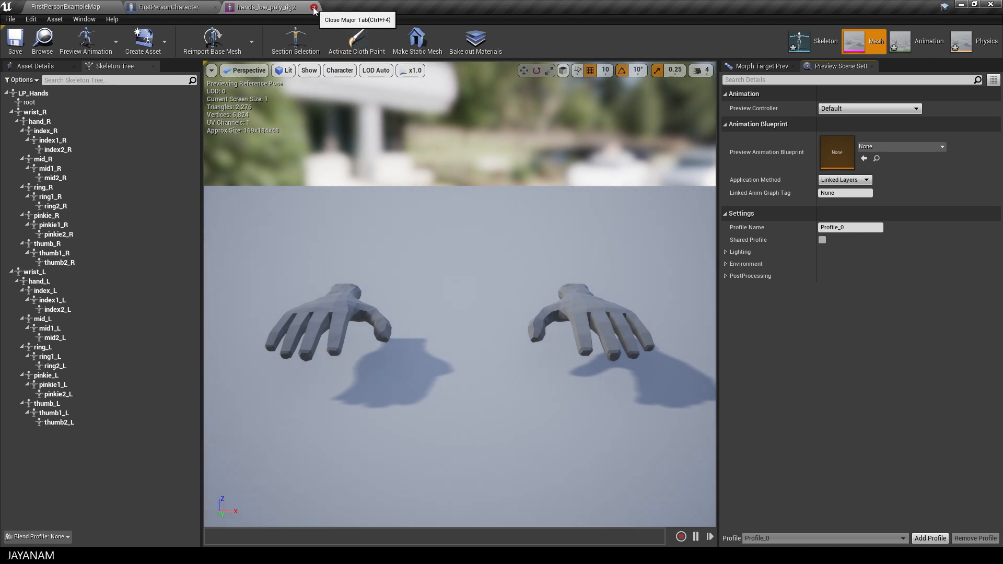
pyautogui.click(312, 7)
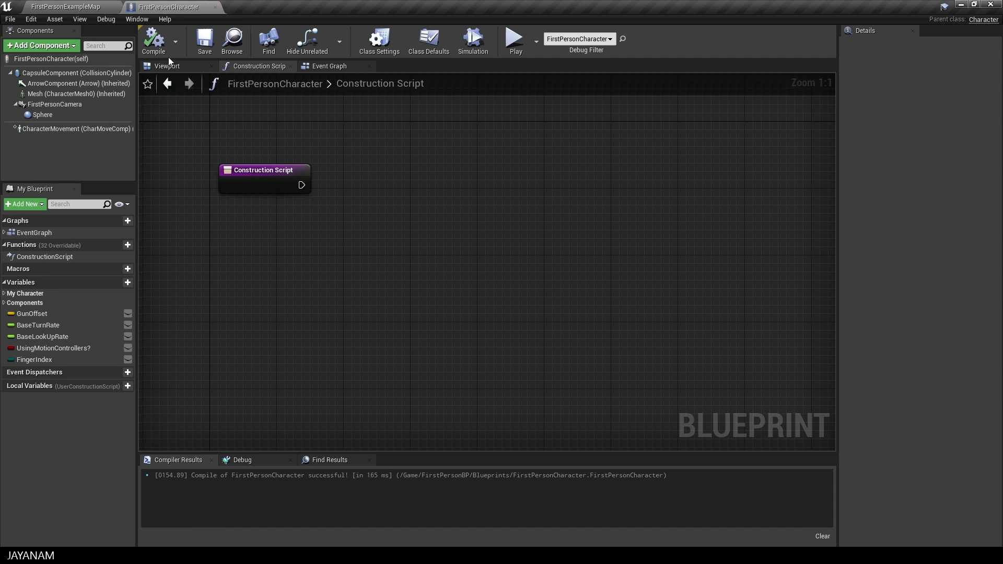
pyautogui.click(167, 65)
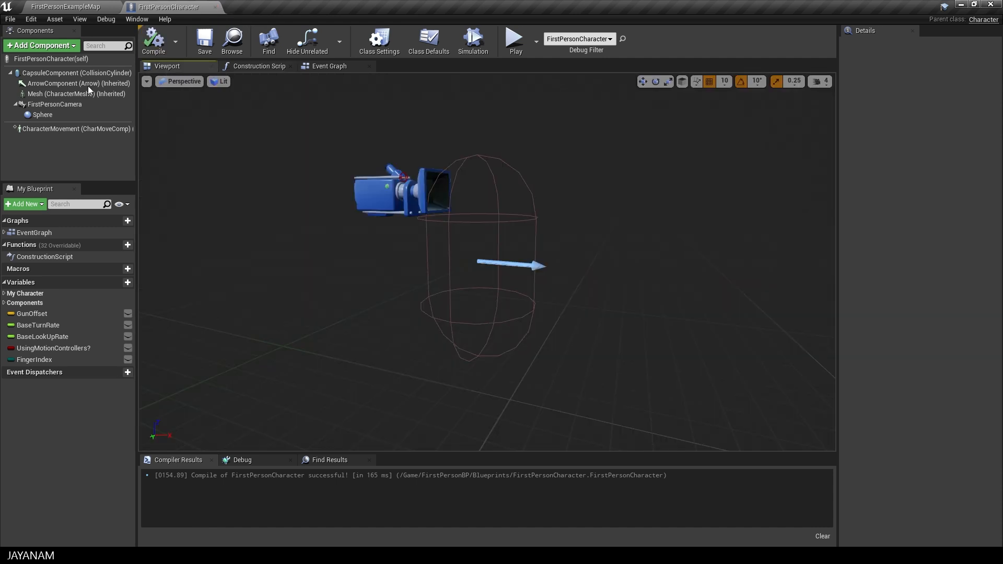
pyautogui.click(76, 93)
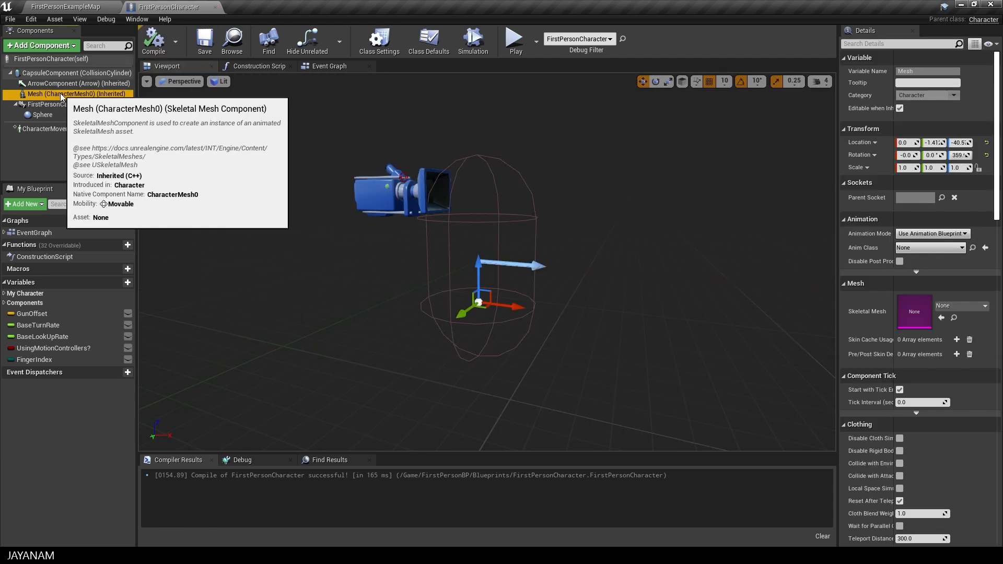
pyautogui.click(985, 305)
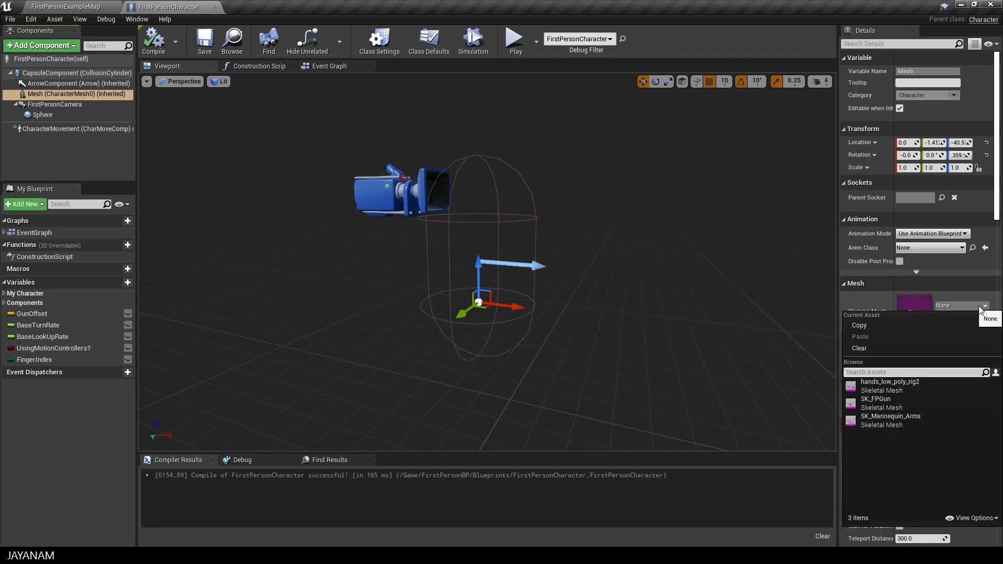
pyautogui.moveTo(888, 382)
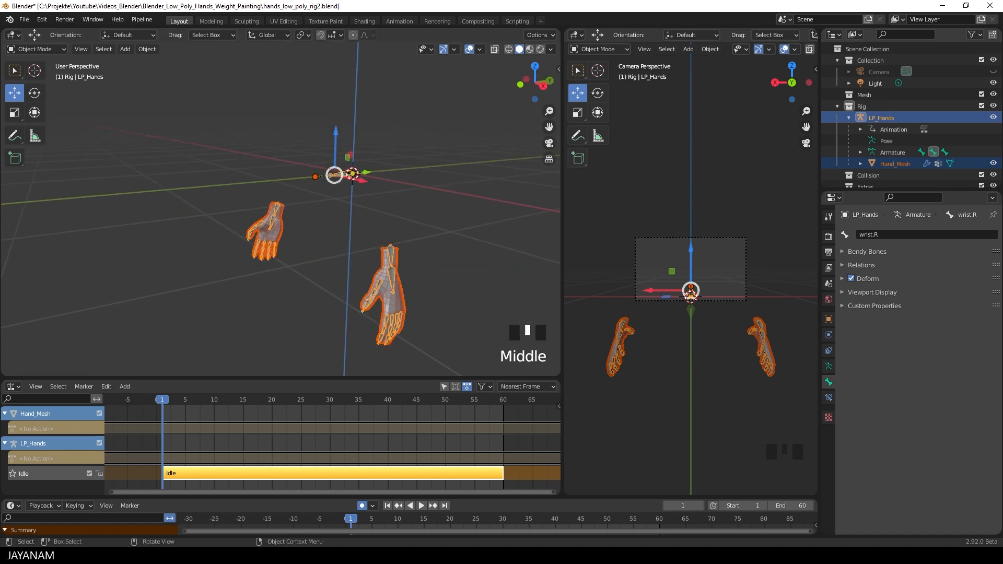
# Re-export hands_low_poly_rig2.fbx over the old file with Use Space Transform unchecked
pyautogui.click(24, 19)
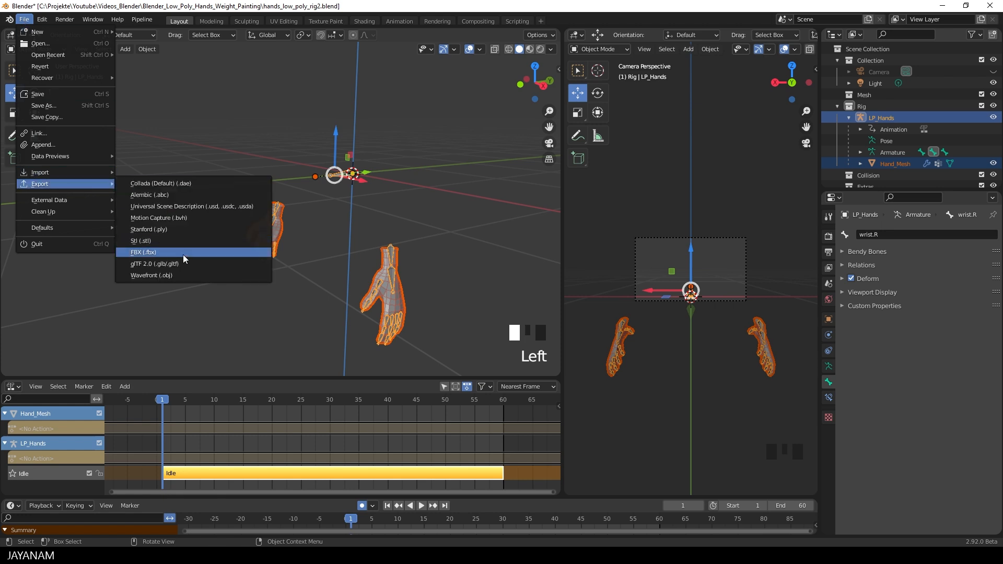
pyautogui.click(143, 251)
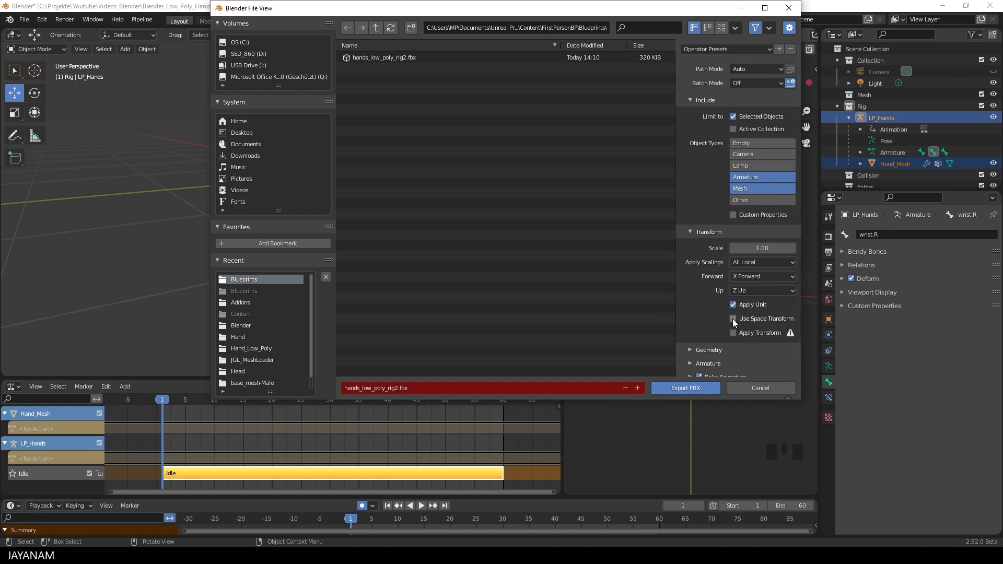
pyautogui.click(732, 318)
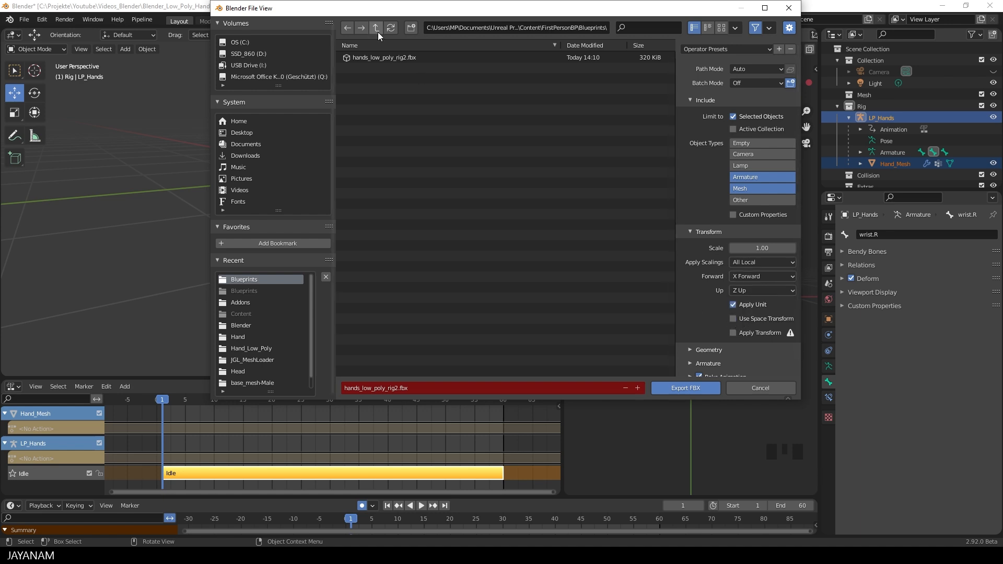
pyautogui.click(684, 387)
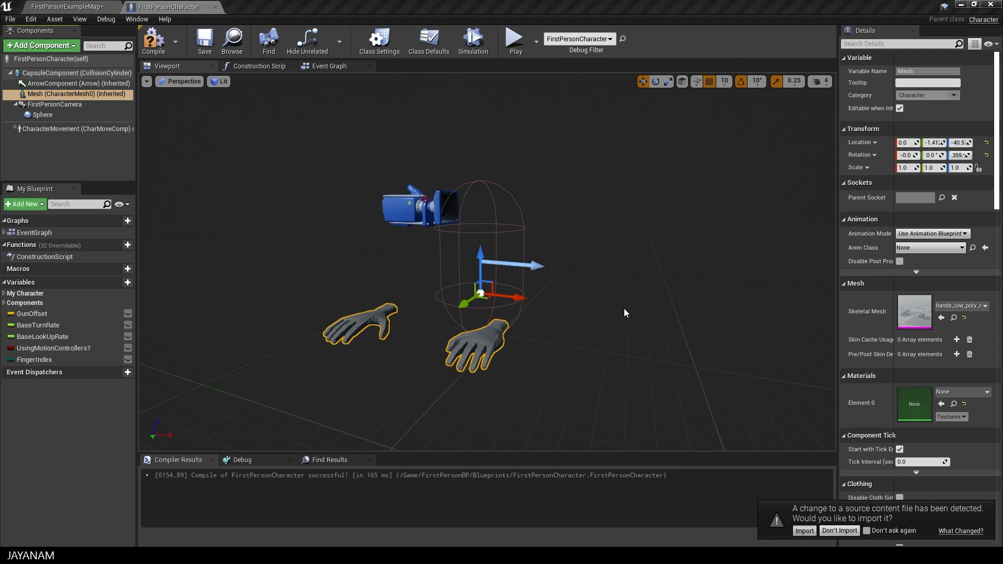
# Reimport the changed hands FBX and compile the FirstPersonCharacter blueprint
pyautogui.click(803, 530)
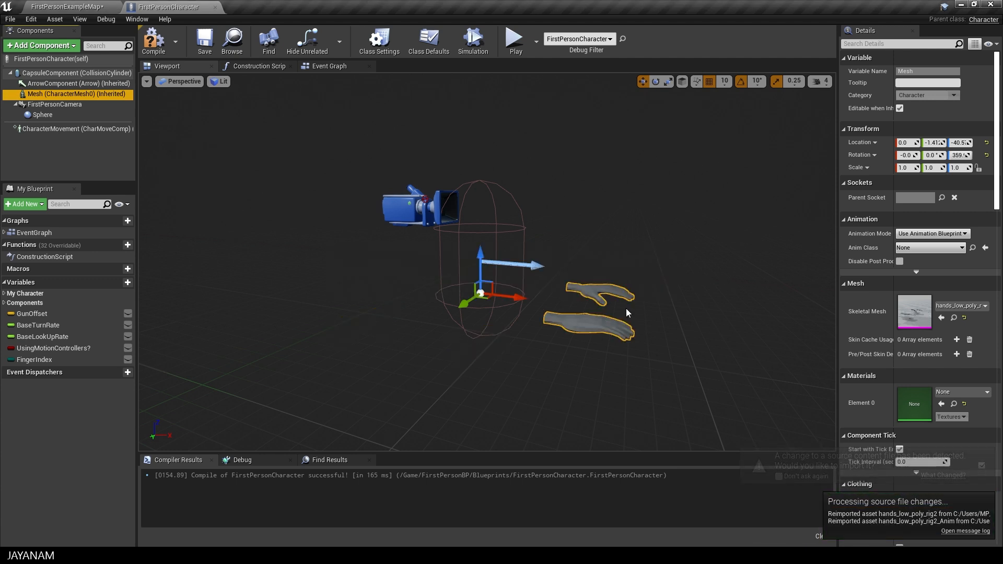
pyautogui.click(153, 40)
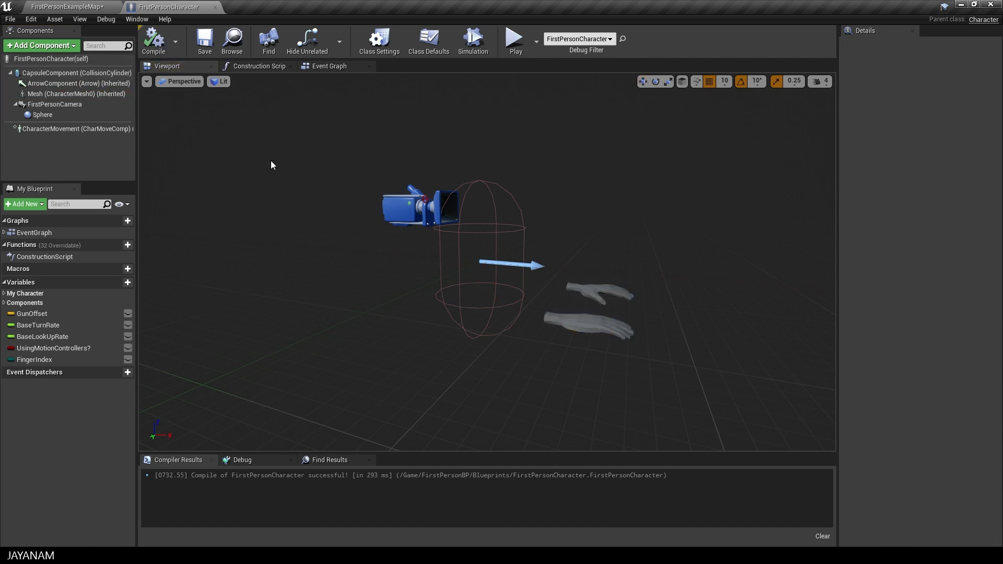
pyautogui.click(67, 7)
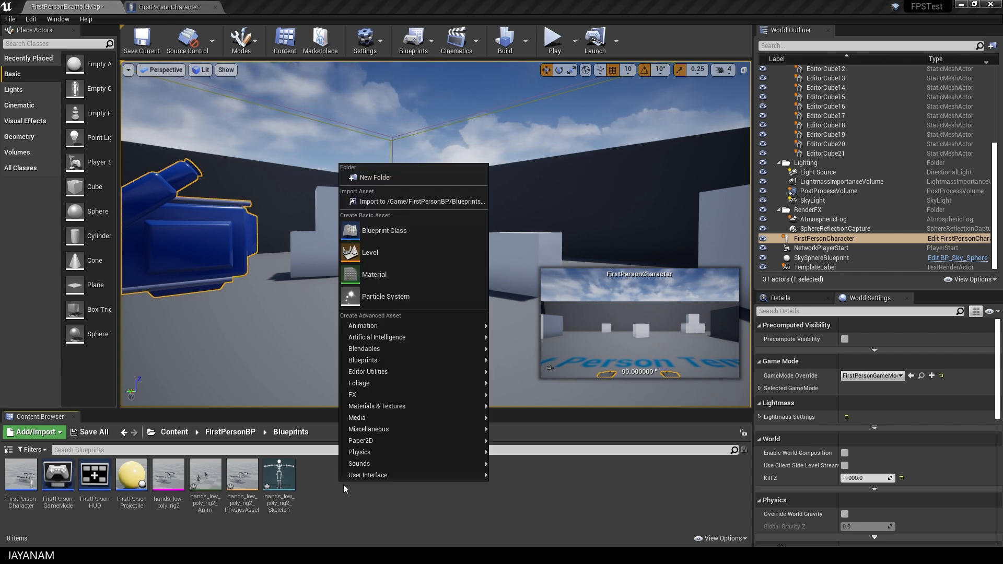
pyautogui.moveTo(362, 326)
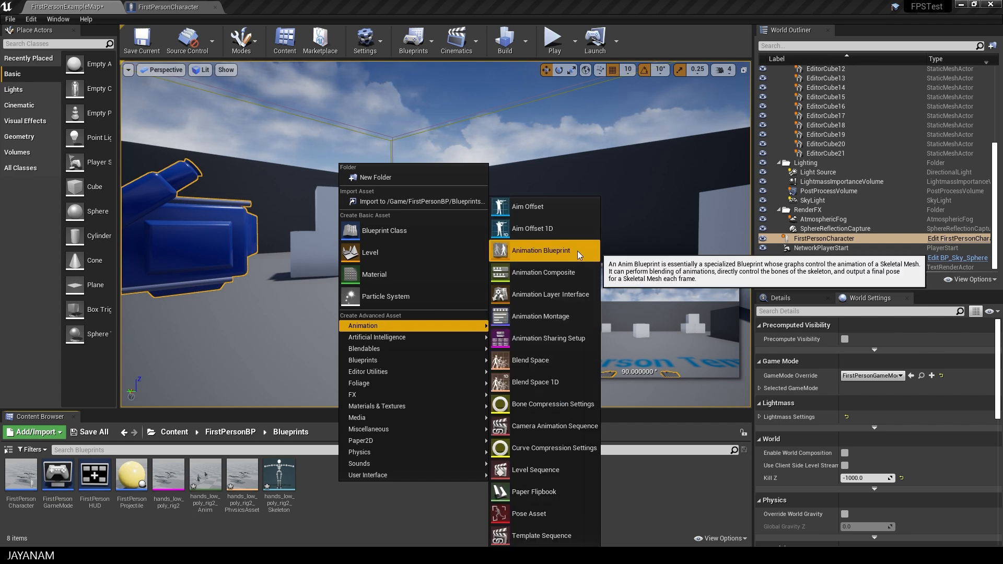
# Create ABP_FPS_Character targeting the hands skeleton and open its AnimGraph
pyautogui.click(540, 250)
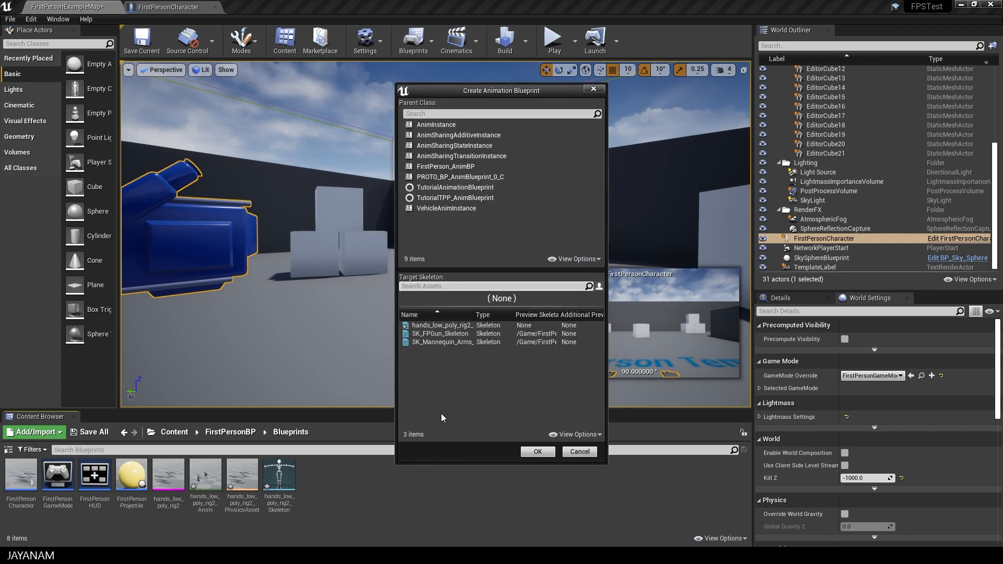
pyautogui.click(441, 325)
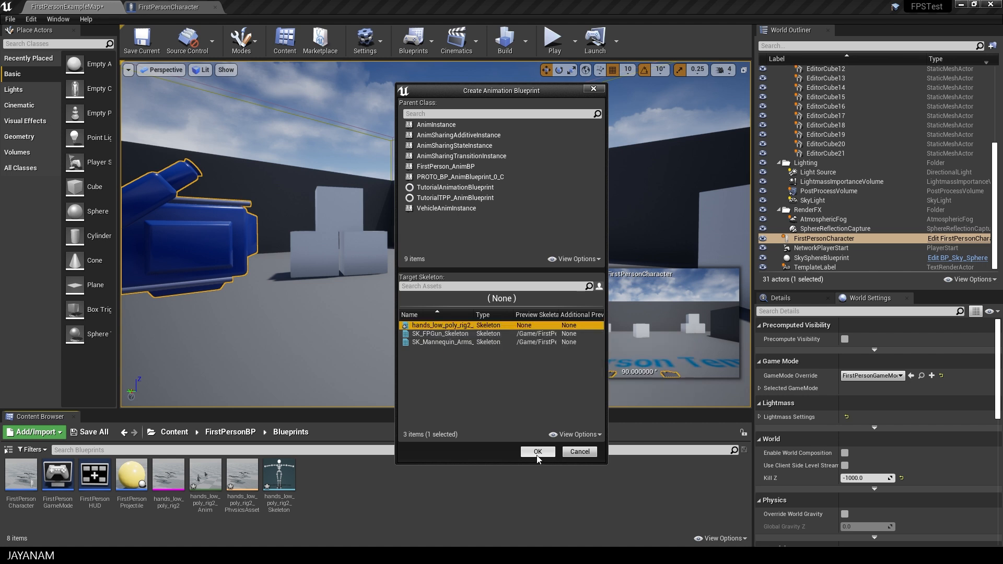
pyautogui.click(536, 451)
pyautogui.write('ABP_FPS_Character')
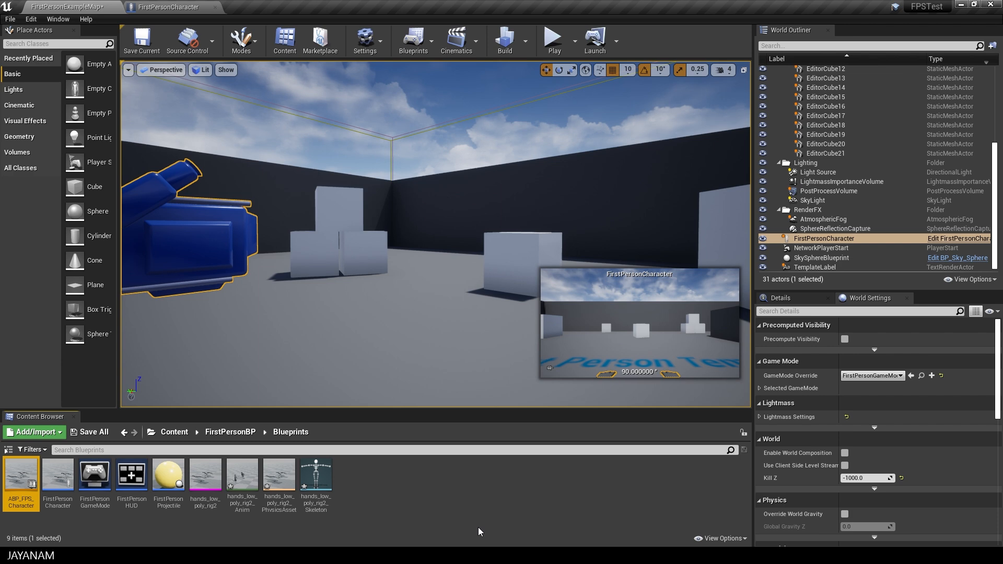
pyautogui.doubleClick(21, 478)
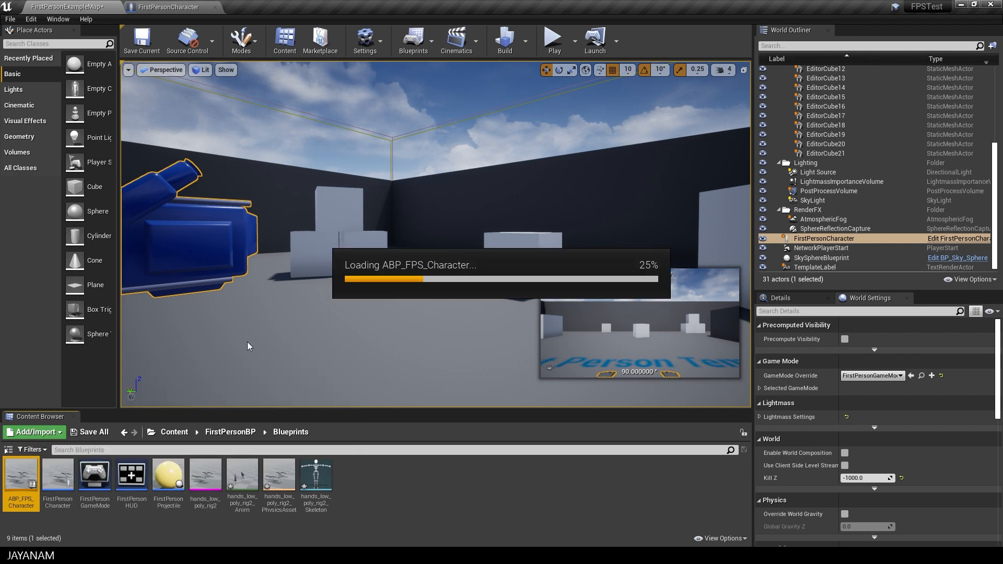
pyautogui.doubleClick(21, 476)
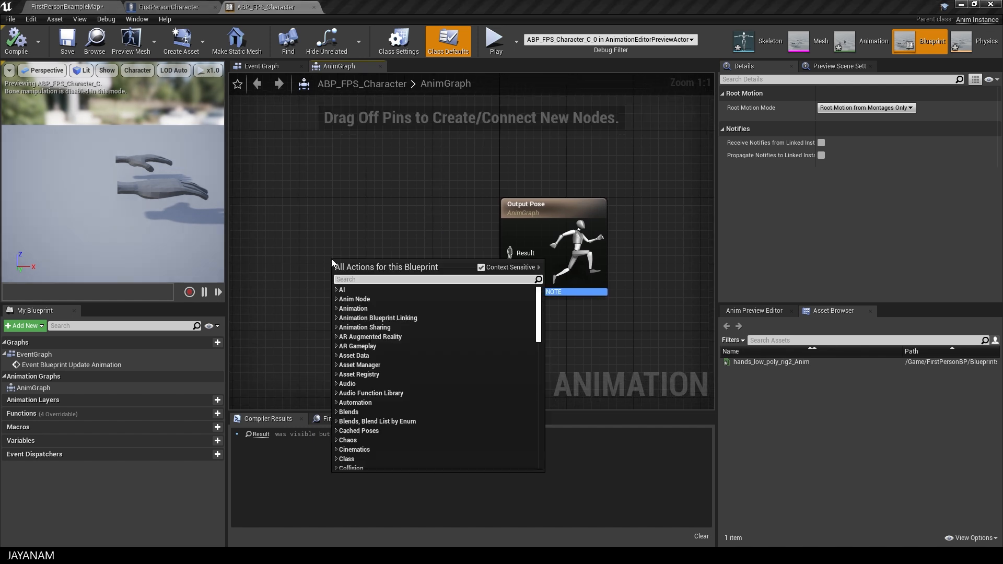
# Add a New State Machine to the AnimGraph and open it
pyautogui.write('statemach')
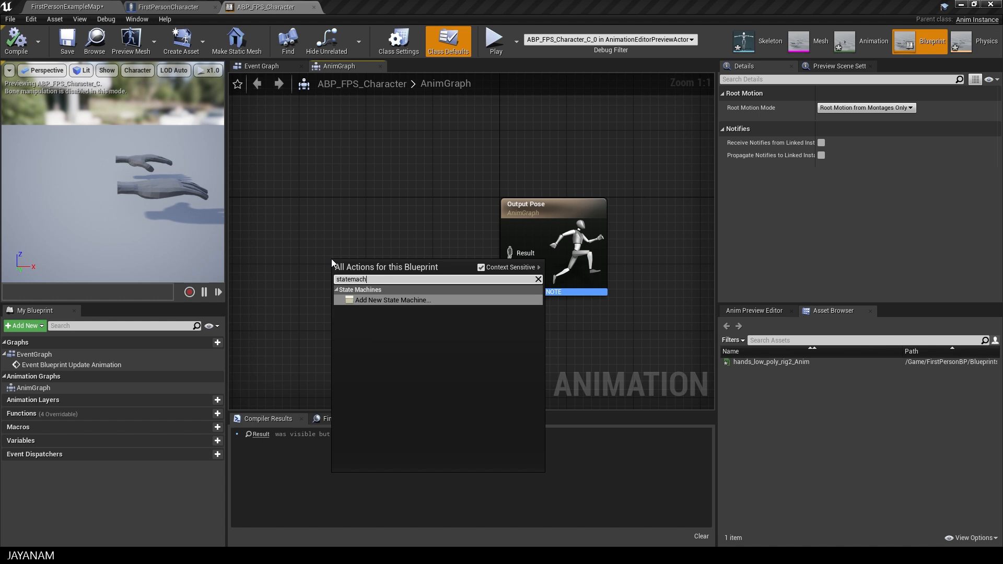
pyautogui.click(393, 300)
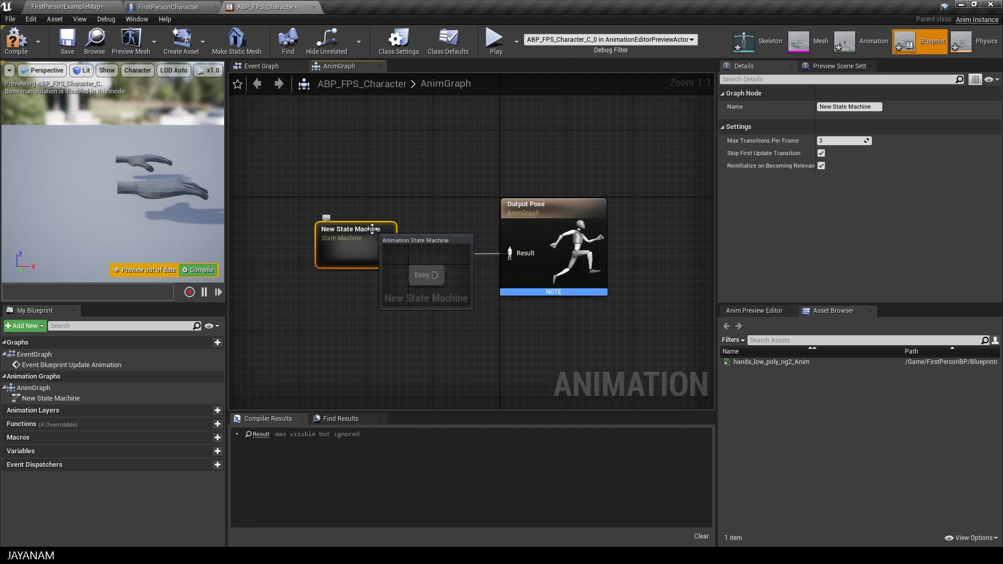
pyautogui.doubleClick(347, 245)
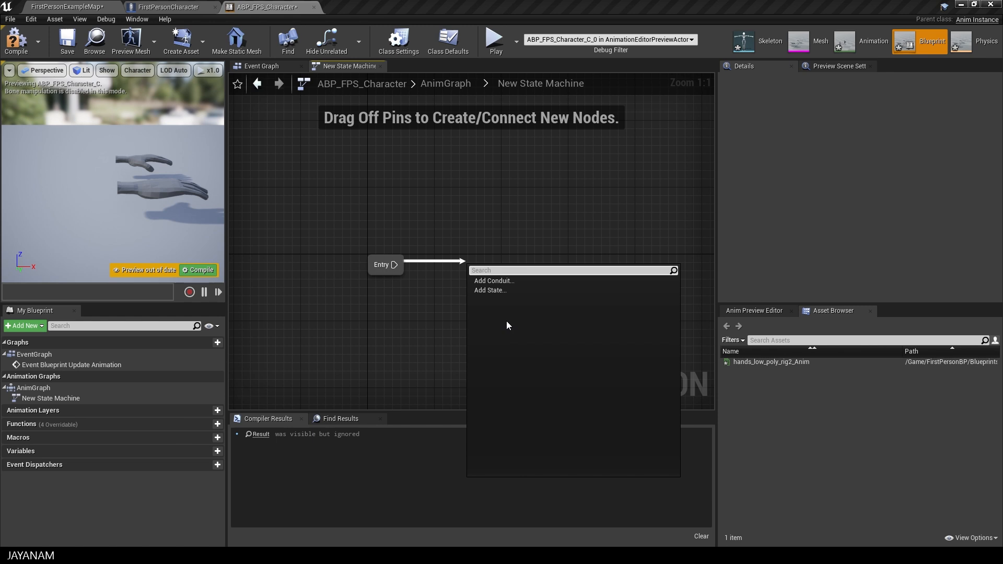
pyautogui.moveTo(489, 290)
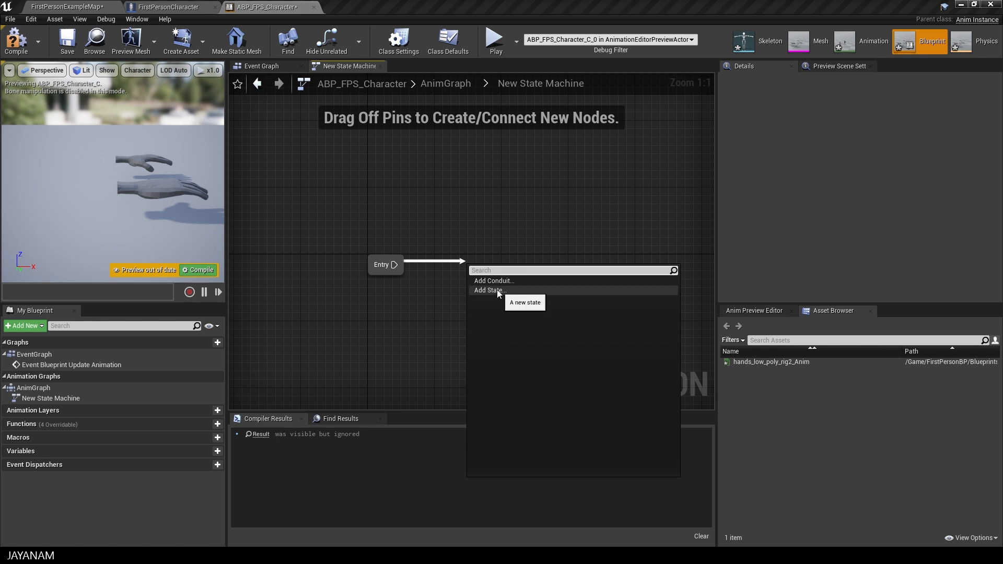
# Add an Idle state after Entry using the hands_low_poly_rig2_Anim animation
pyautogui.click(490, 290)
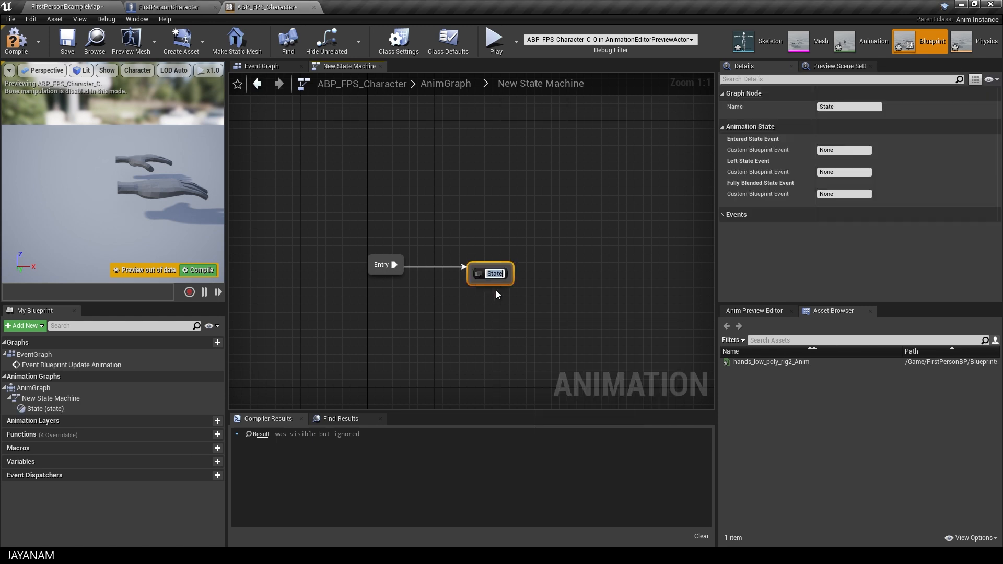
pyautogui.write('Idle')
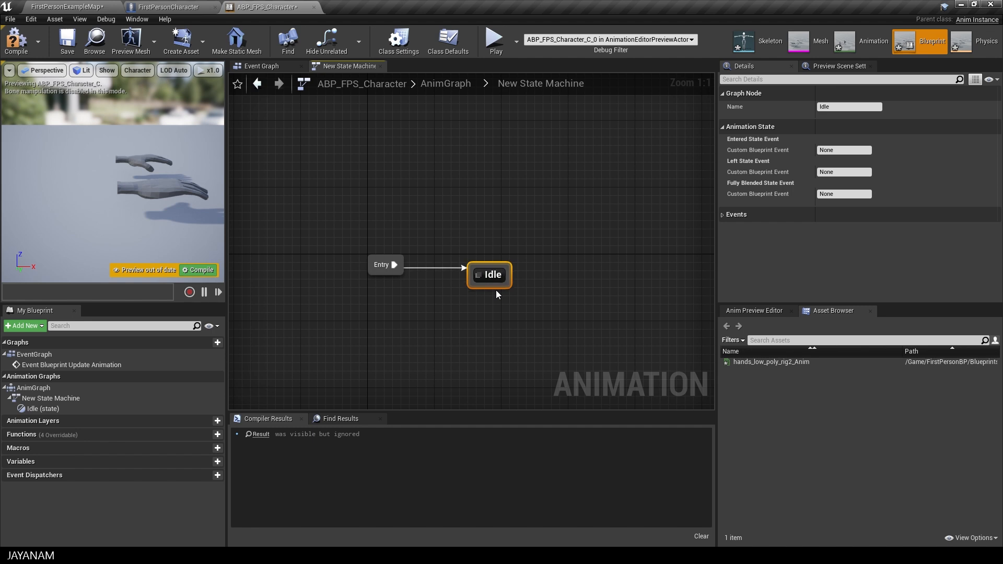
pyautogui.moveTo(770, 361)
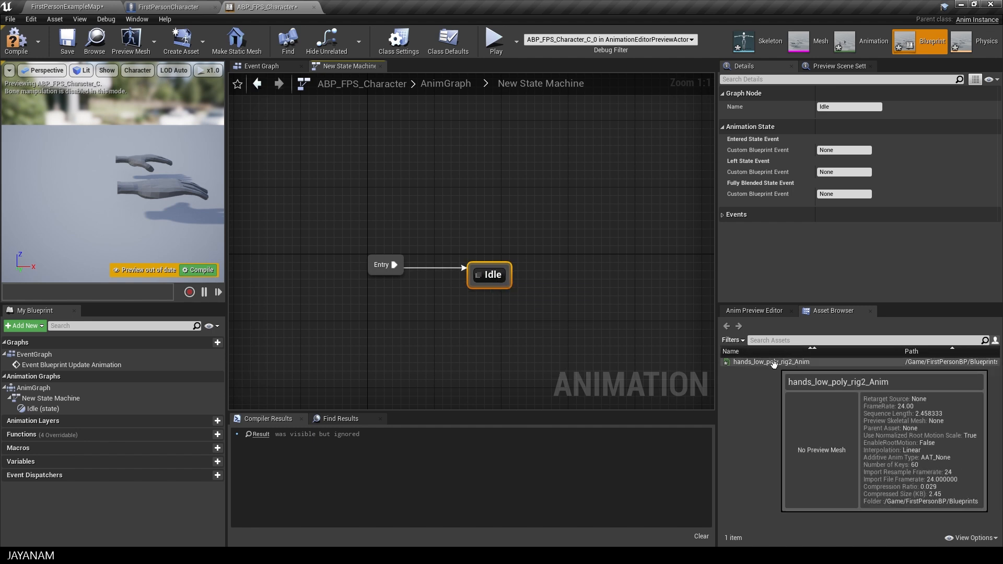
pyautogui.click(771, 362)
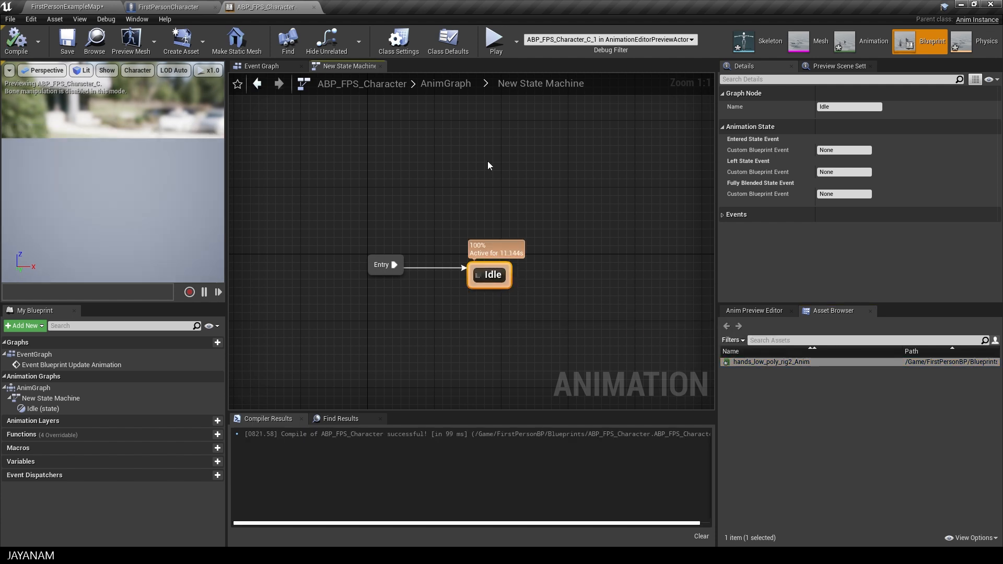
pyautogui.moveTo(171, 6)
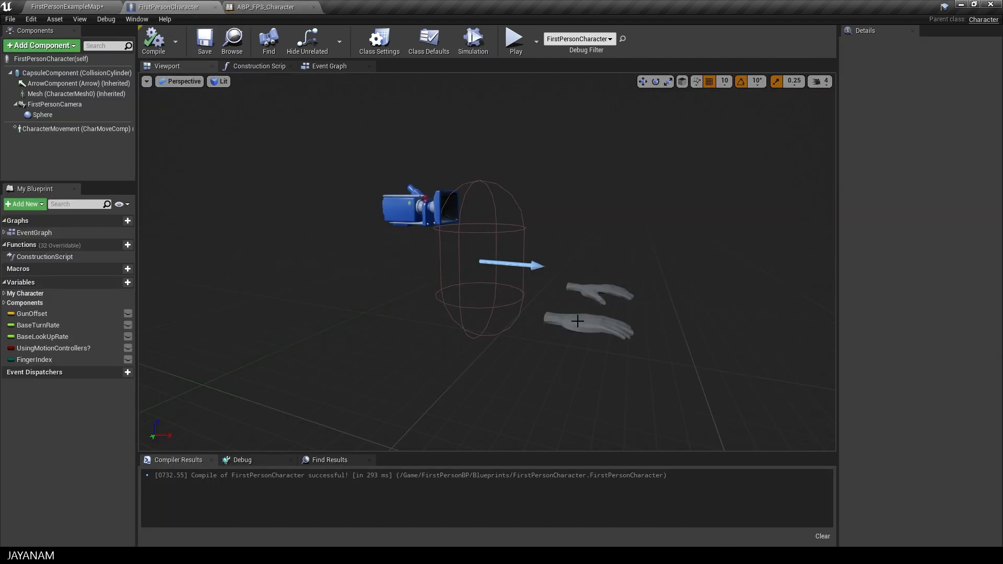
# Set the character Mesh's Anim Class to ABP_FPS_Character and return to the example level
pyautogui.click(55, 94)
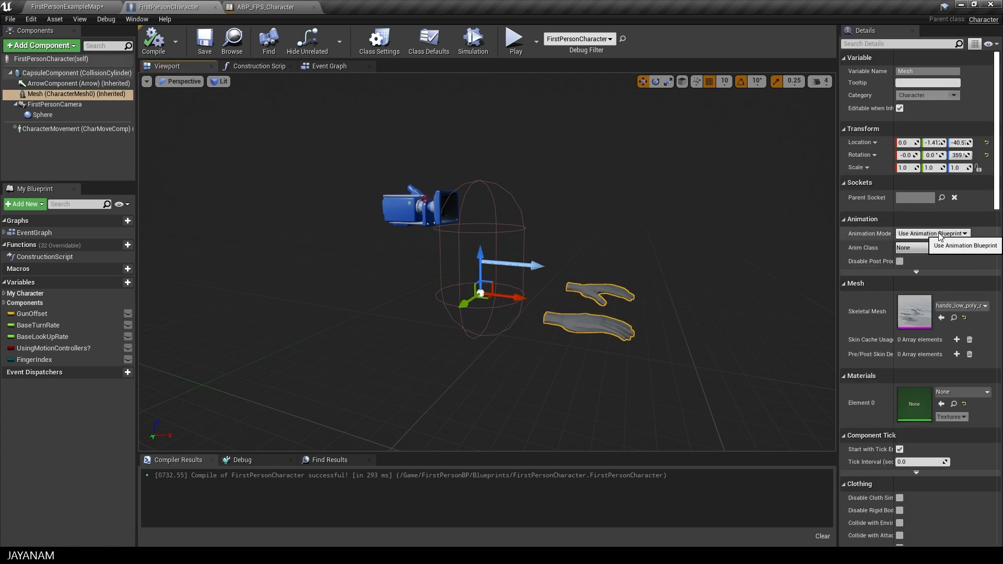
pyautogui.click(927, 248)
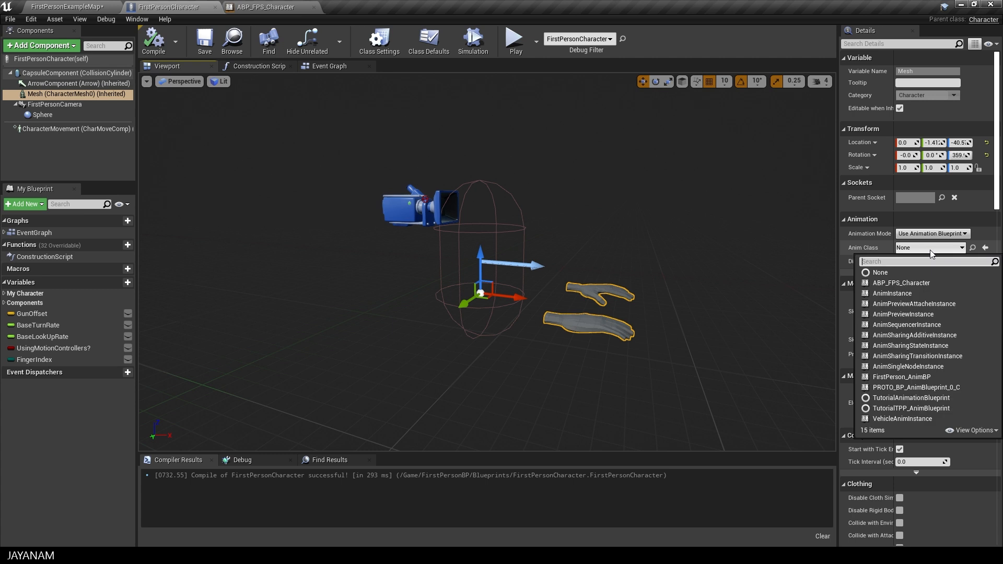
pyautogui.moveTo(902, 282)
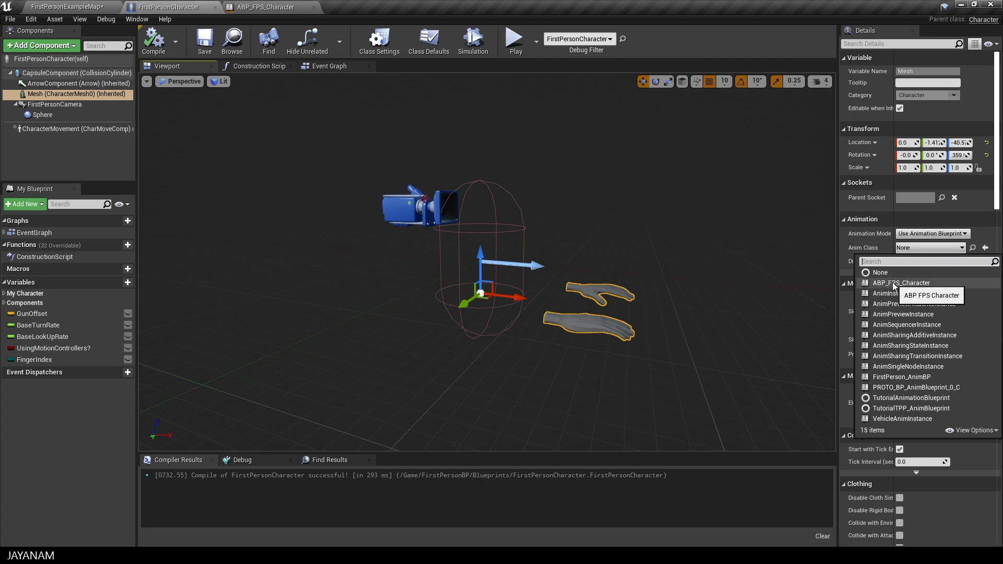
pyautogui.click(902, 282)
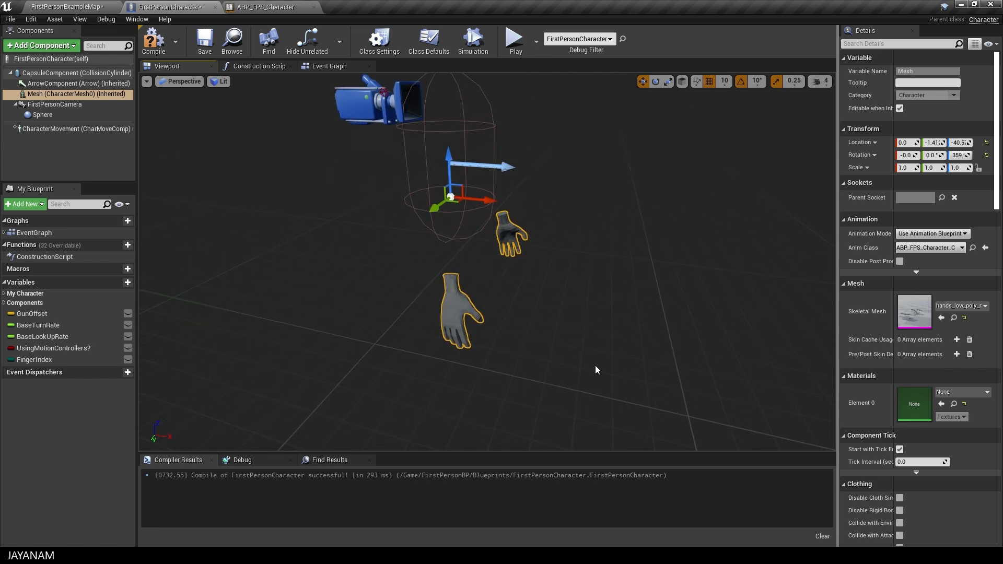
pyautogui.click(64, 6)
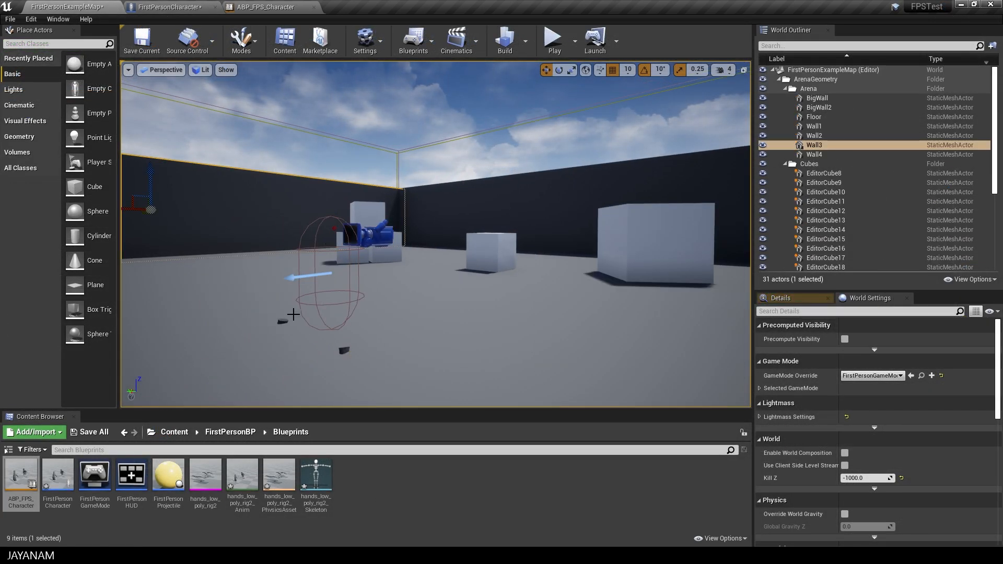
# Create a new material asset named Hands in the Blueprints folder
pyautogui.click(814, 117)
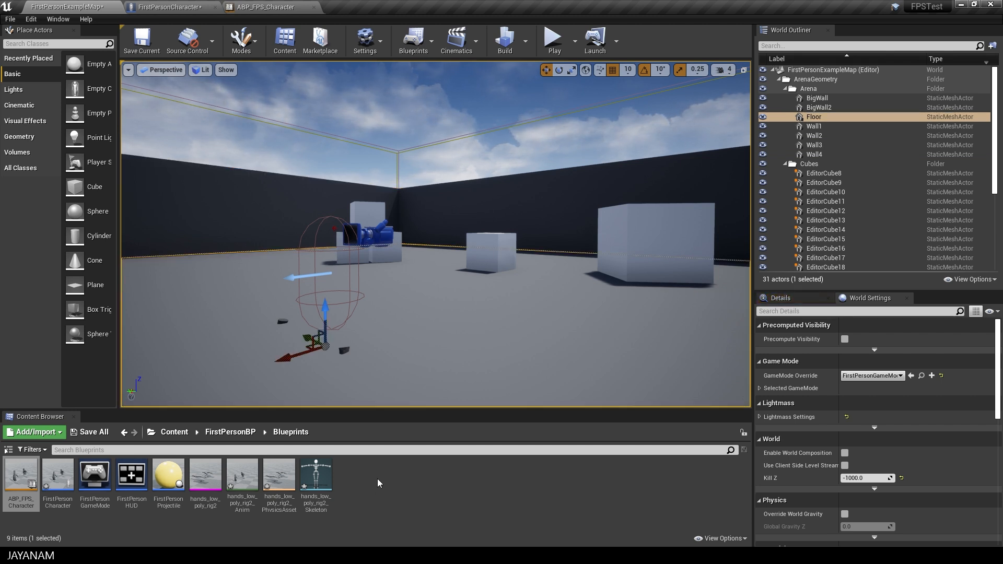
pyautogui.rightClick(377, 483)
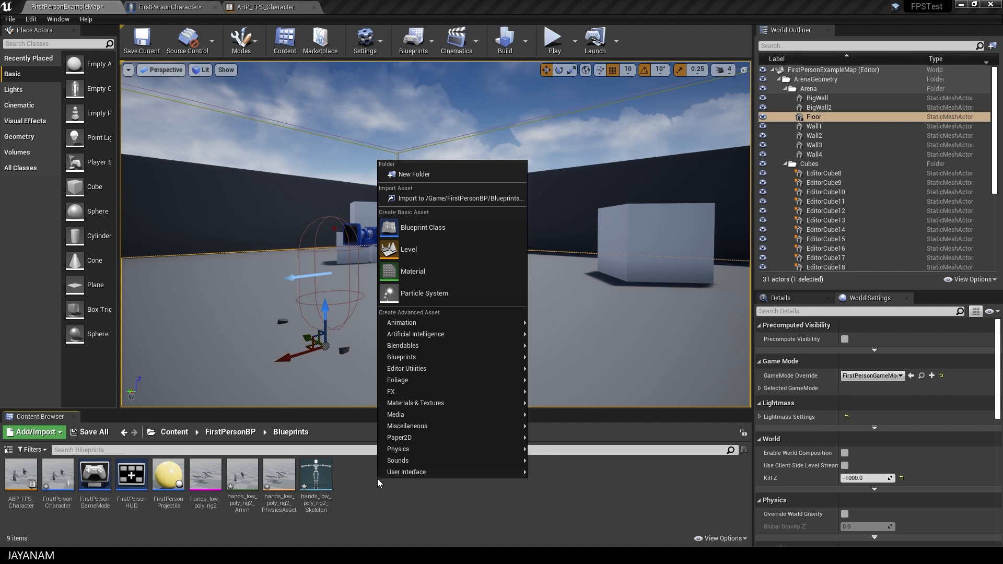
pyautogui.click(412, 270)
pyautogui.write('Hands')
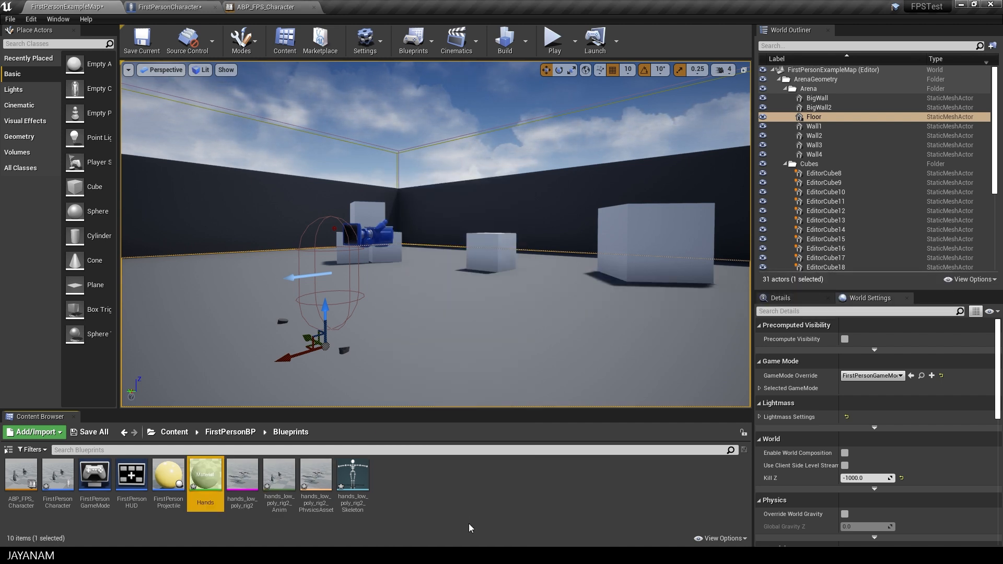
pyautogui.moveTo(205, 476)
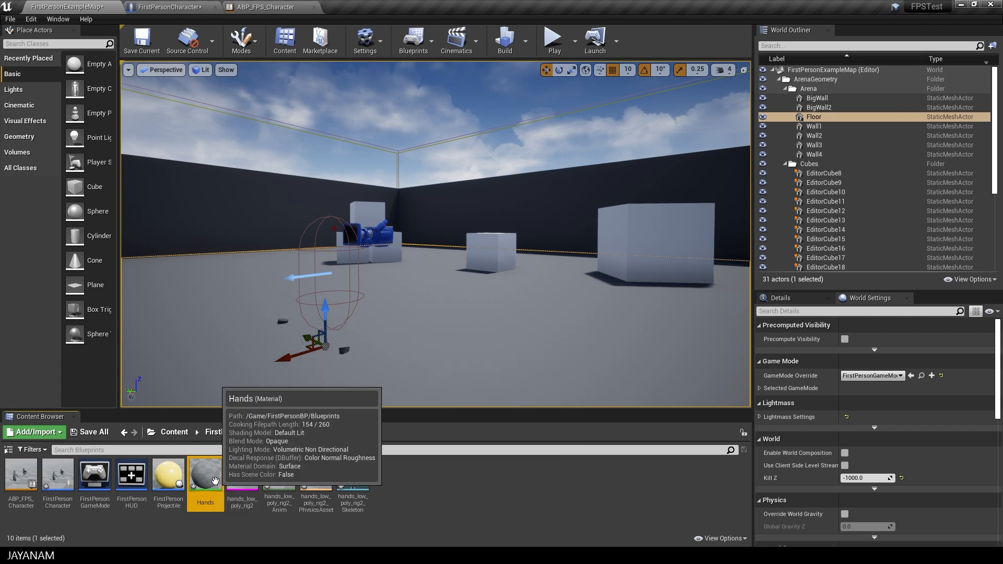
# Drive the Hands material's Base Color with a 1,1,1 constant, then apply and save
pyautogui.doubleClick(205, 472)
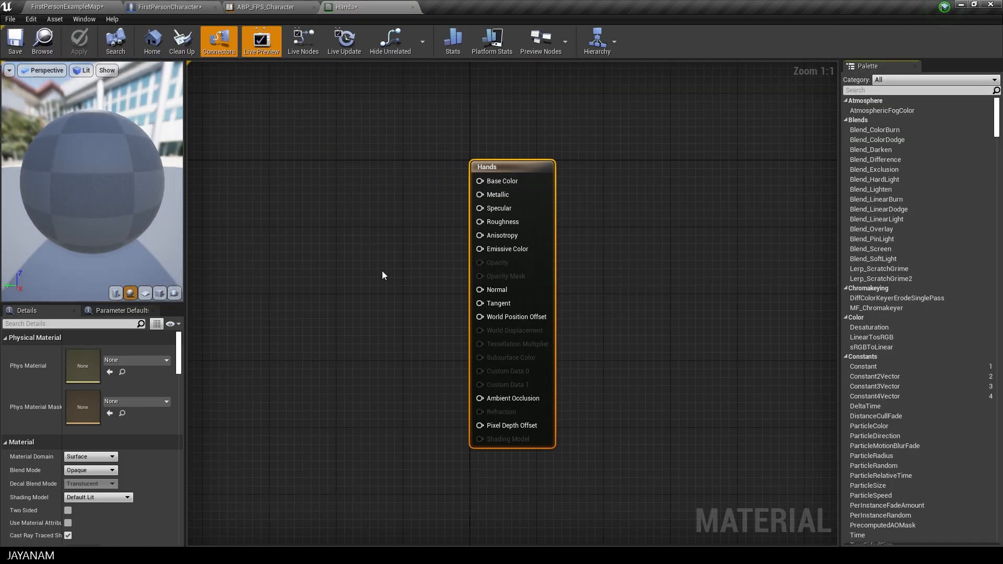
pyautogui.moveTo(874, 385)
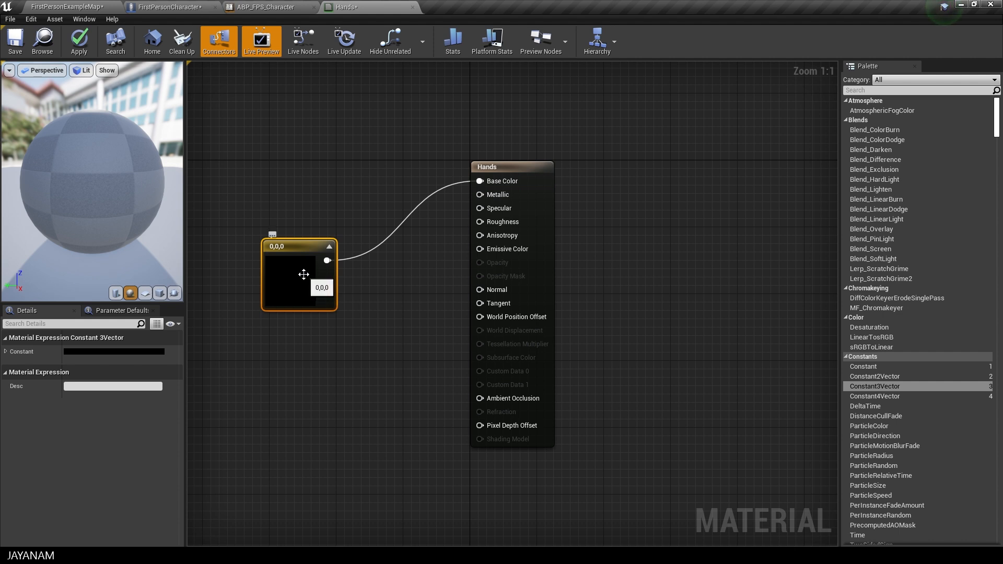
pyautogui.click(115, 350)
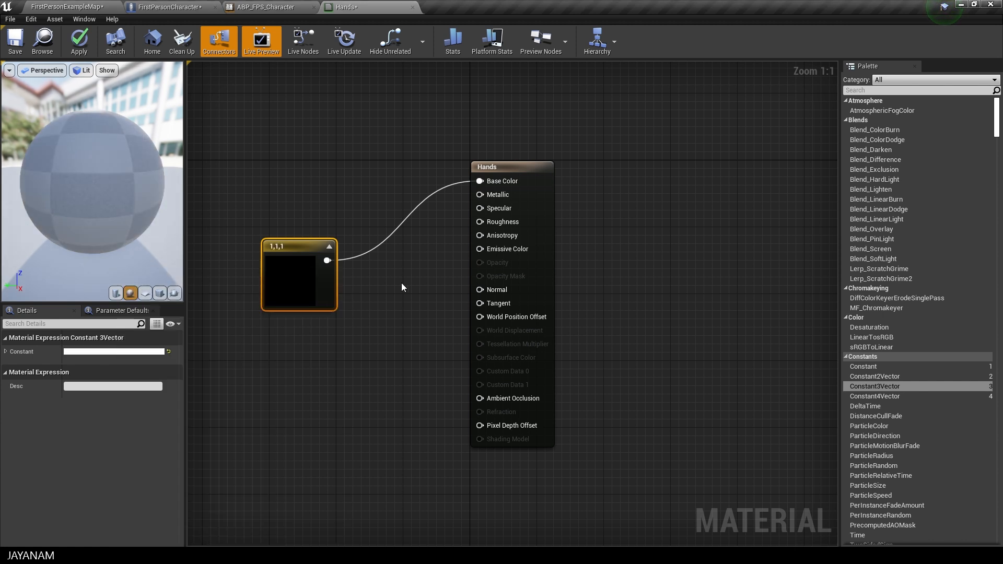
pyautogui.click(79, 40)
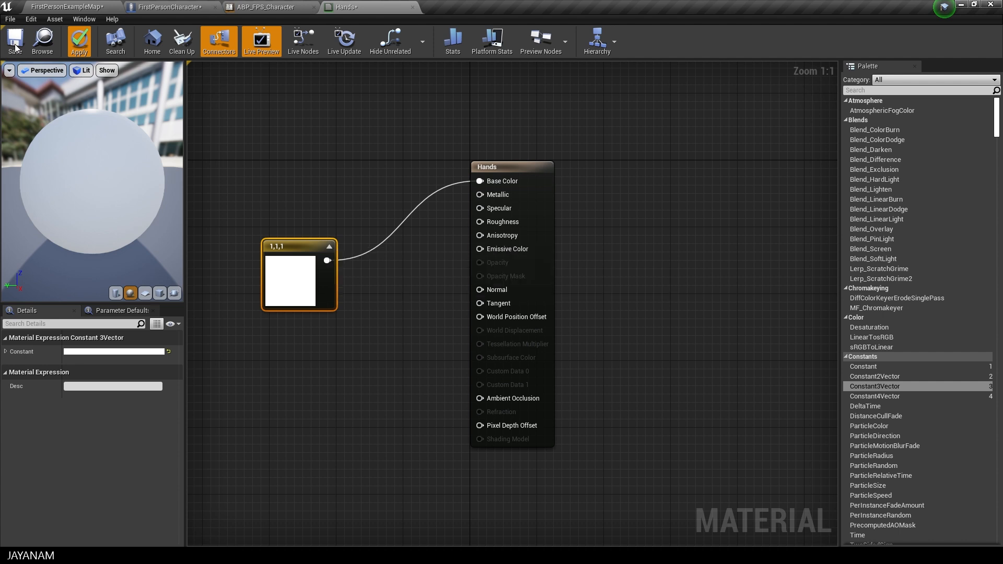
pyautogui.click(169, 6)
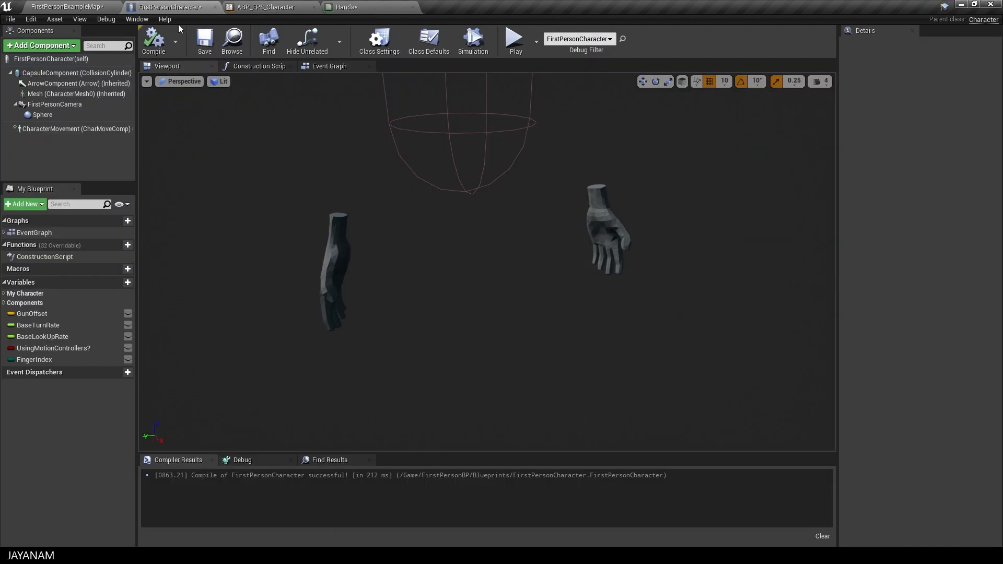
# Assign the Hands material to the character Mesh's Element 0 slot
pyautogui.click(54, 94)
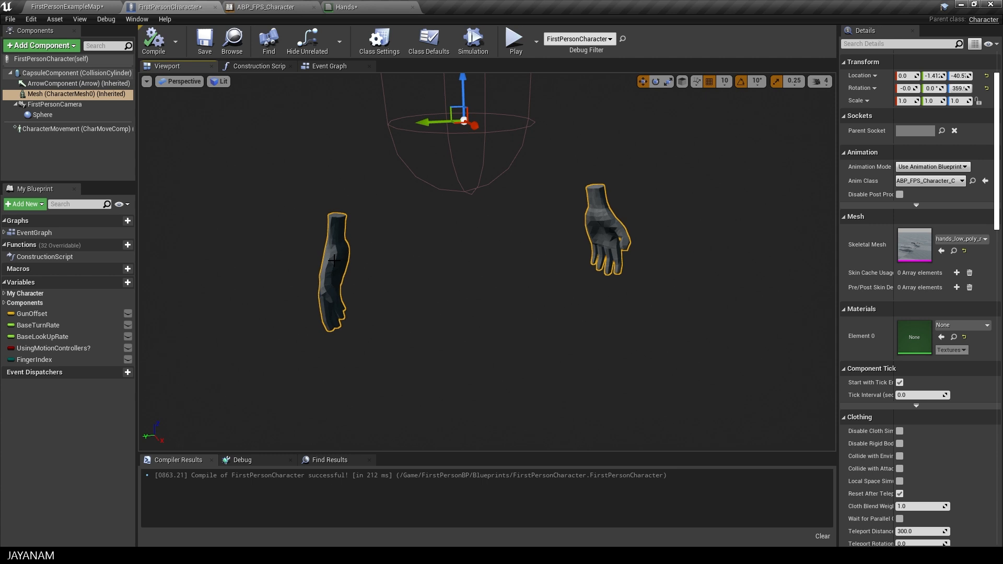
pyautogui.click(985, 328)
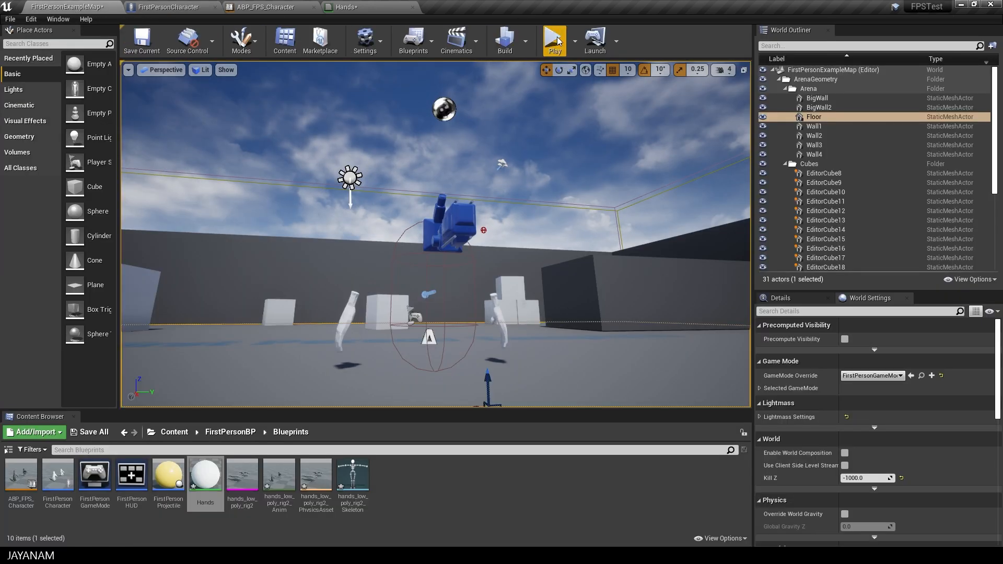
# Play the example level in the editor and take control of the character
pyautogui.click(553, 40)
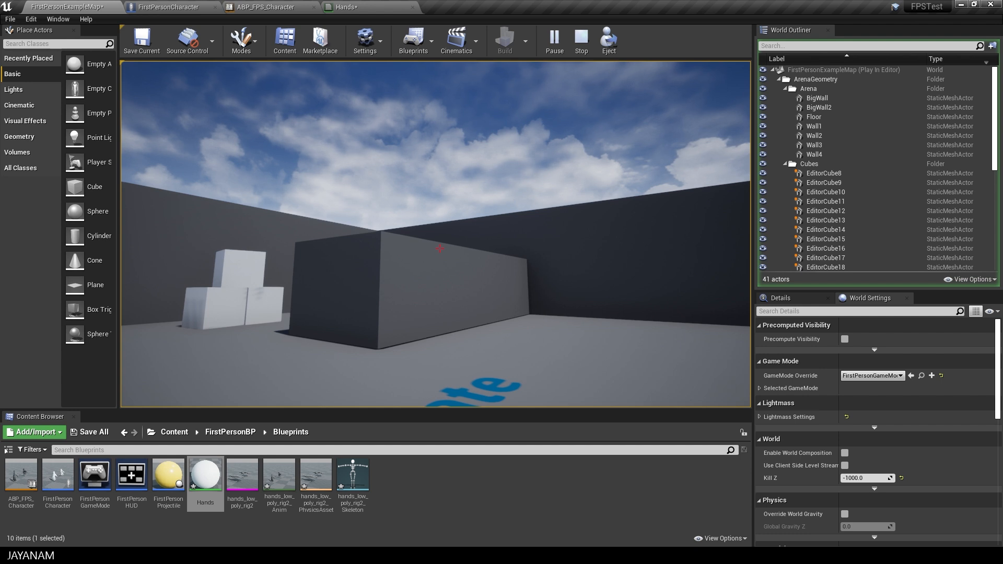
pyautogui.click(579, 40)
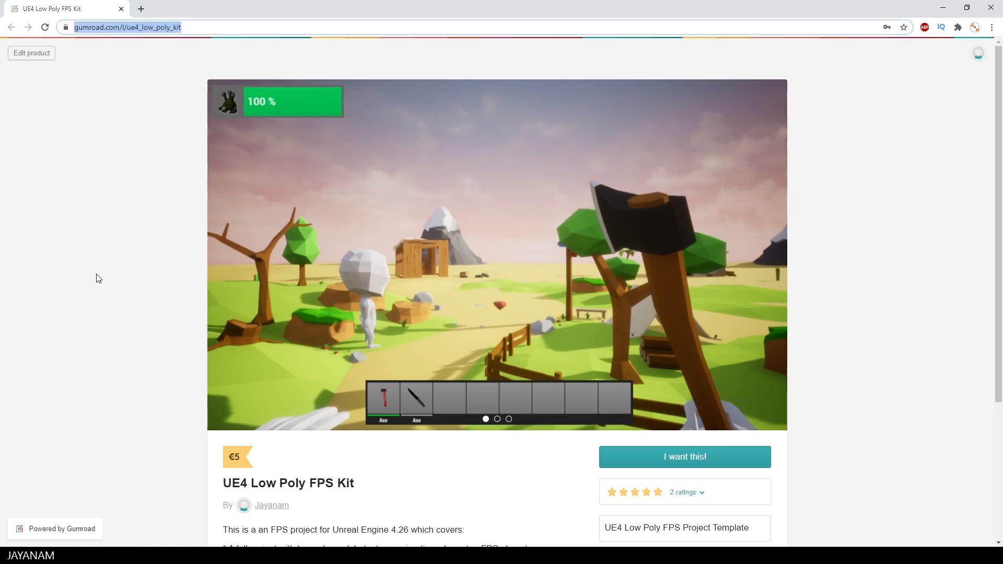
pyautogui.moveTo(135, 314)
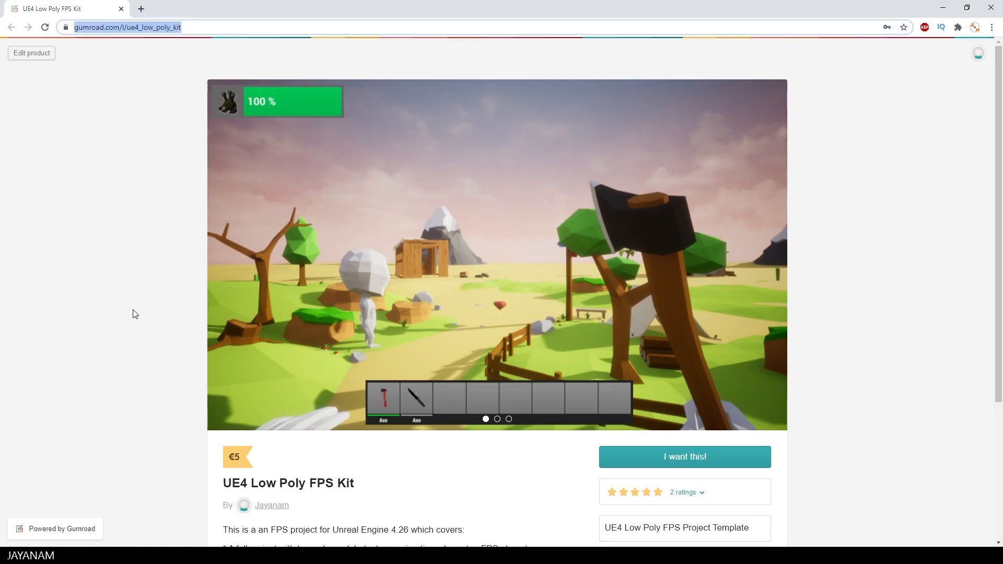
# Go from the product page to the creator's Patreon and browse its membership tiers
pyautogui.scroll(-3)
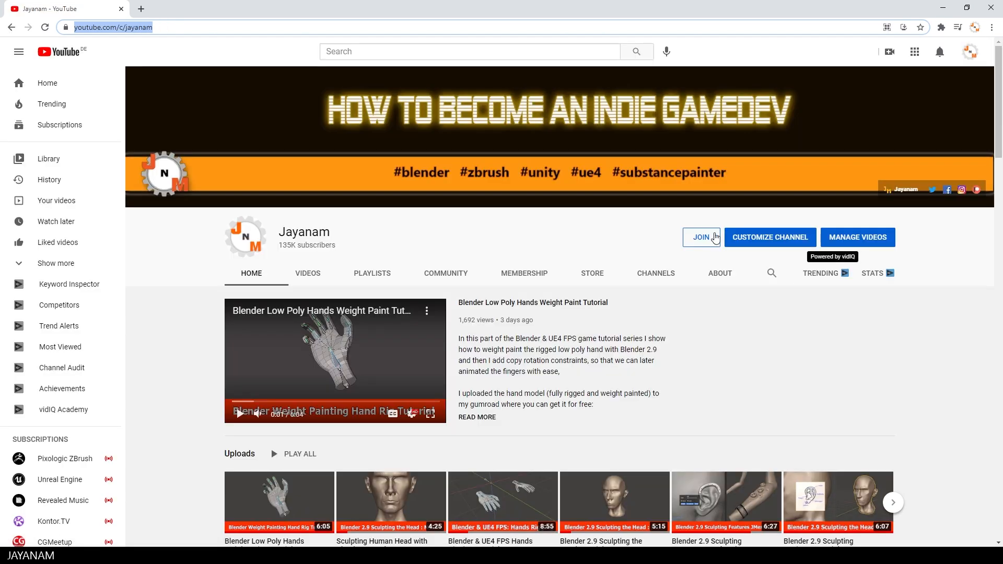
pyautogui.click(700, 237)
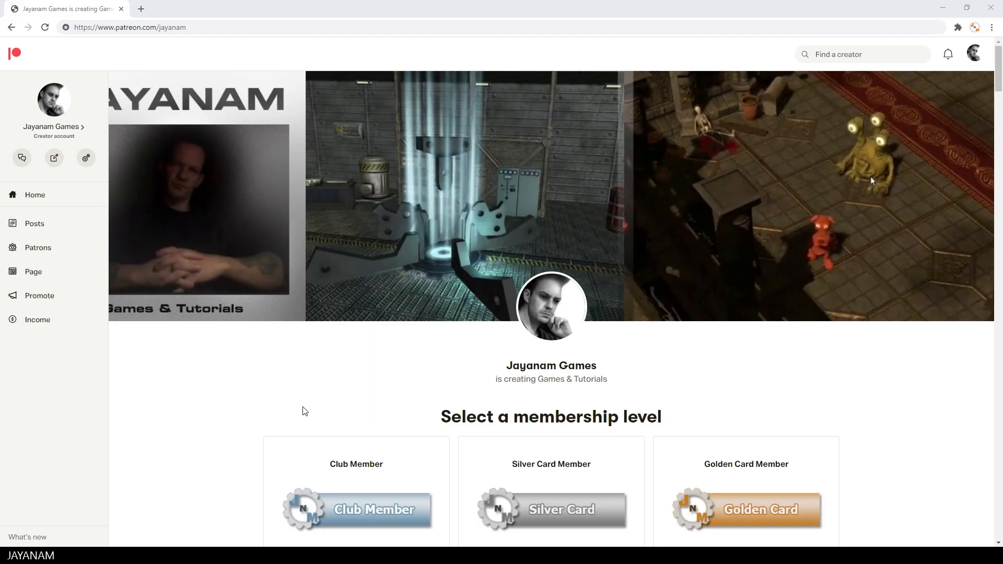
pyautogui.scroll(-3)
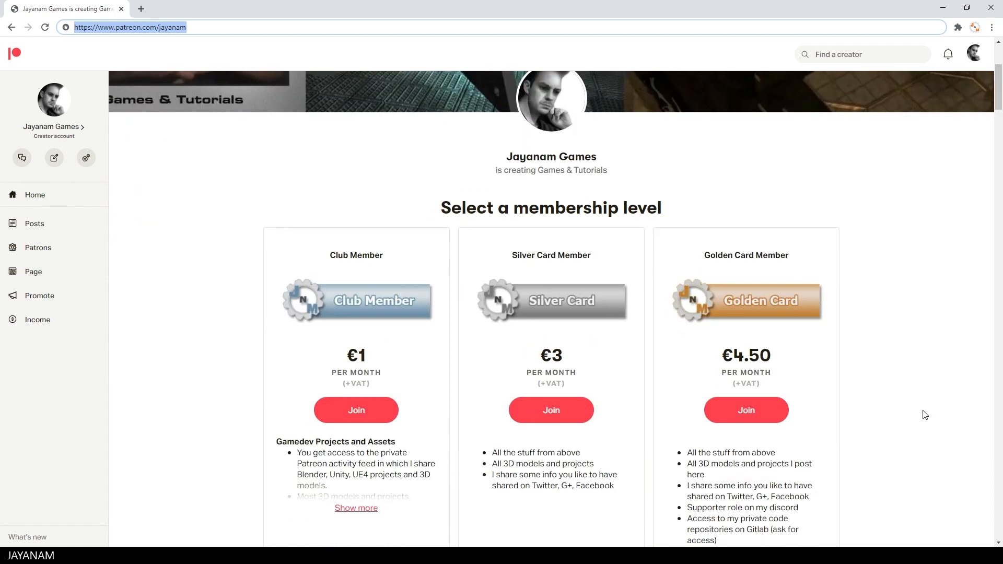
pyautogui.scroll(-3)
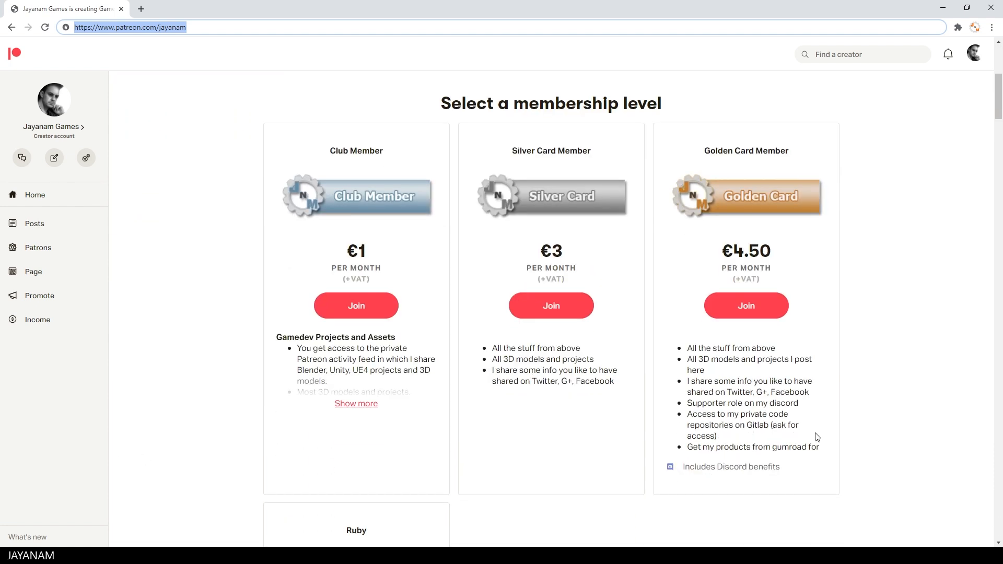